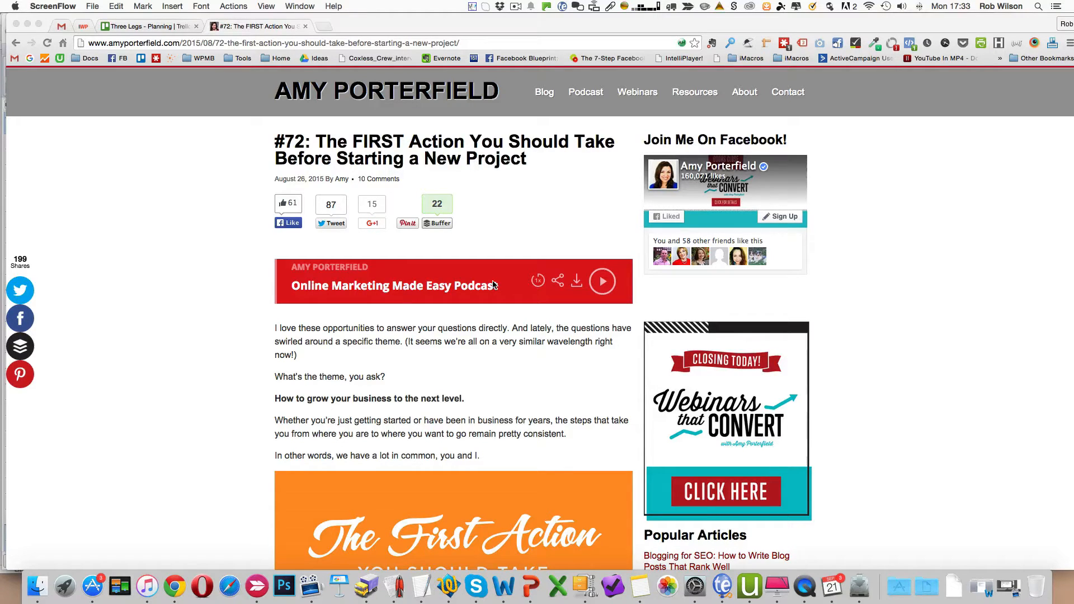
pyautogui.moveTo(489, 390)
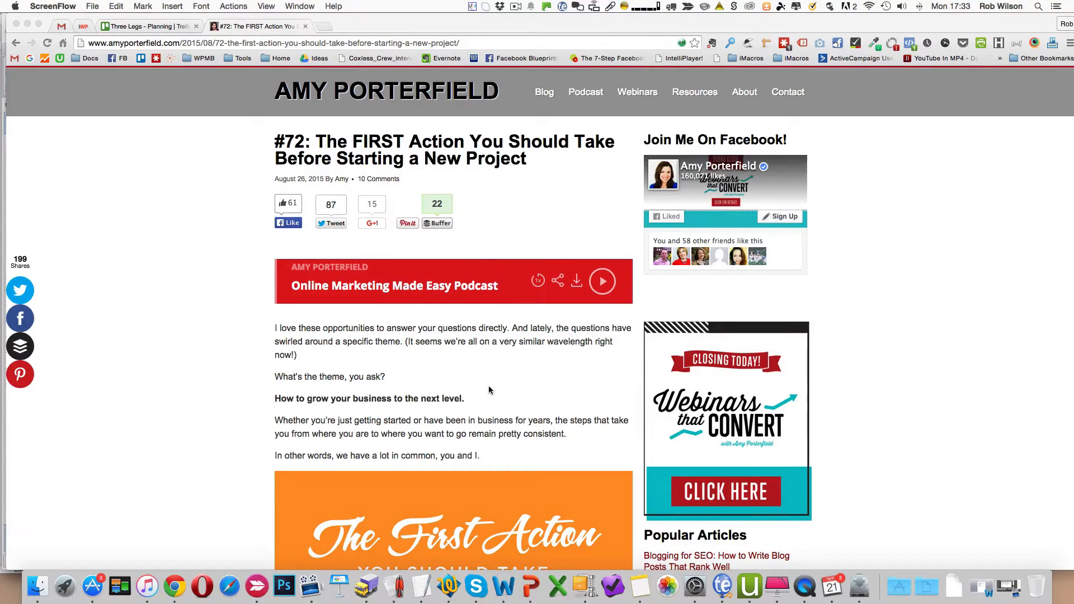
# Dismiss the opt-in training popup and return to the top of the lists page
pyautogui.scroll(-3)
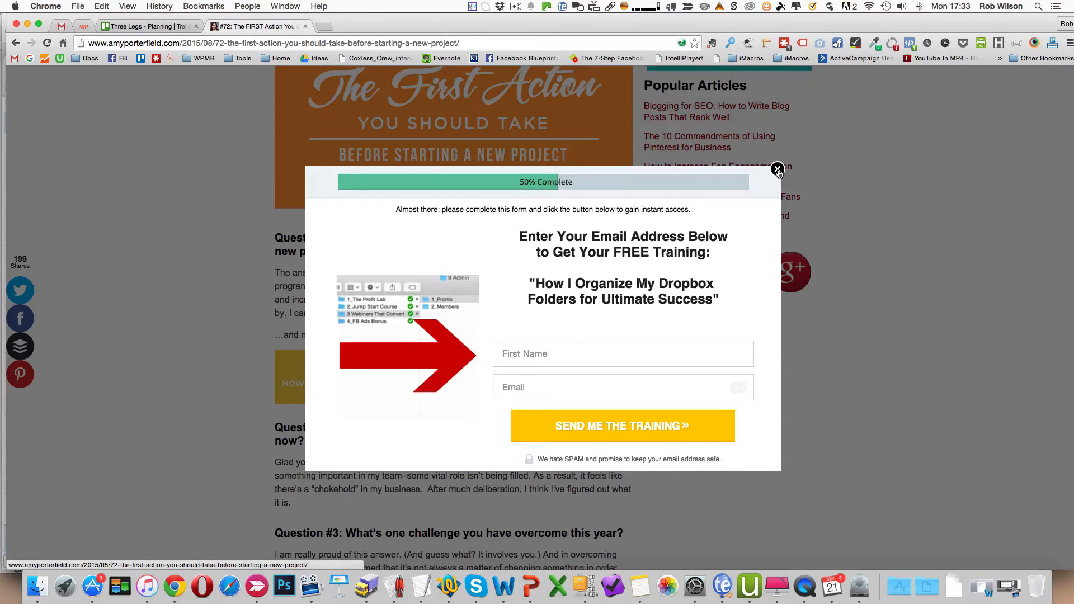
pyautogui.click(778, 169)
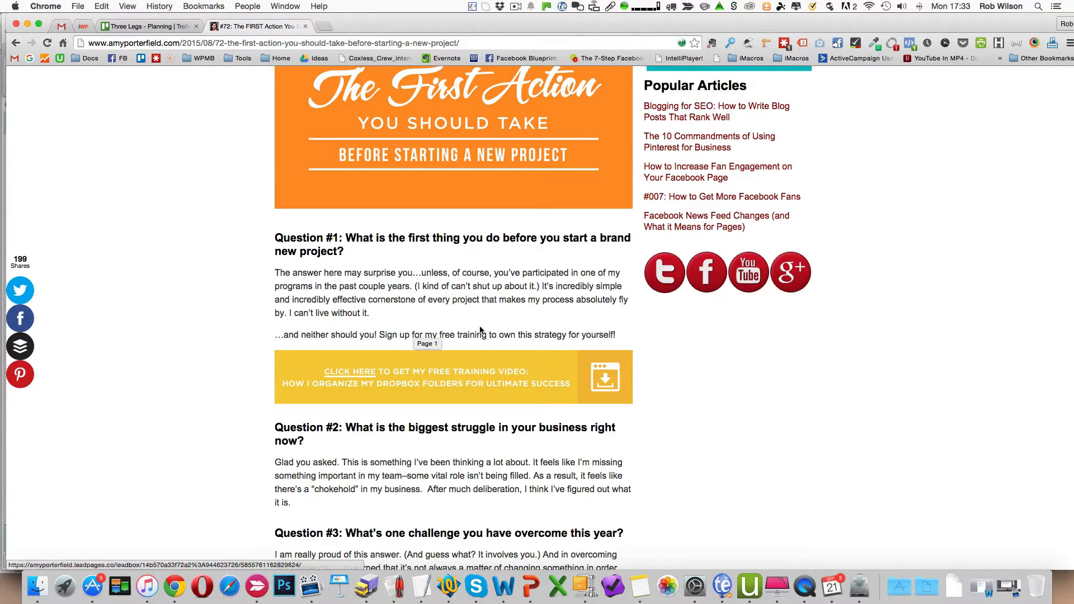
pyautogui.scroll(3)
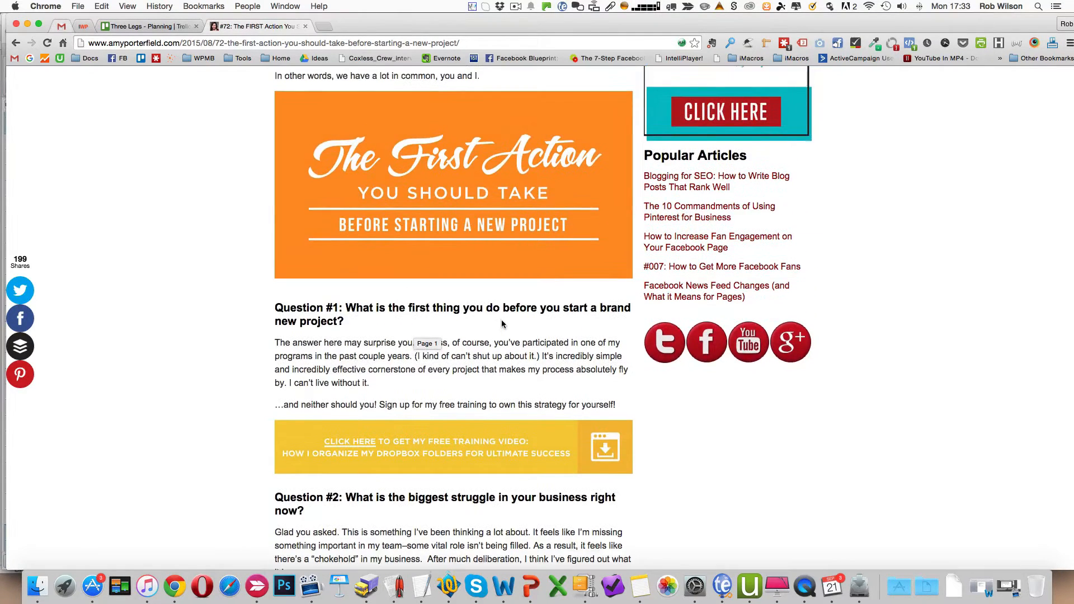
pyautogui.scroll(3)
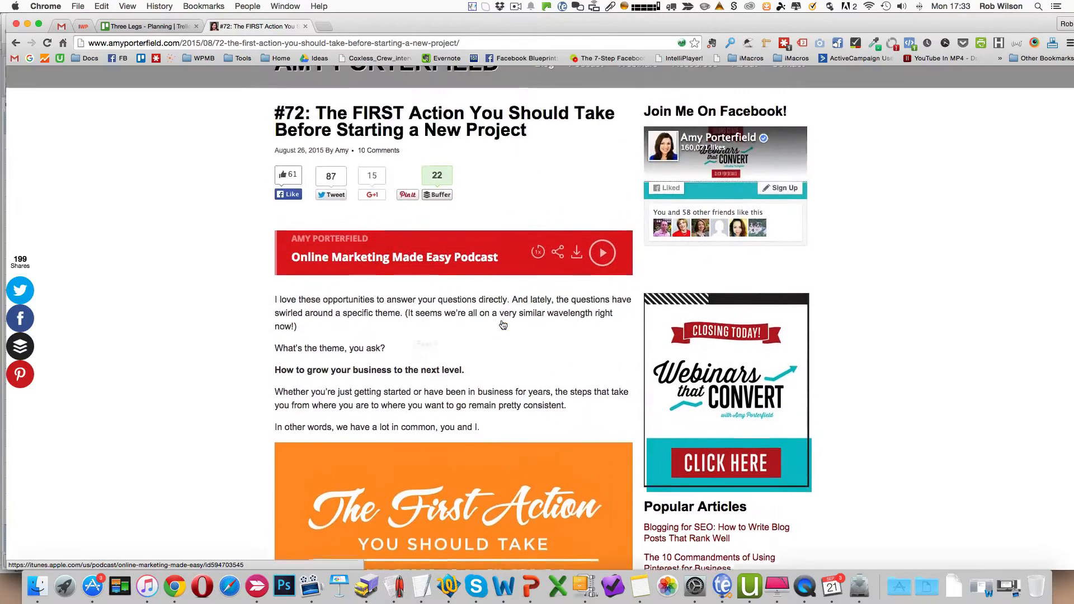
pyautogui.scroll(3)
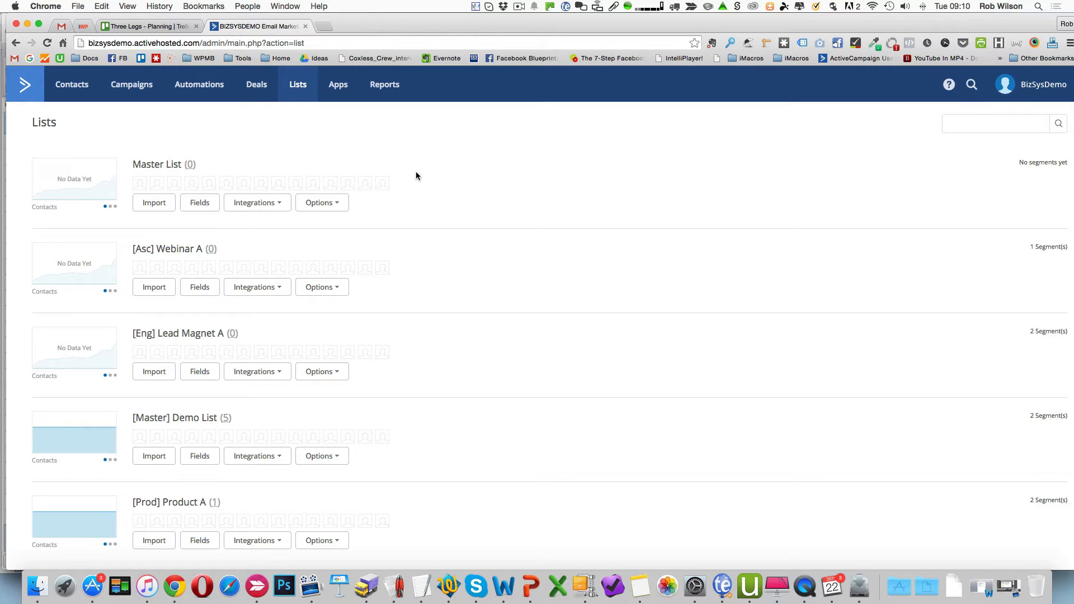
pyautogui.moveTo(335, 166)
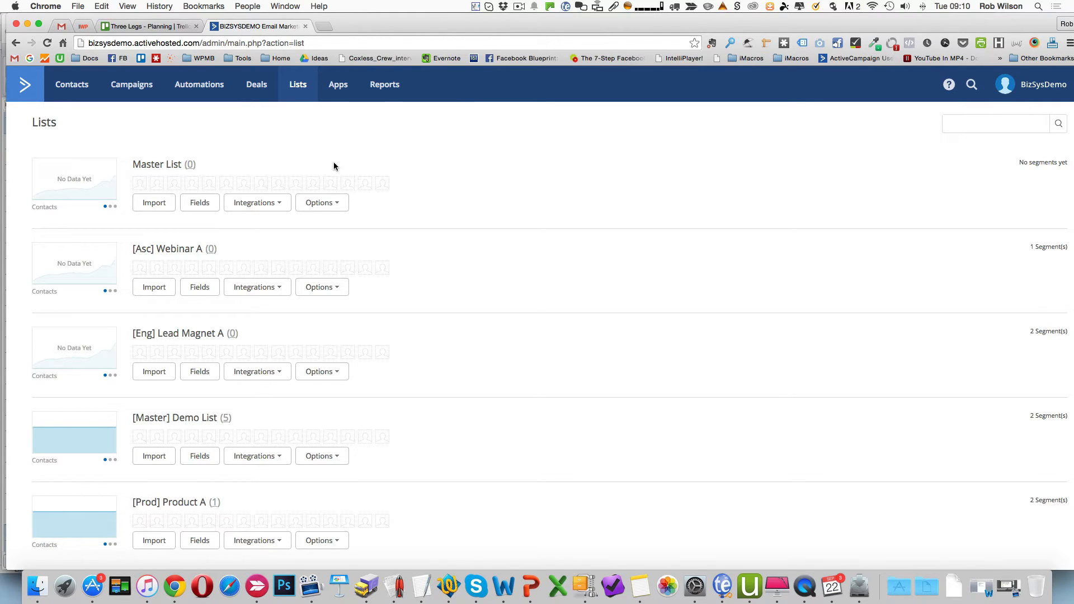
pyautogui.moveTo(56, 189)
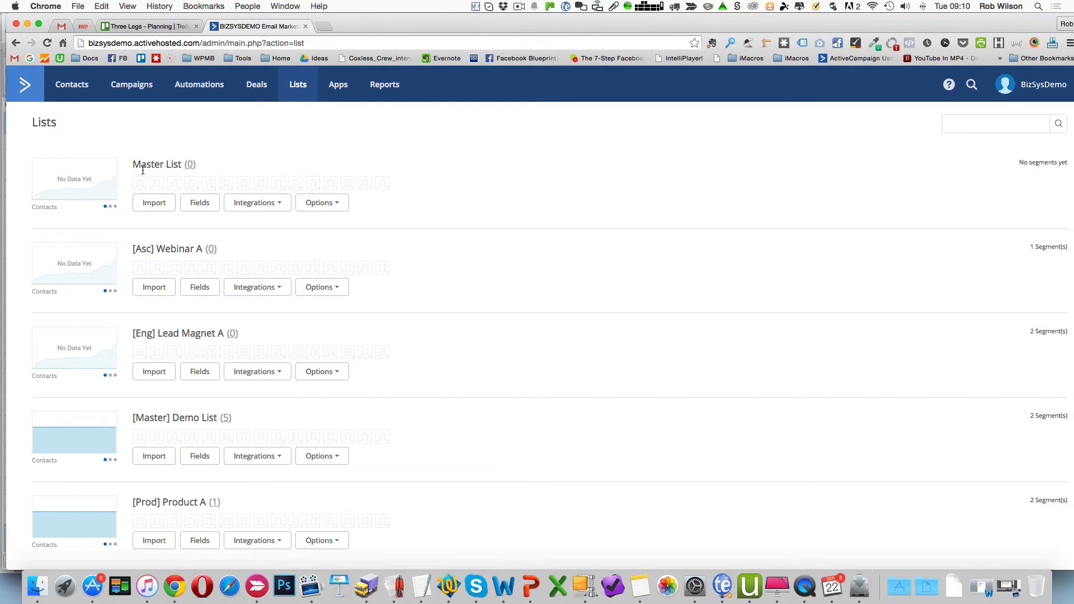
pyautogui.moveTo(258, 203)
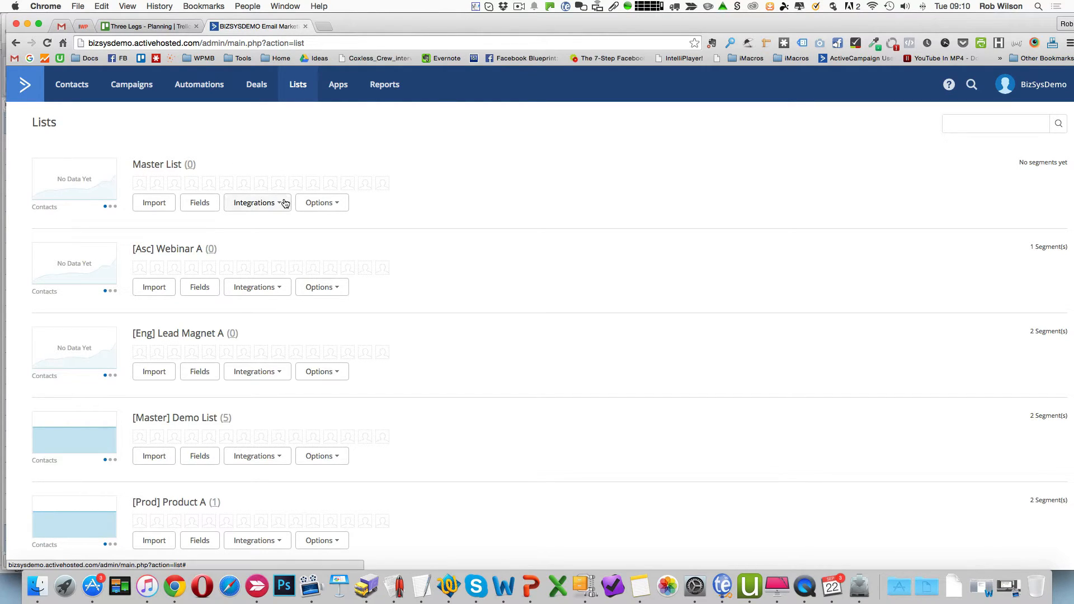
# Start a new subscription form from Master List's Integrations > Forms page
pyautogui.click(255, 201)
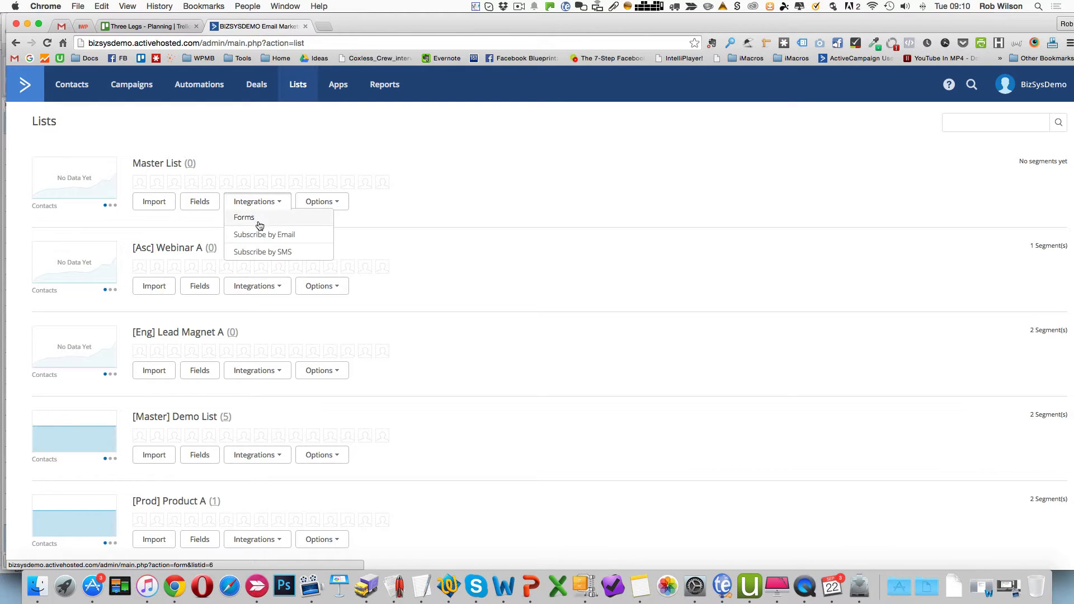
pyautogui.click(244, 217)
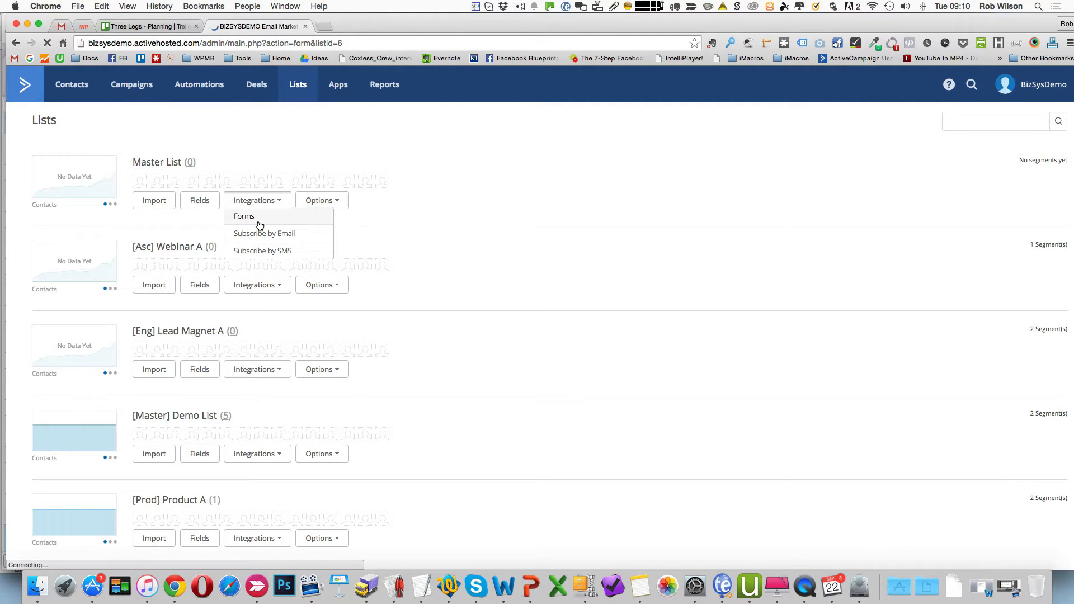
pyautogui.click(243, 216)
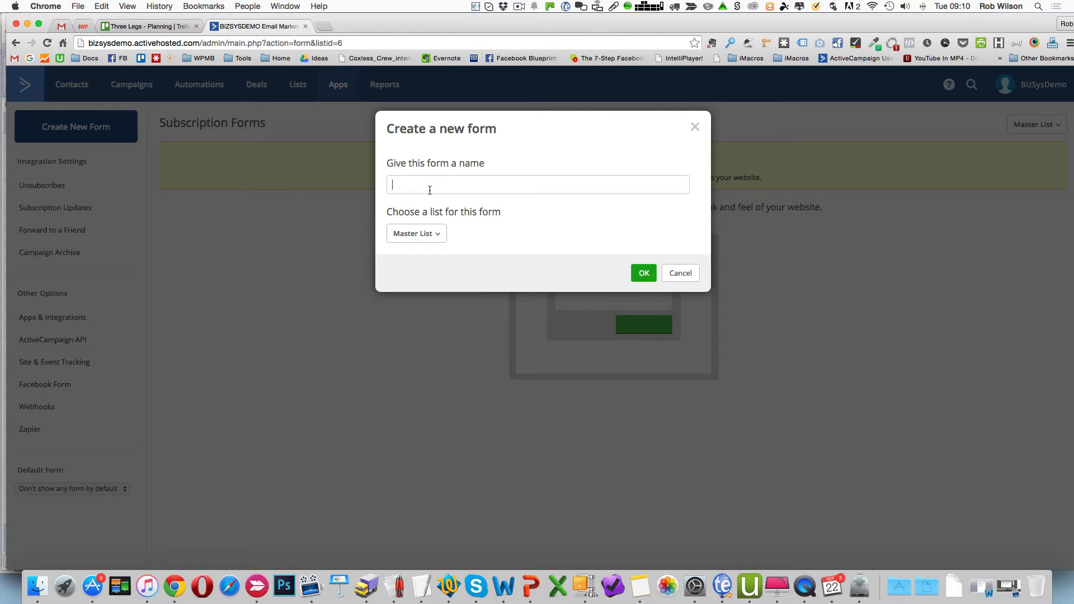
# Name the form 'Delivery Lead Magnet A' on Master List, create it and save it in the builder
pyautogui.write('Deliver')
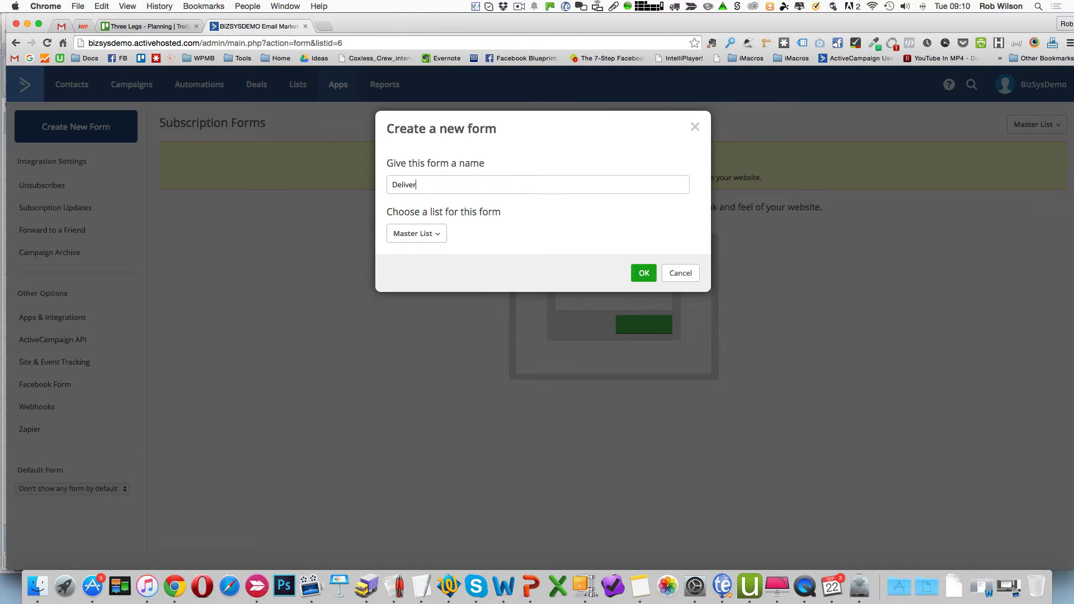
pyautogui.write('y L')
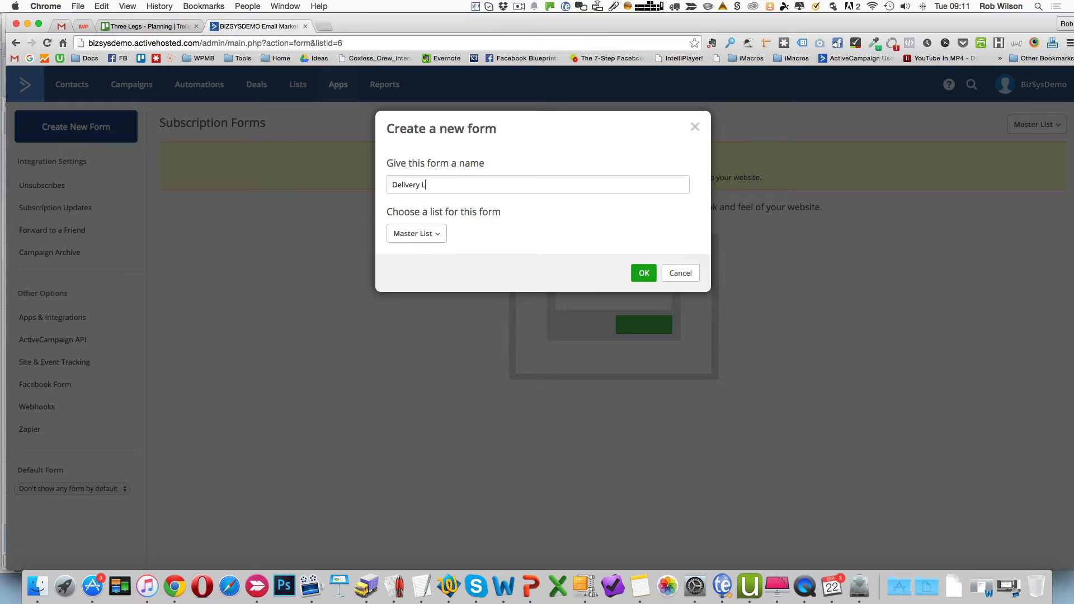
pyautogui.write('ead Magnet A')
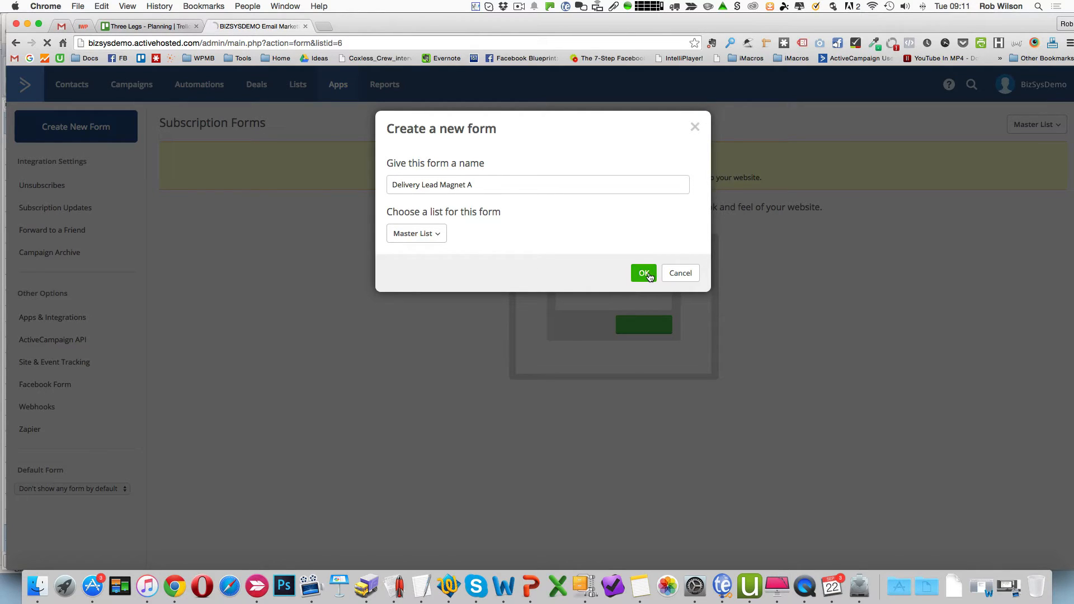
pyautogui.click(643, 273)
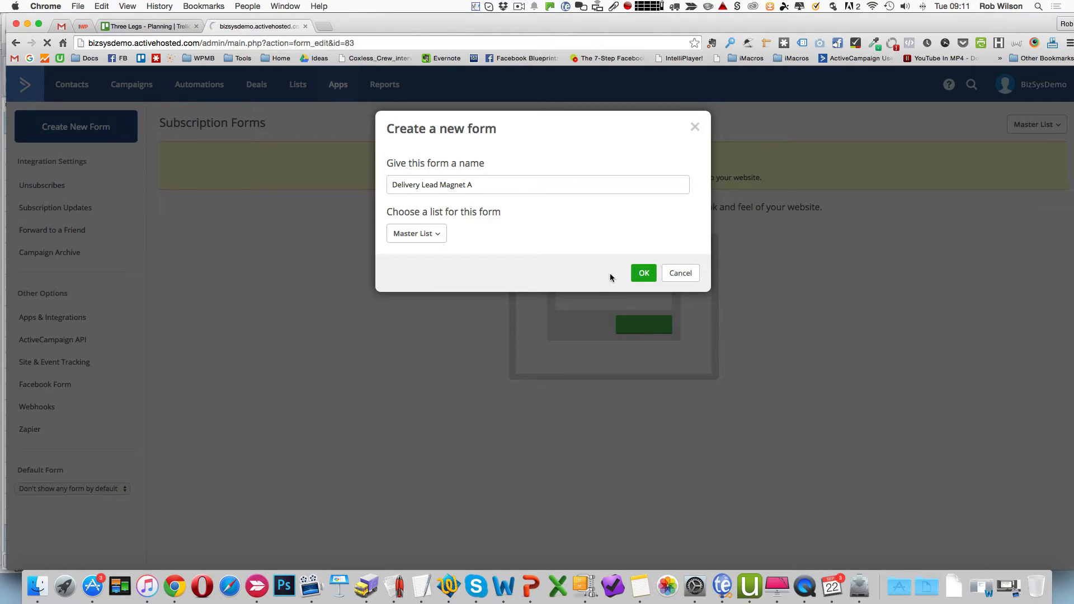
pyautogui.click(644, 274)
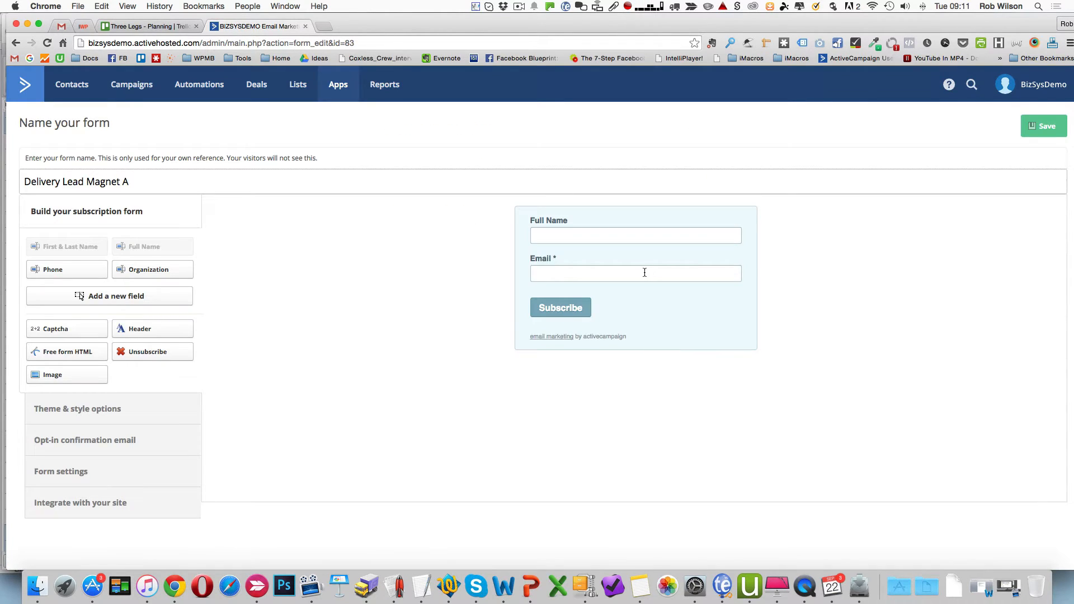
pyautogui.moveTo(494, 283)
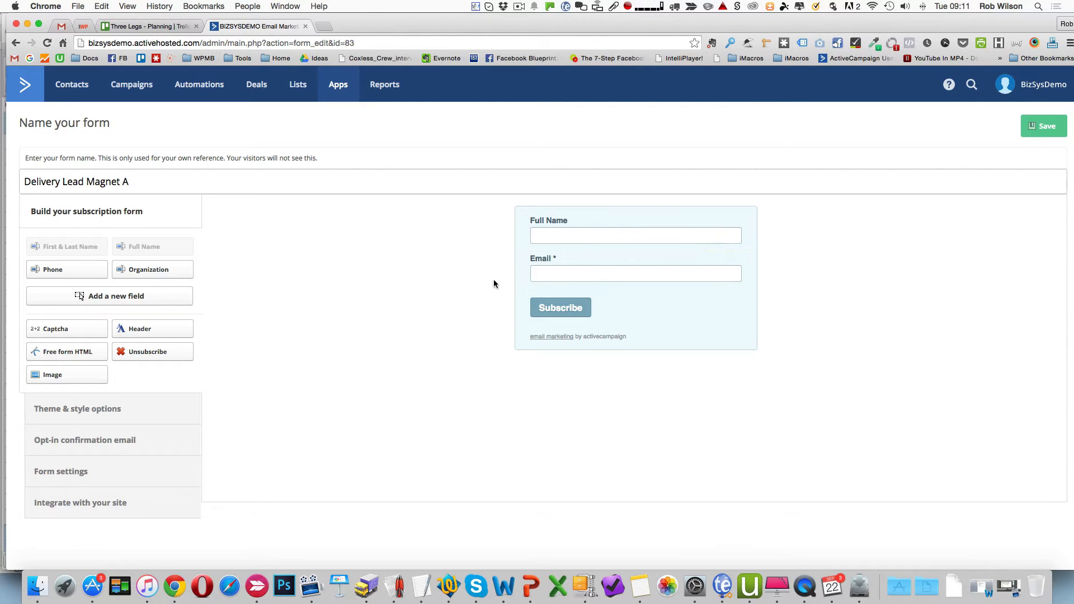
pyautogui.moveTo(593, 292)
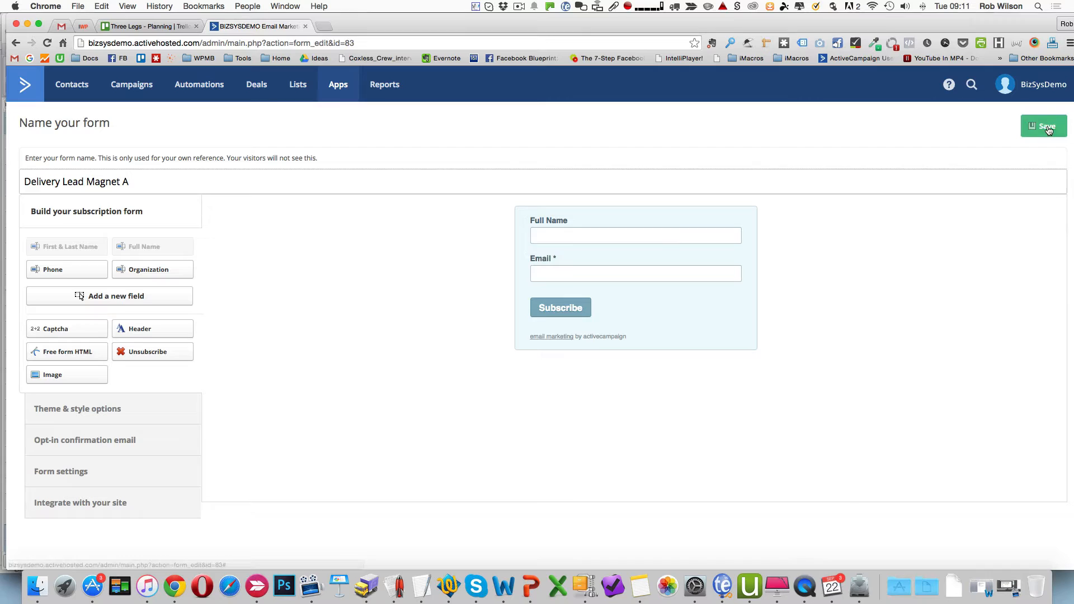
pyautogui.click(1043, 126)
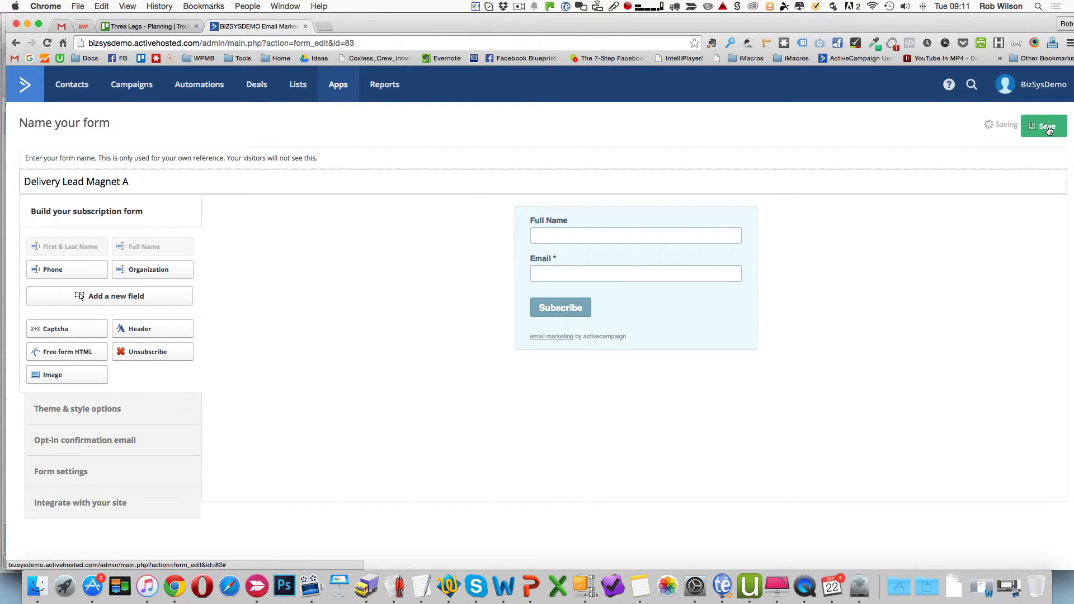
pyautogui.click(1044, 127)
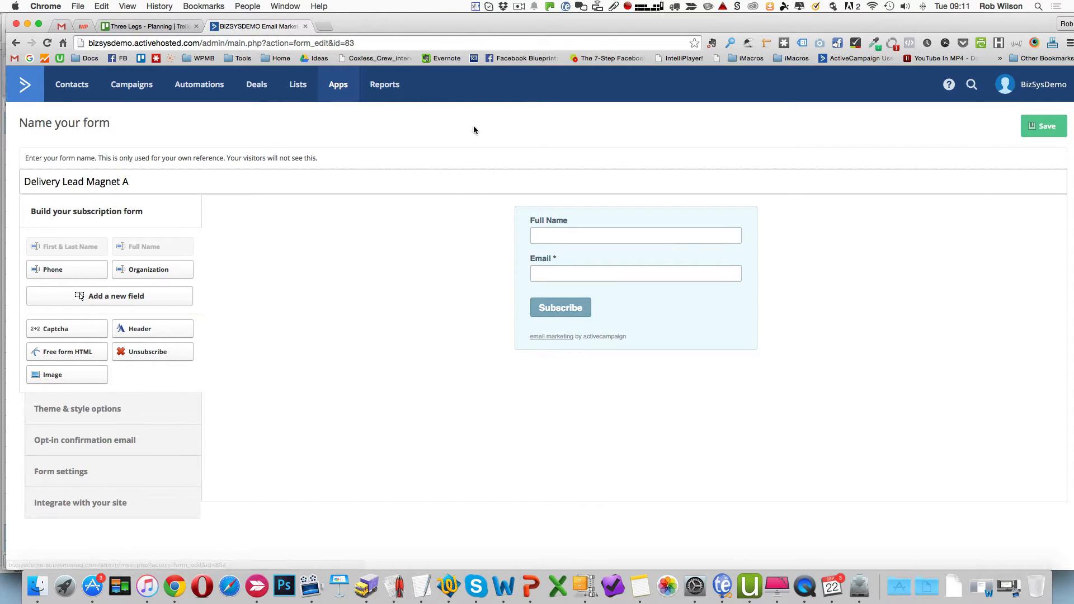
pyautogui.moveTo(298, 84)
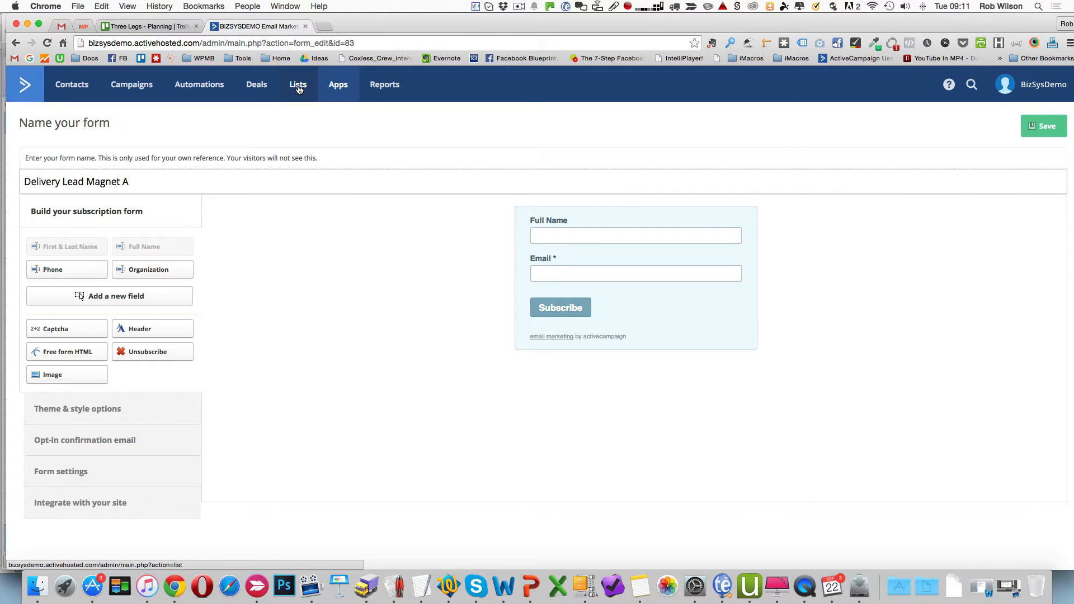
# Return to the lists and start another new subscription form for Master List
pyautogui.click(298, 84)
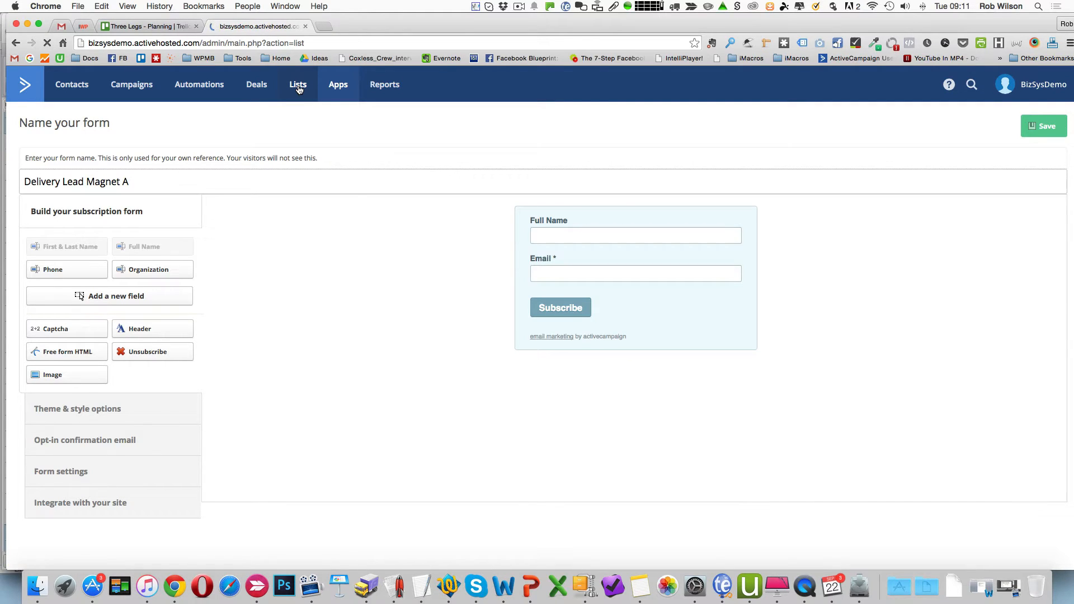
pyautogui.click(298, 84)
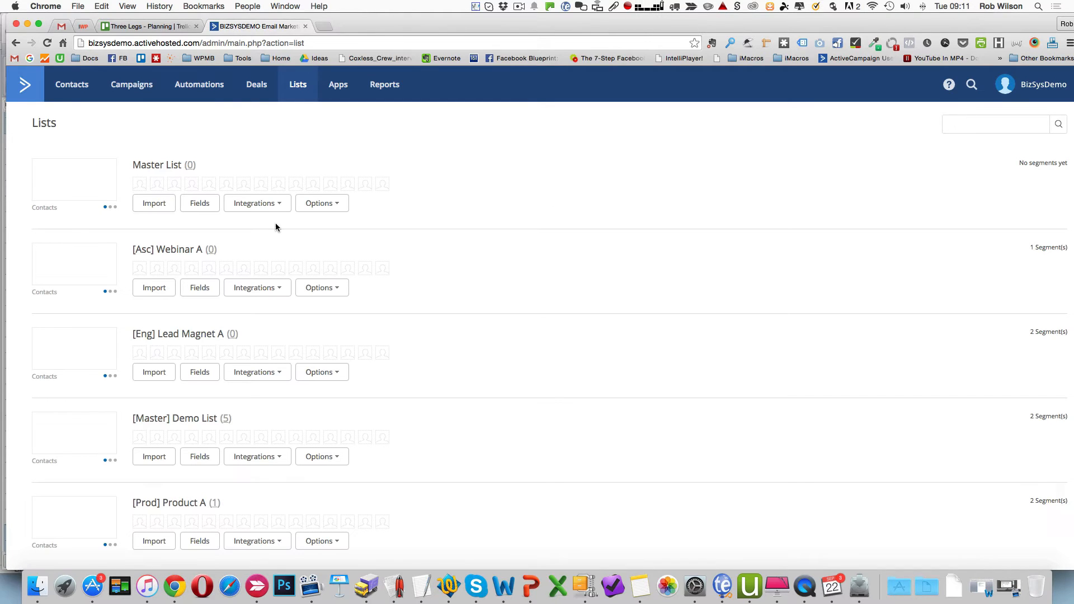
pyautogui.click(254, 203)
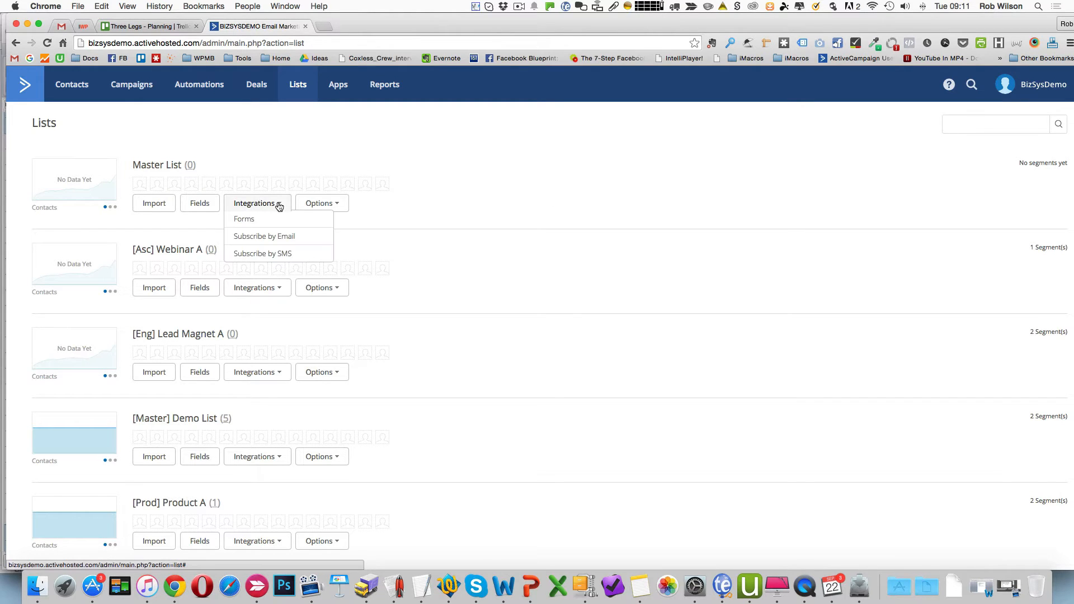
pyautogui.click(244, 219)
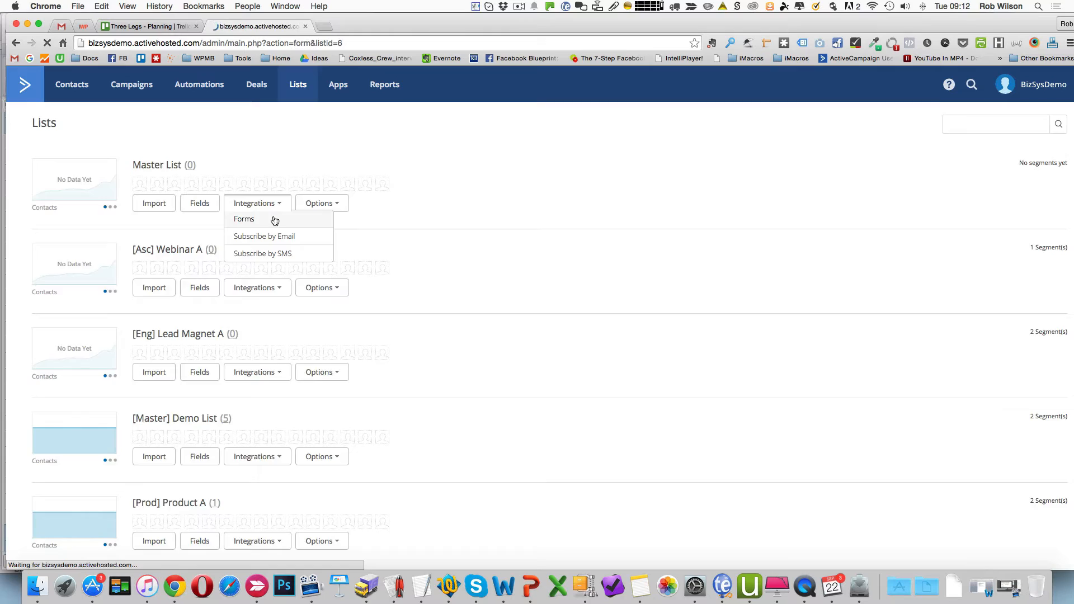
pyautogui.click(244, 218)
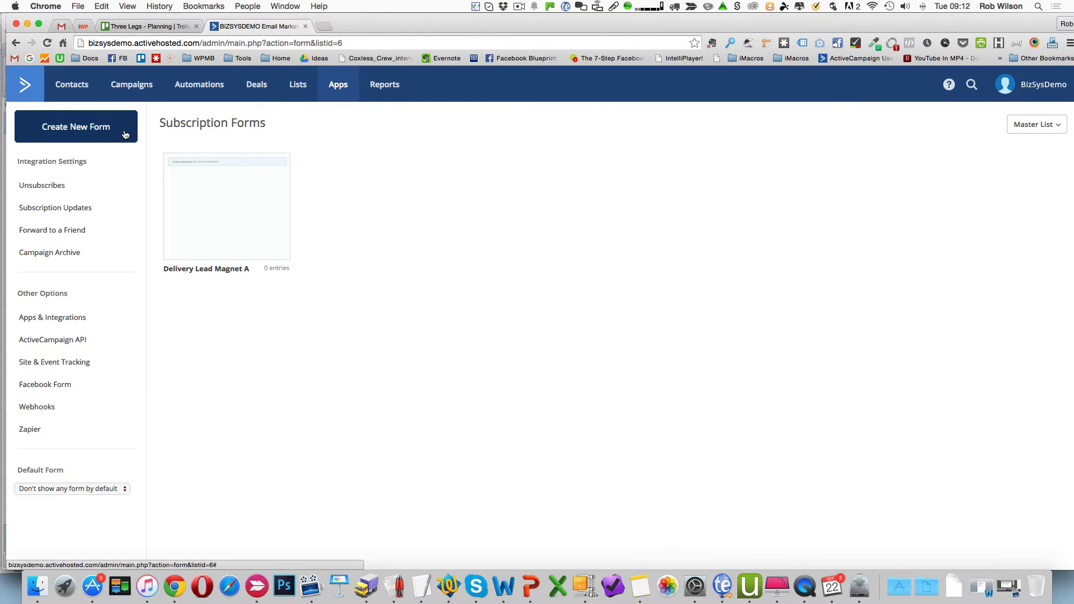
pyautogui.click(75, 126)
pyautogui.write('Delivery')
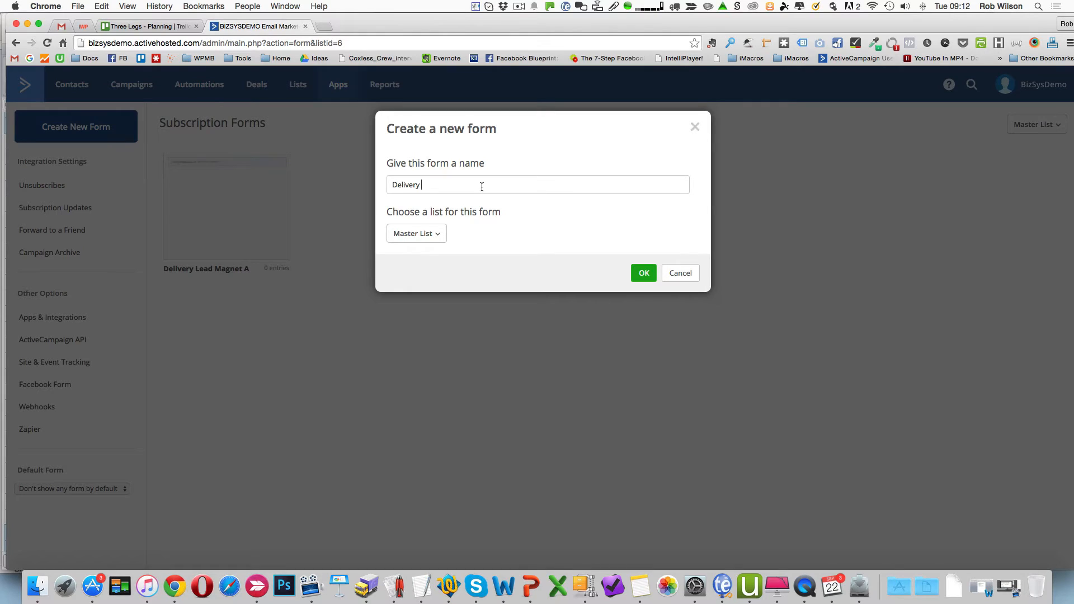
# Name the form 'Delivery Lead Magnet 2' on Master List and create it
pyautogui.write('Lea')
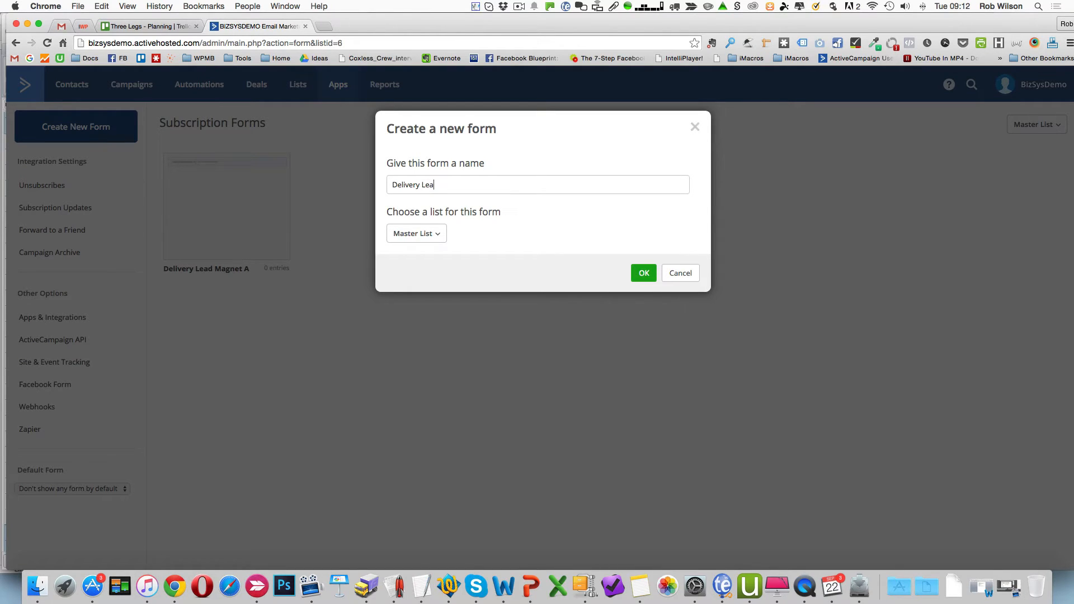
pyautogui.write('d Magnet')
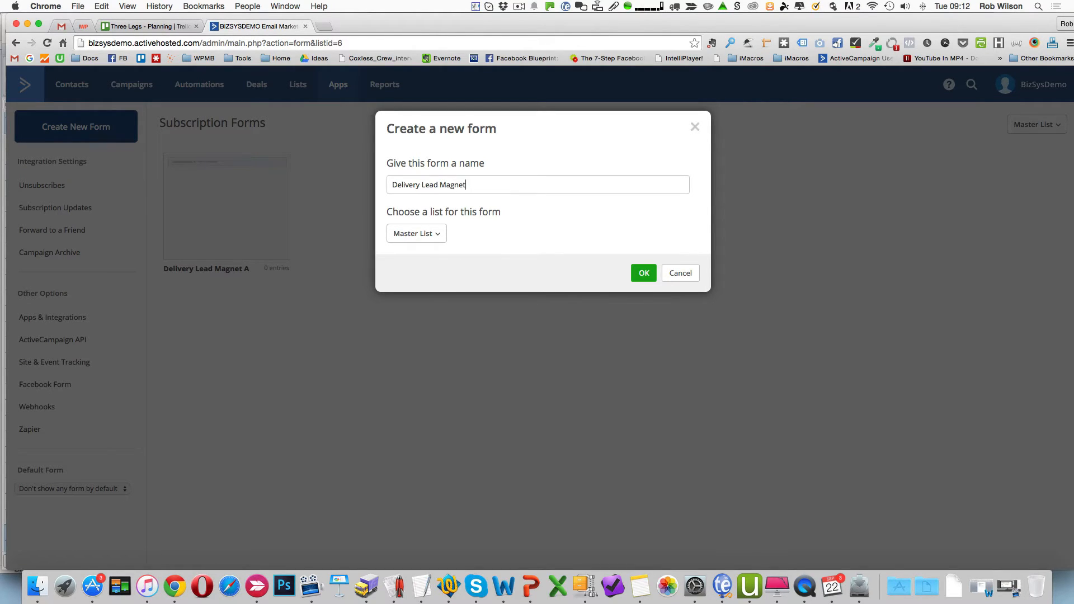
pyautogui.write('2')
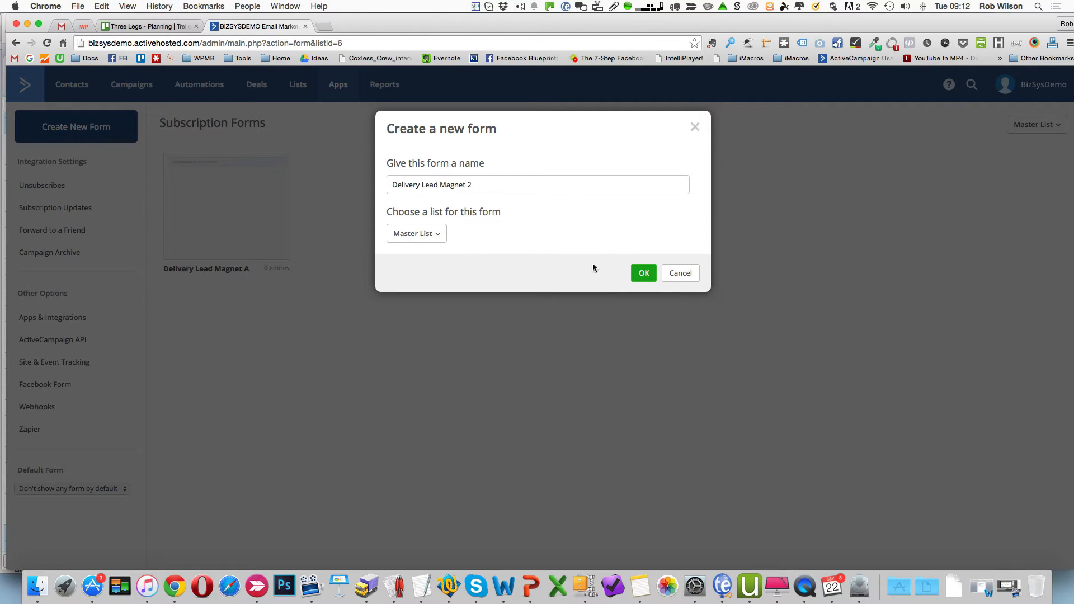
pyautogui.click(642, 273)
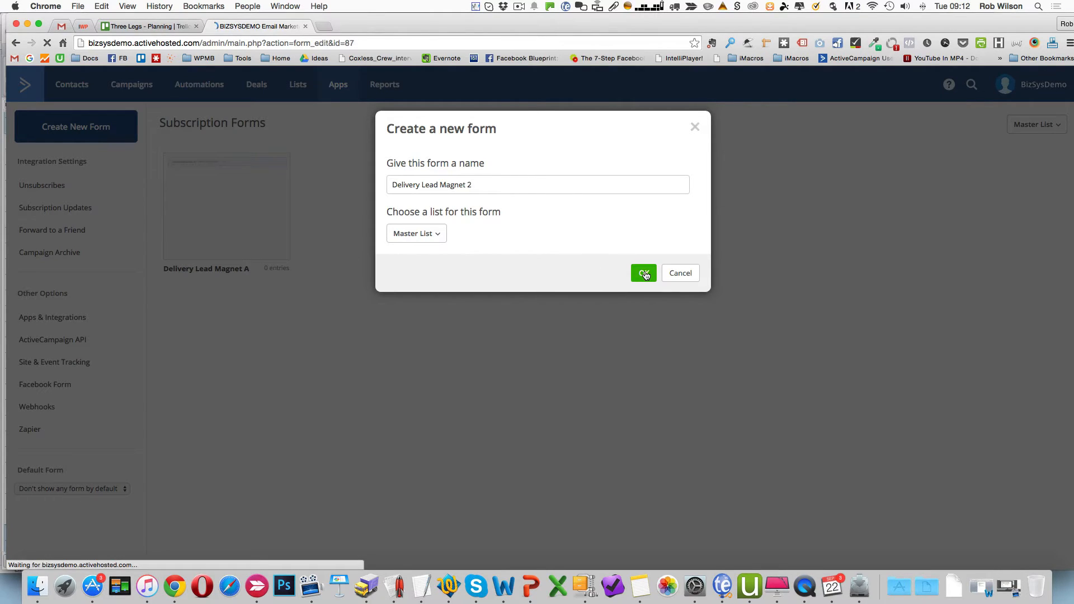
pyautogui.click(642, 273)
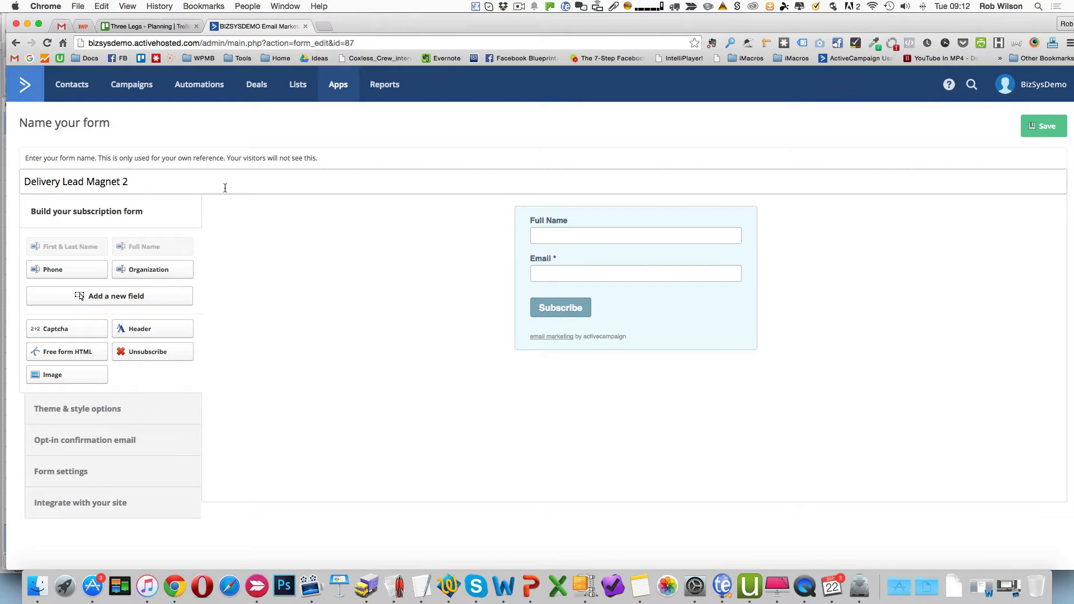
pyautogui.moveTo(166, 158)
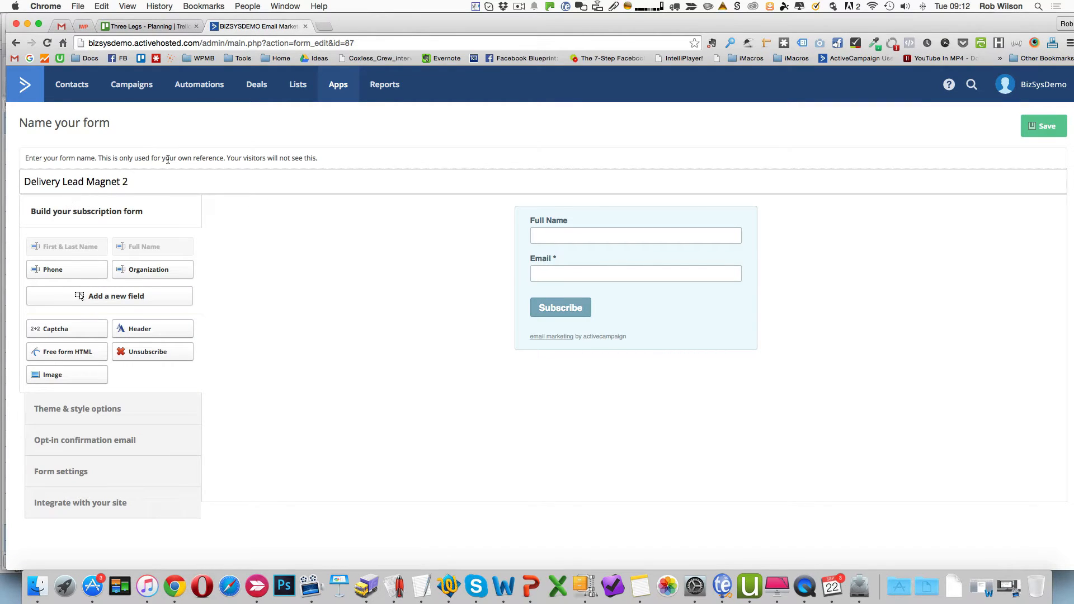
# Create a new automation named 'DElivery LMA' from the Automations page
pyautogui.click(199, 84)
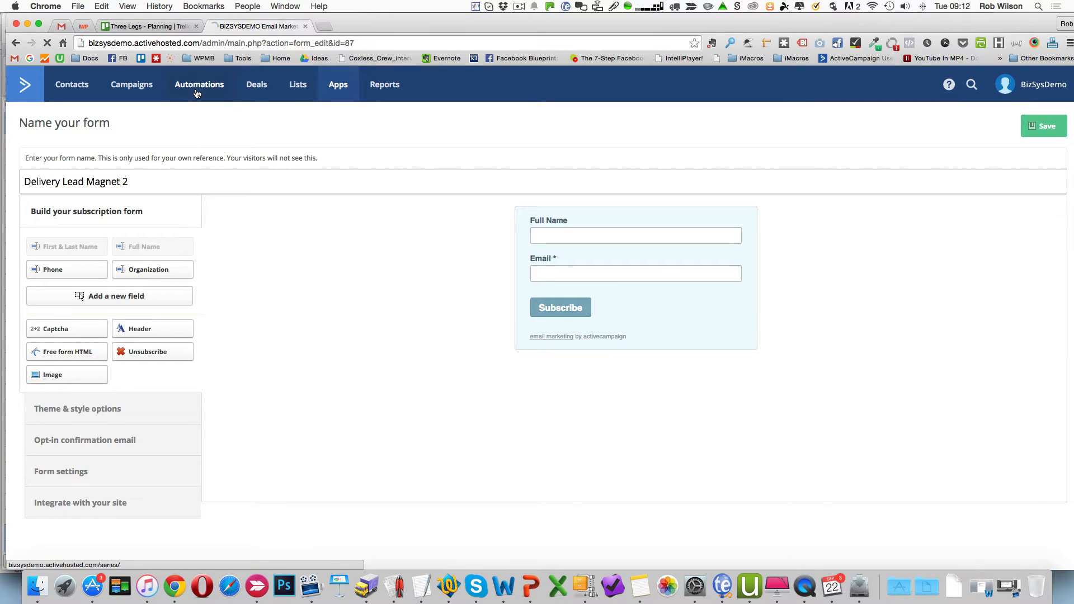
pyautogui.click(199, 84)
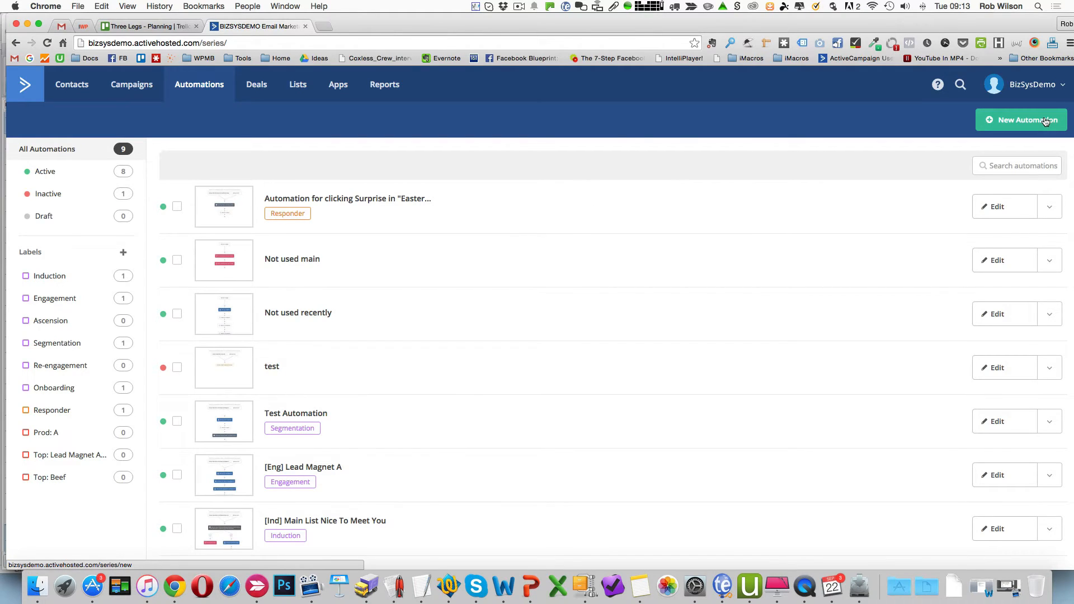
pyautogui.click(1022, 119)
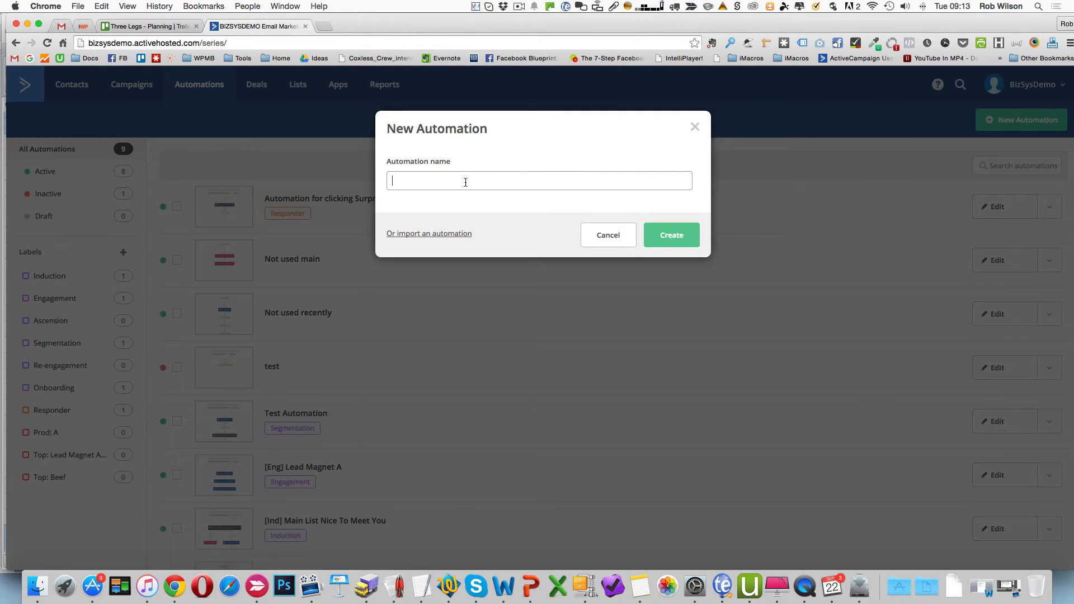
pyautogui.write('DElivery')
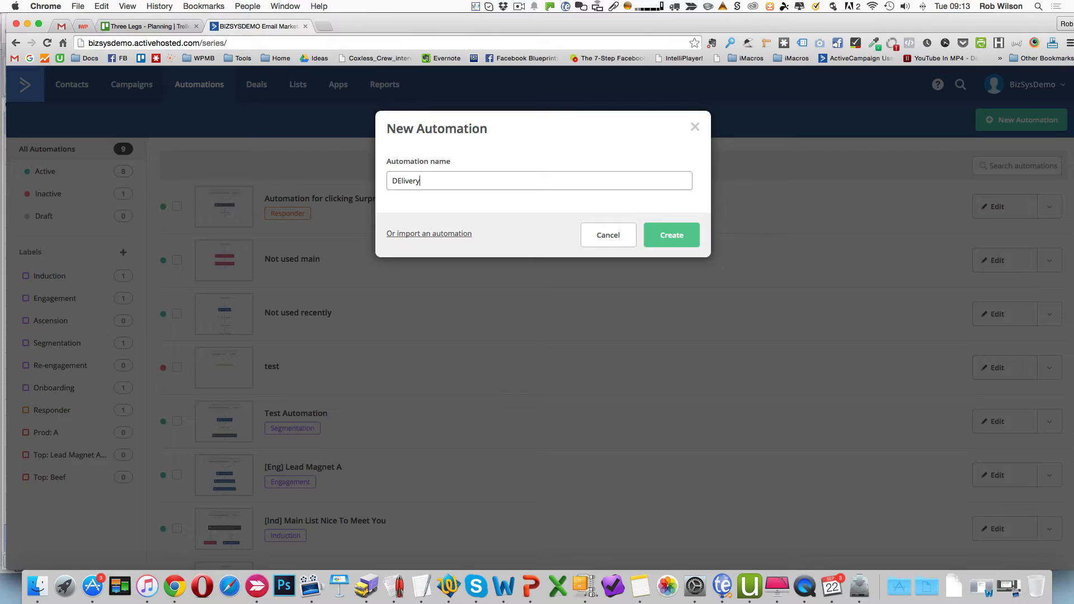
pyautogui.write('LMA')
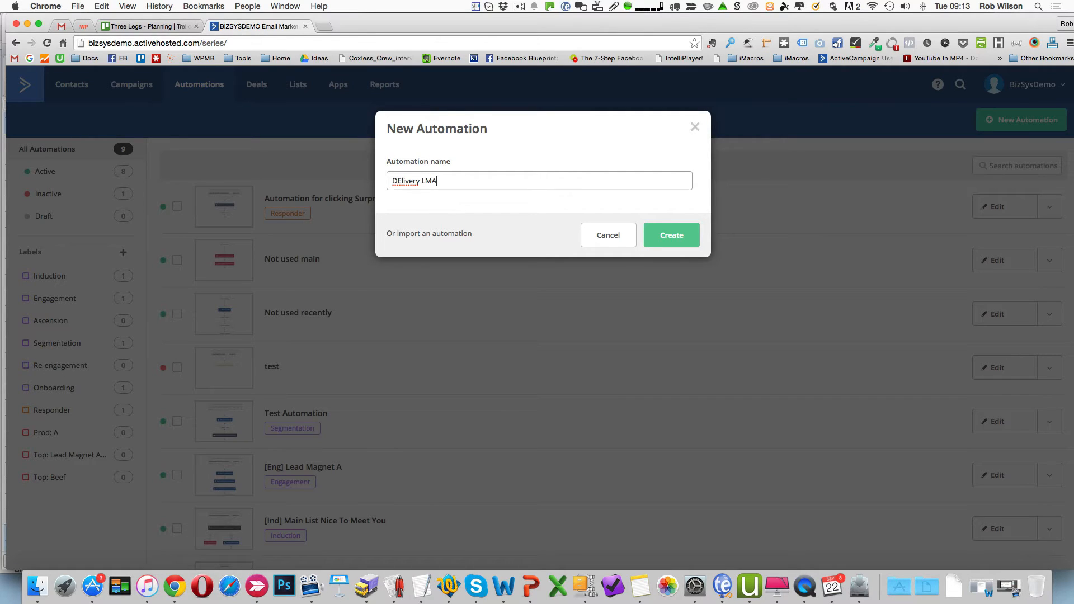
pyautogui.click(671, 235)
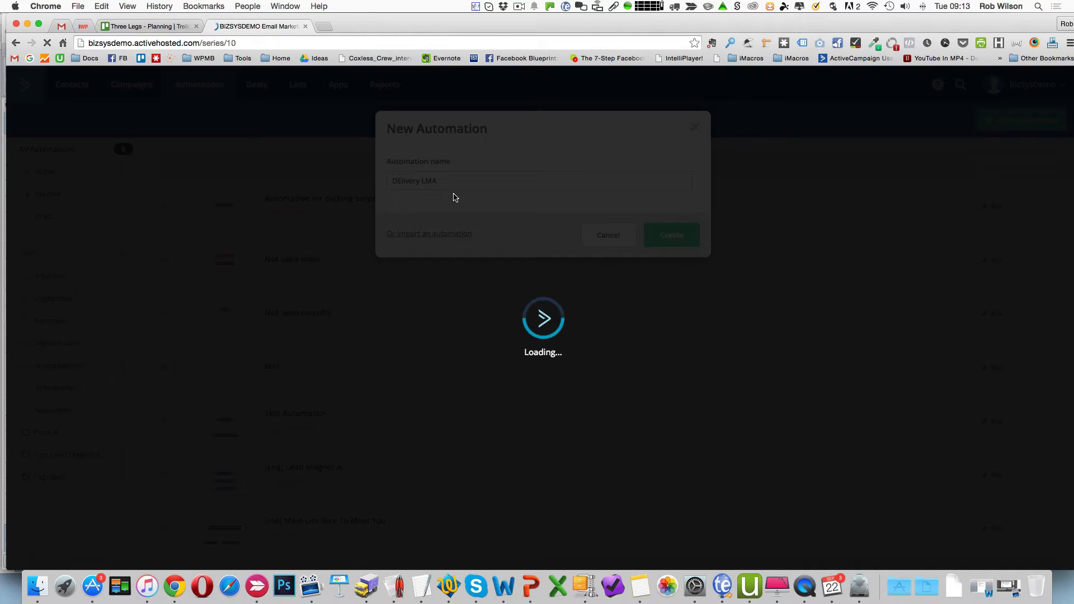
pyautogui.click(670, 235)
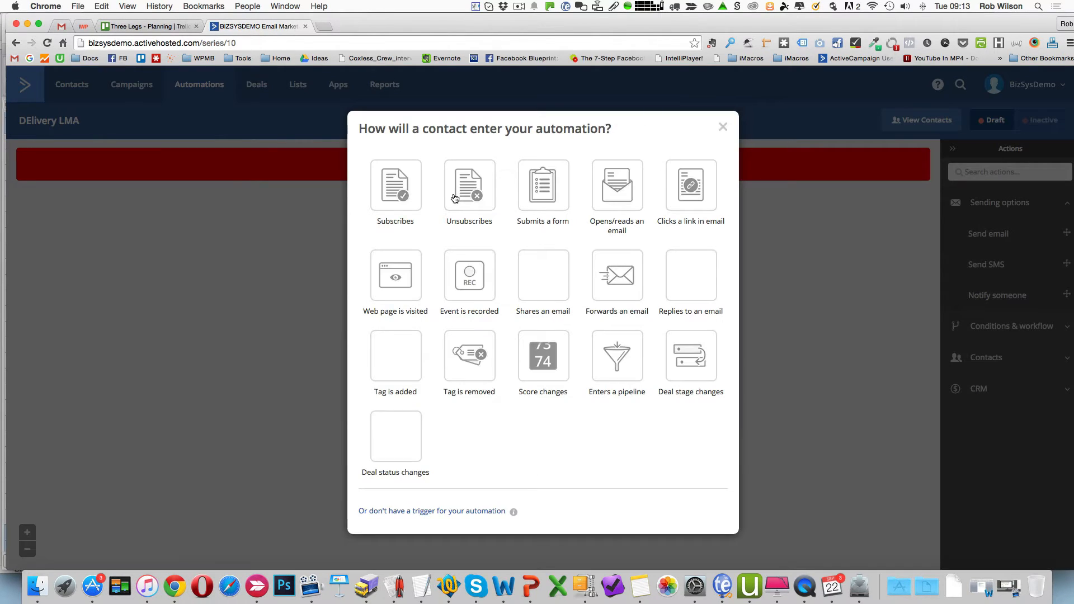
# Set the start trigger to submitting the Delivery Lead Magnet A form, running multiple times
pyautogui.click(543, 185)
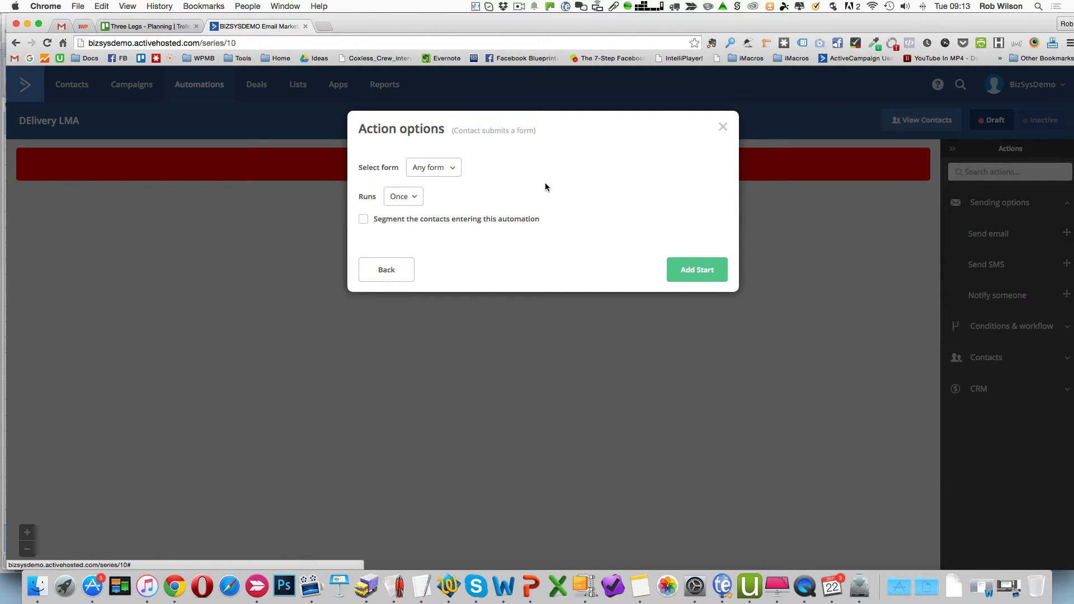
pyautogui.click(433, 166)
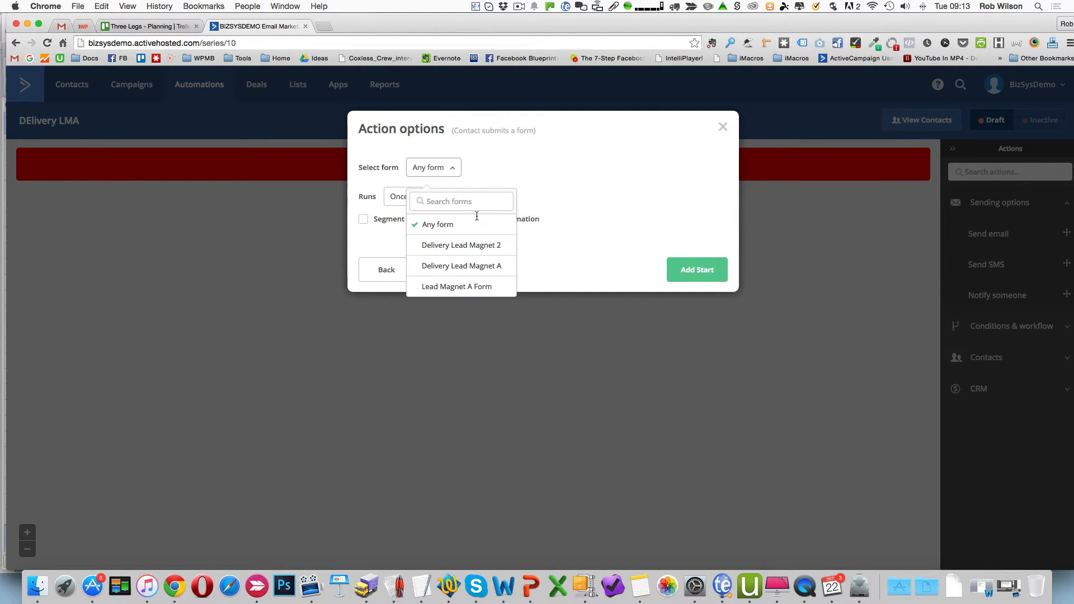
pyautogui.click(461, 266)
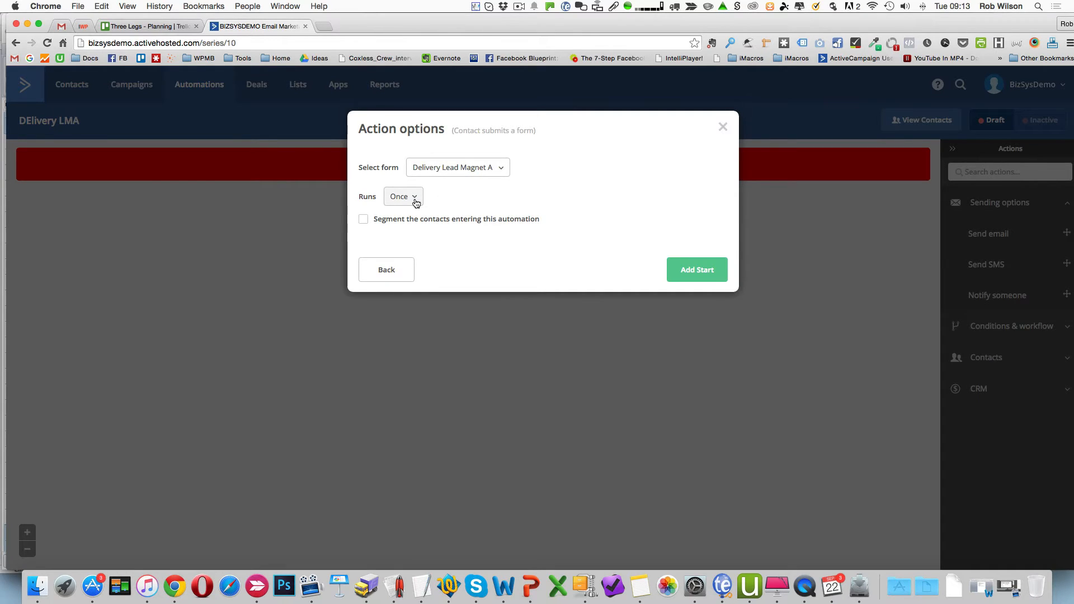
pyautogui.click(403, 197)
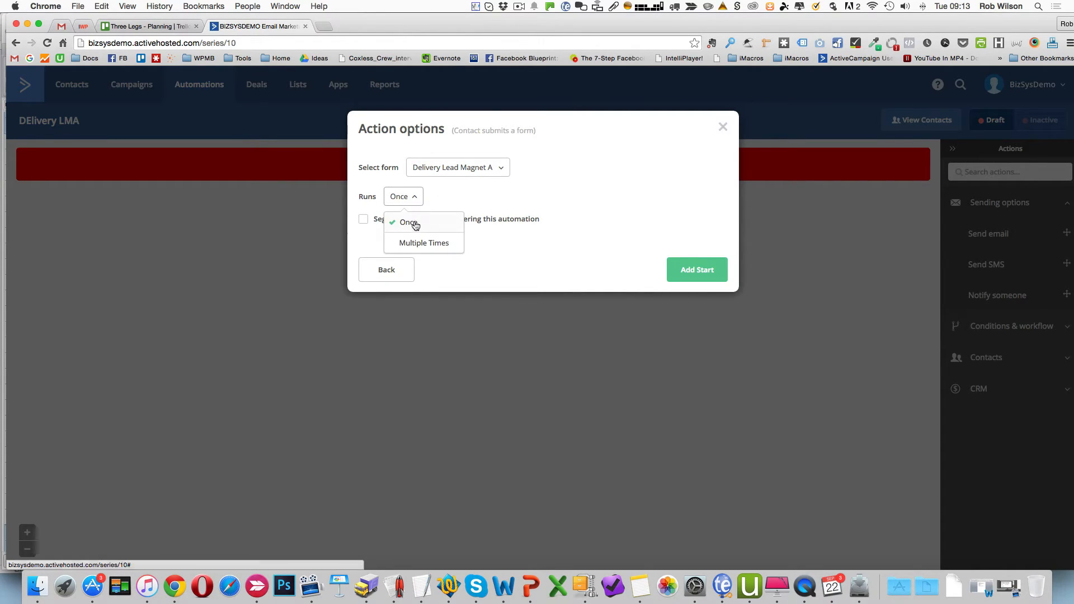
pyautogui.click(425, 243)
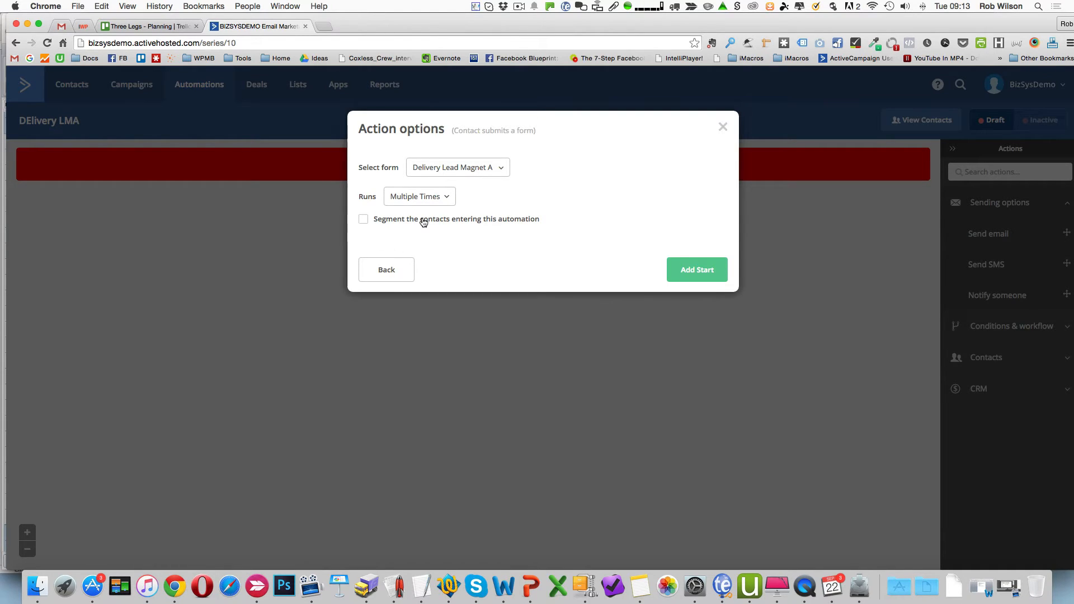
pyautogui.moveTo(698, 269)
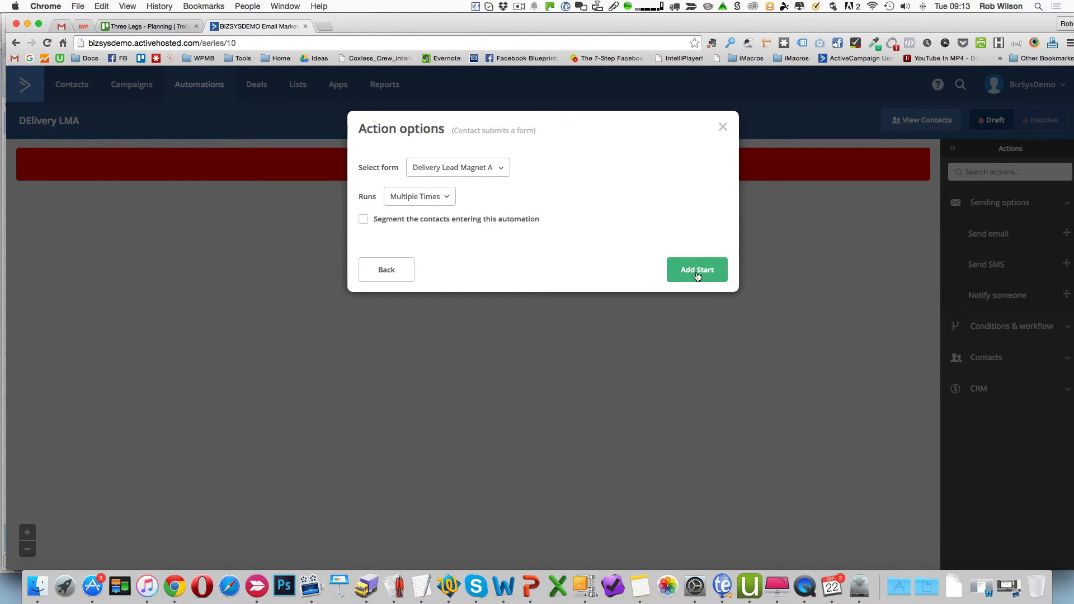
pyautogui.click(696, 269)
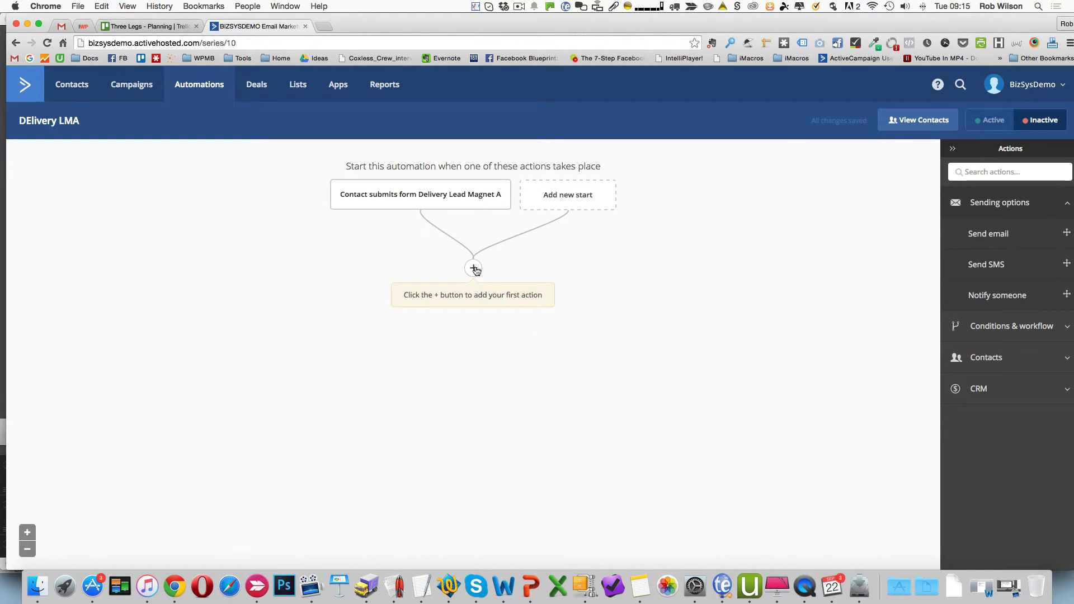
# Add a first action tagging the contact 'Lead Magnet 1 Delivered' and begin the next action
pyautogui.click(472, 267)
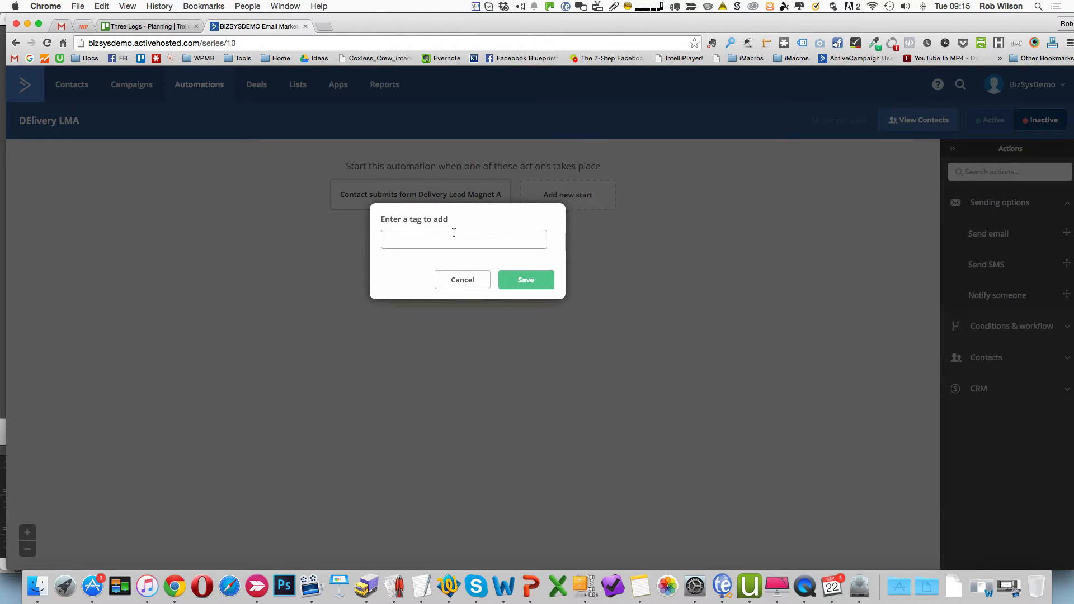
pyautogui.write('Lead Mag')
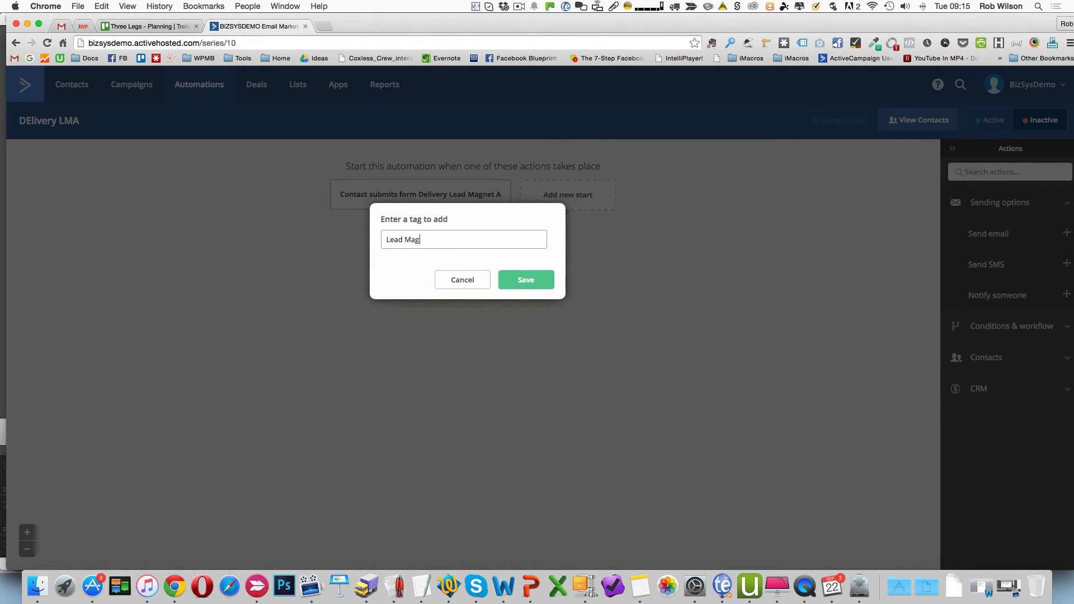
pyautogui.write('net 1')
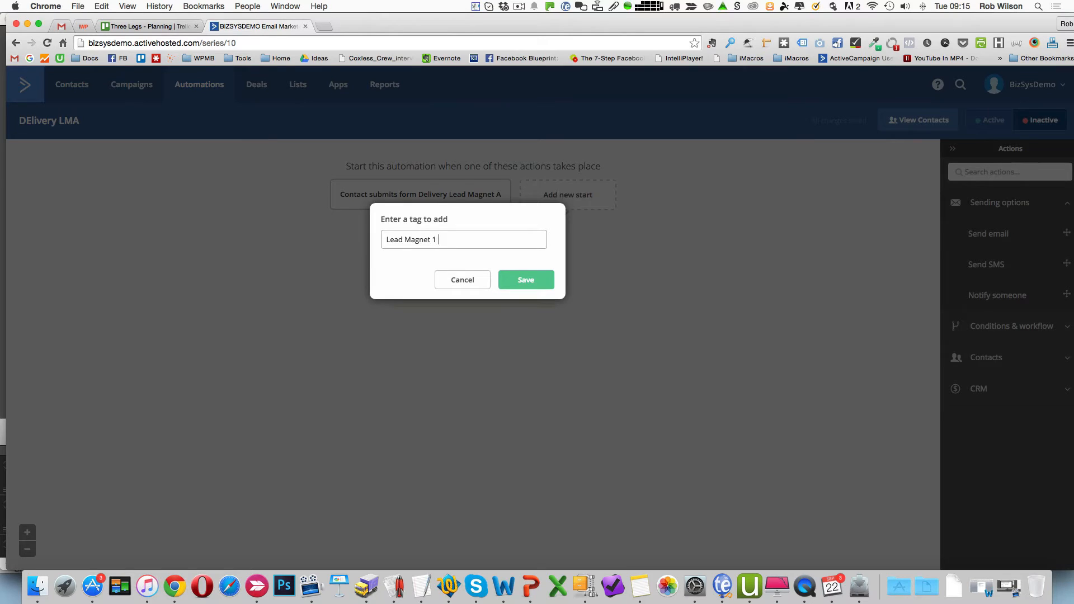
pyautogui.write('Delivered')
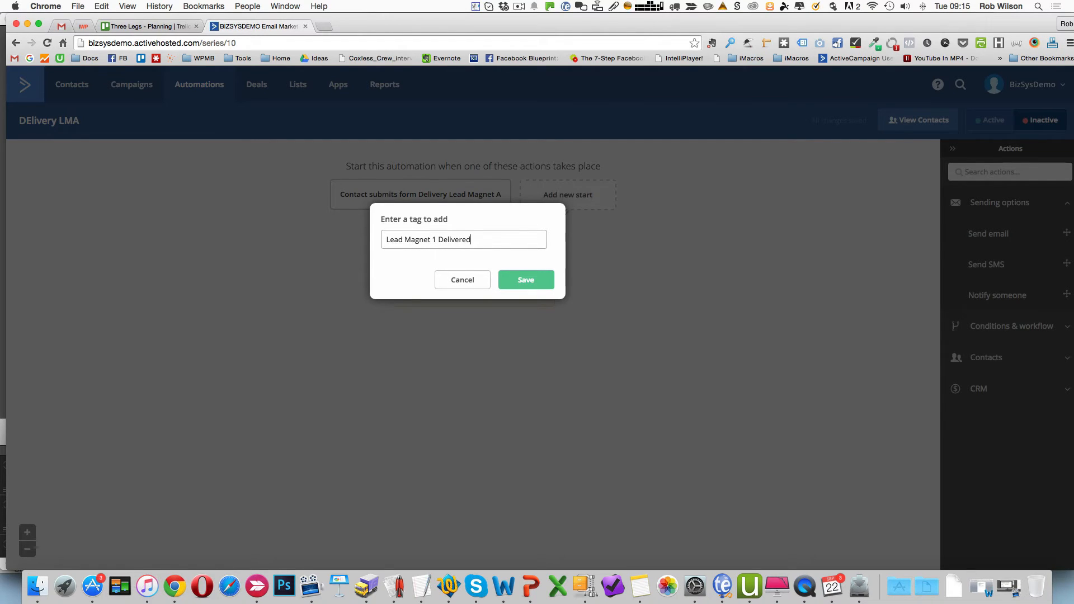
pyautogui.click(526, 280)
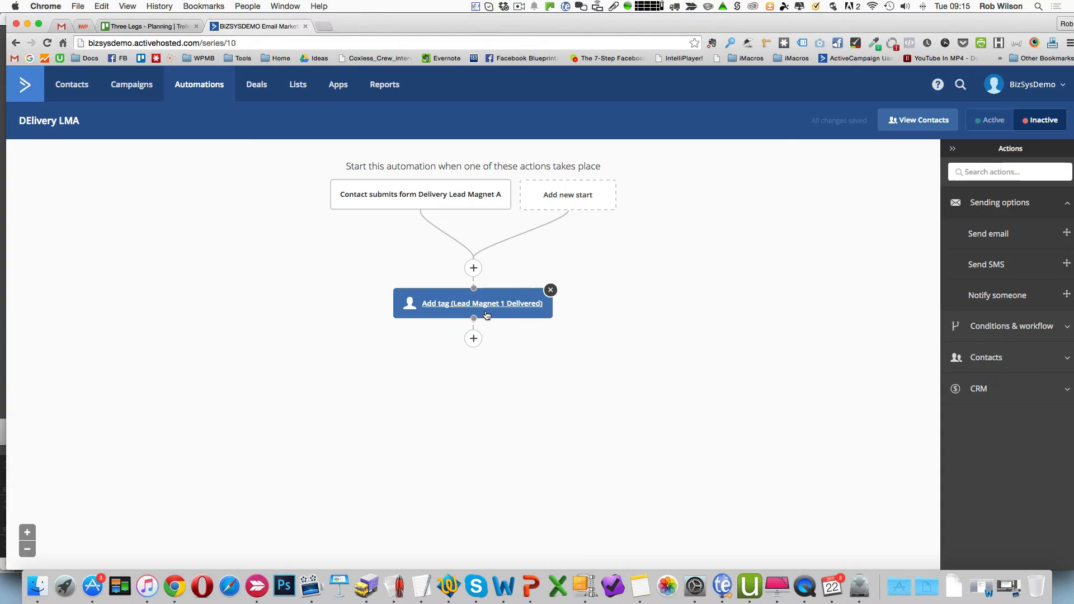
pyautogui.click(474, 338)
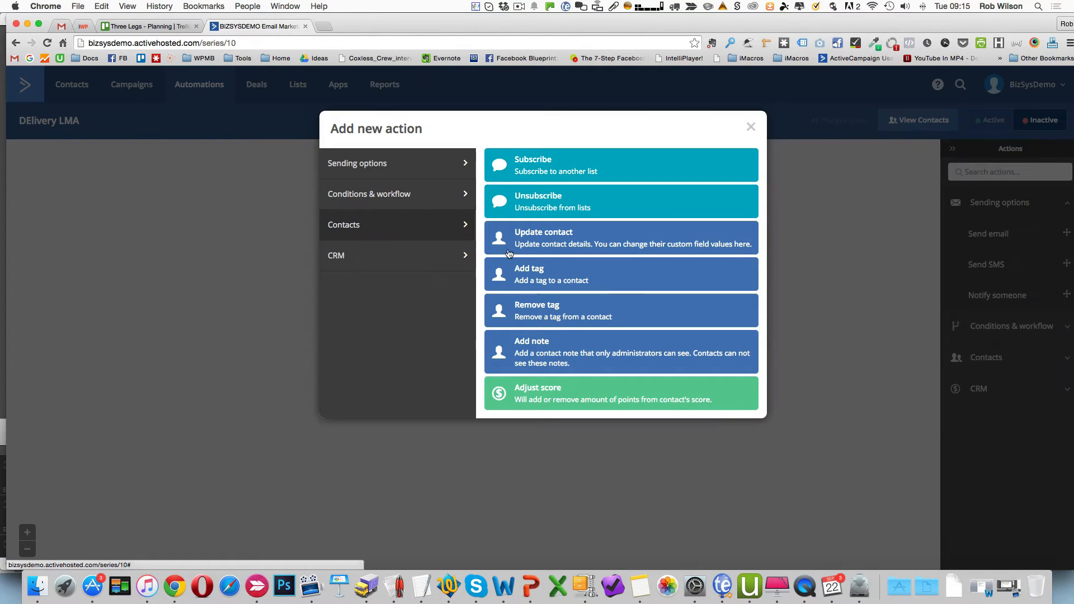
pyautogui.moveTo(447, 170)
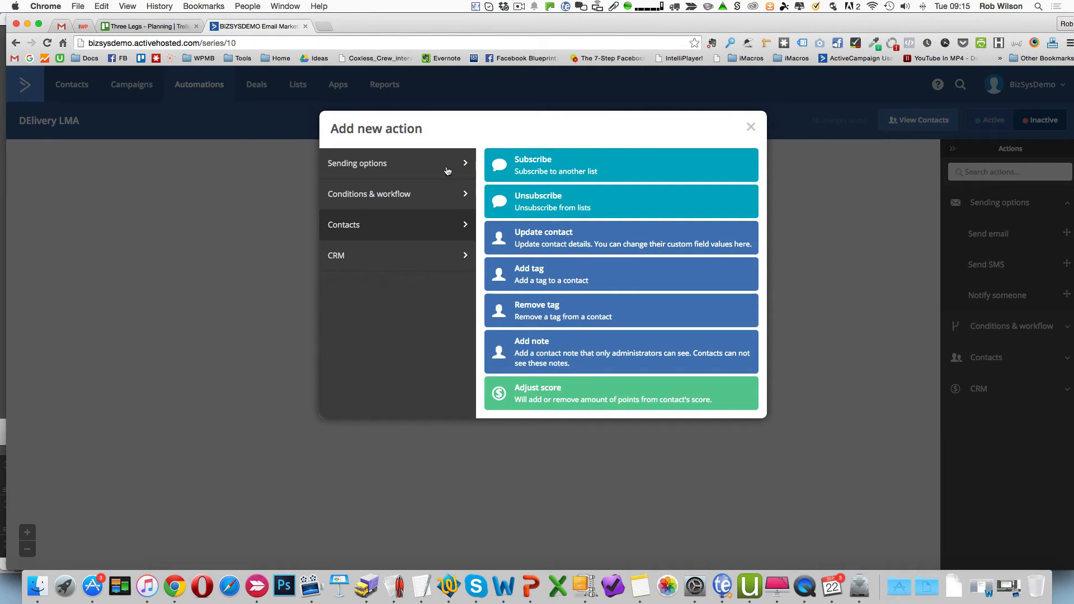
pyautogui.moveTo(432, 166)
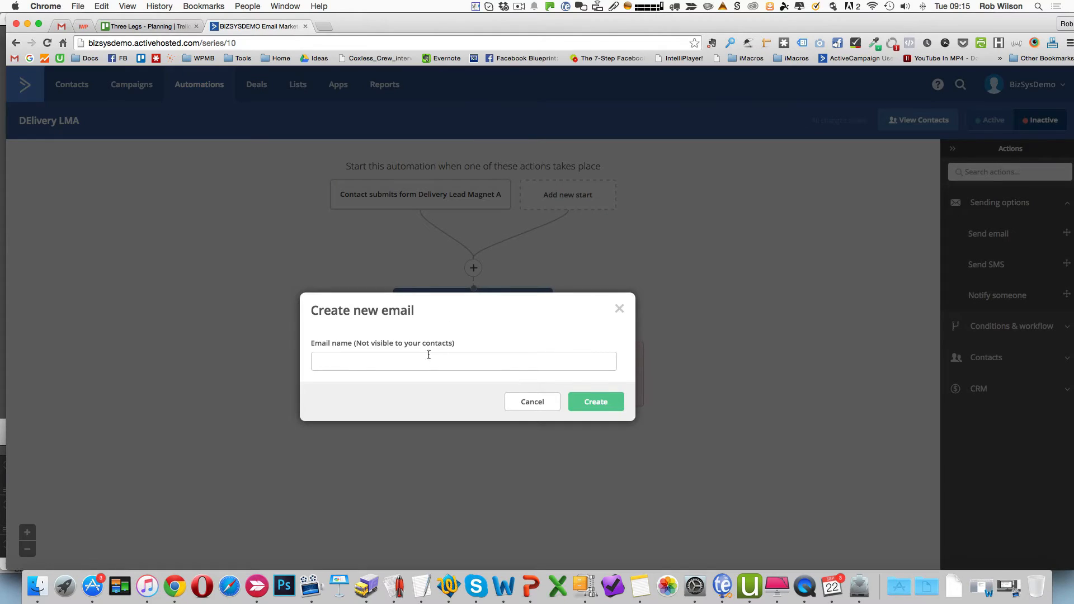
# Create a new send-email step named 'DEliver LMA' and reach its template gallery
pyautogui.write('DElivert')
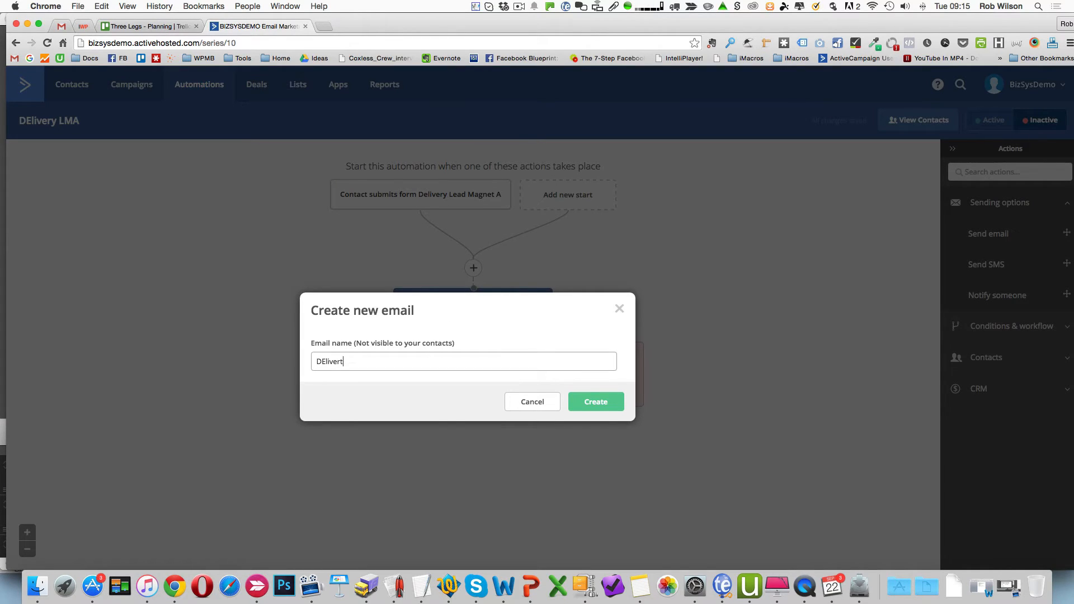
pyautogui.write('LM')
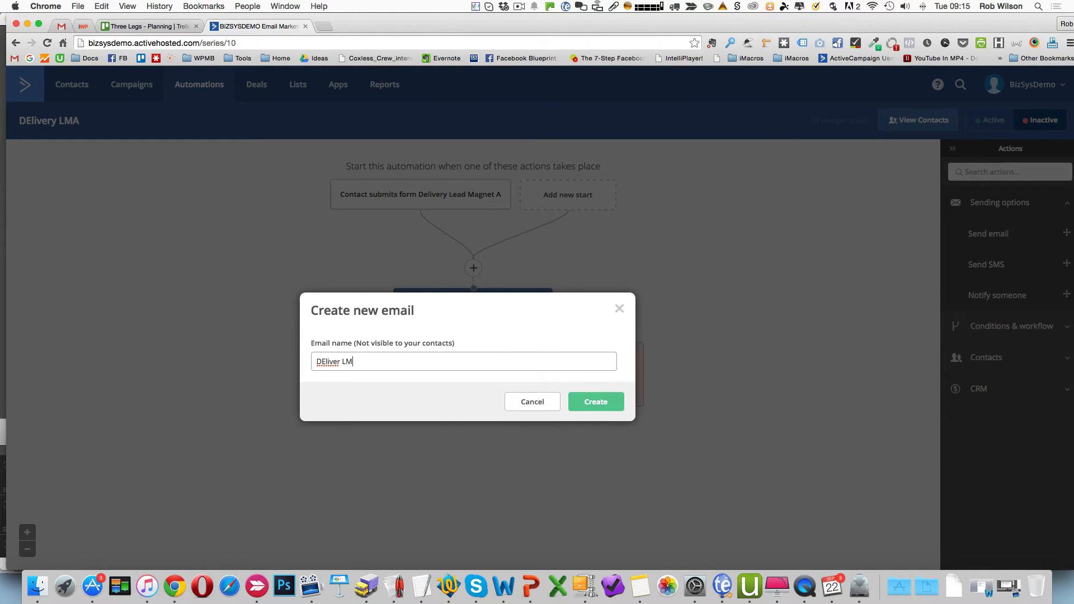
pyautogui.click(595, 402)
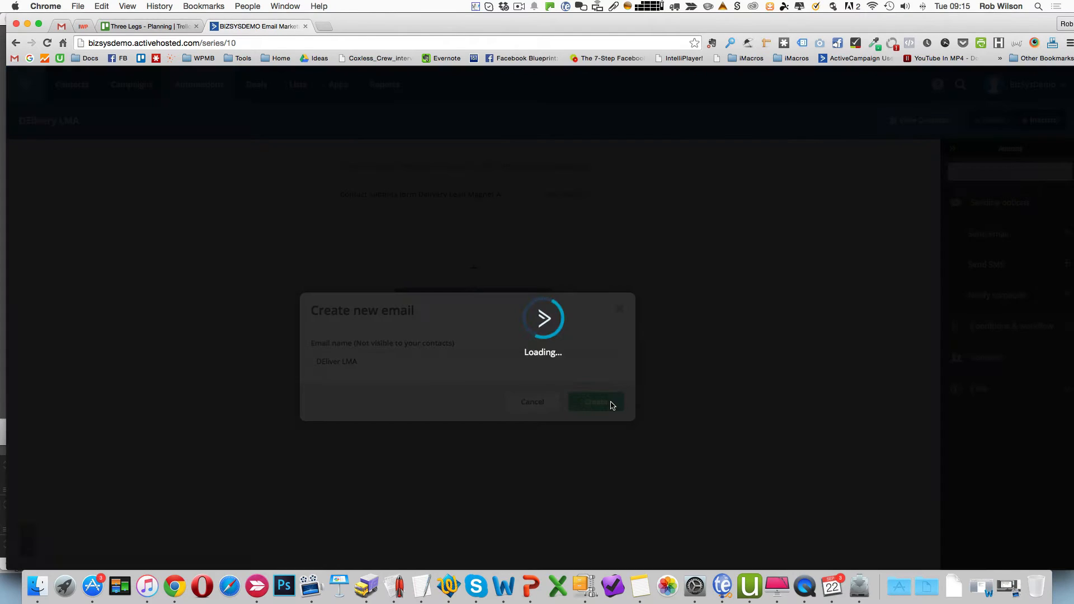
pyautogui.click(595, 402)
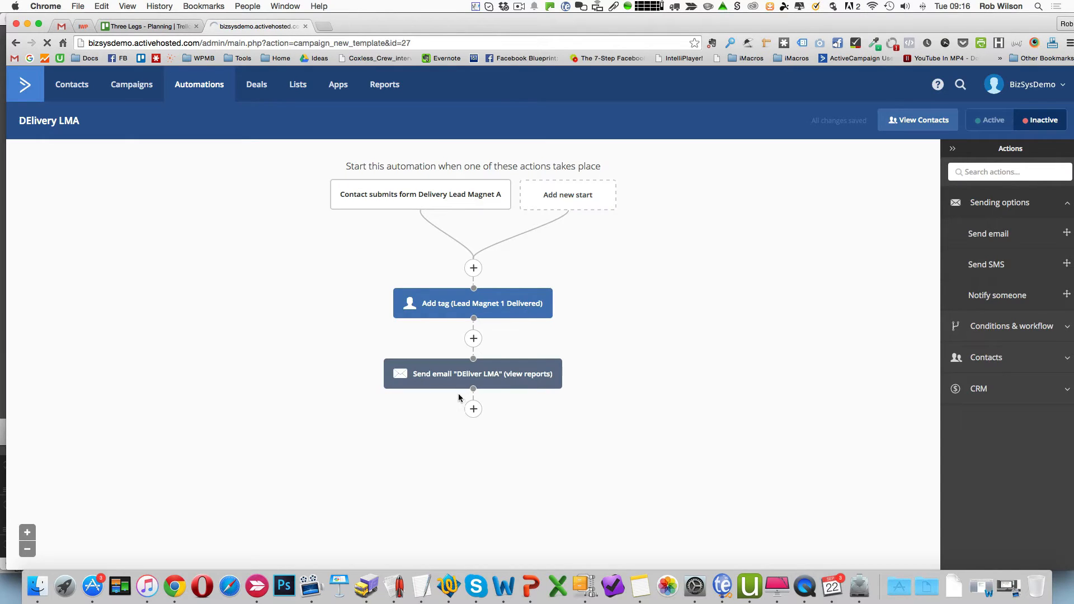
pyautogui.click(473, 374)
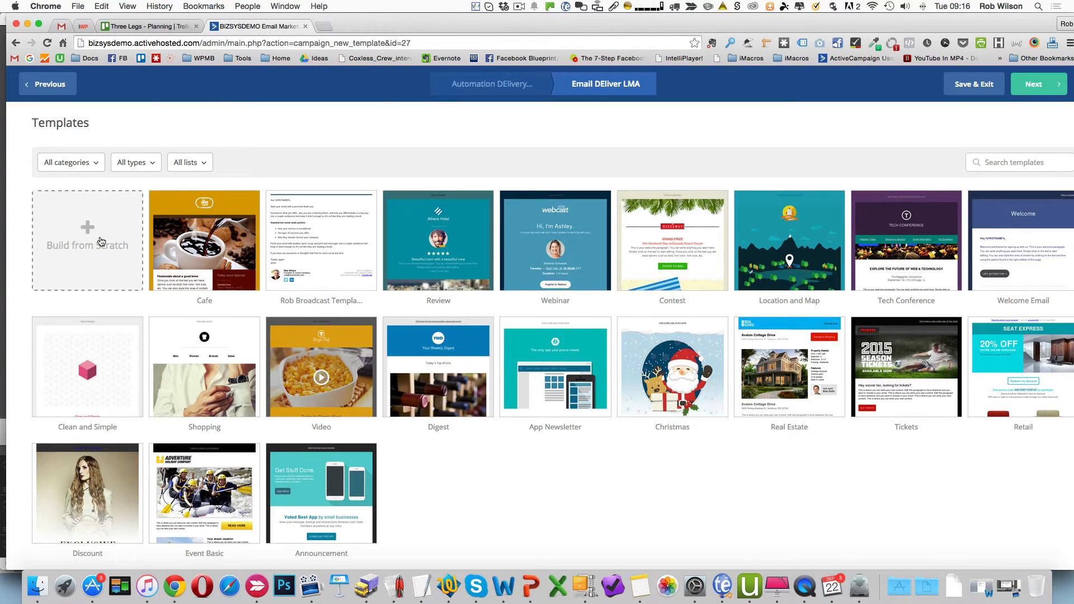
# Build the email from scratch with Intro, LINK and CLOSE text and continue to the summary
pyautogui.click(87, 245)
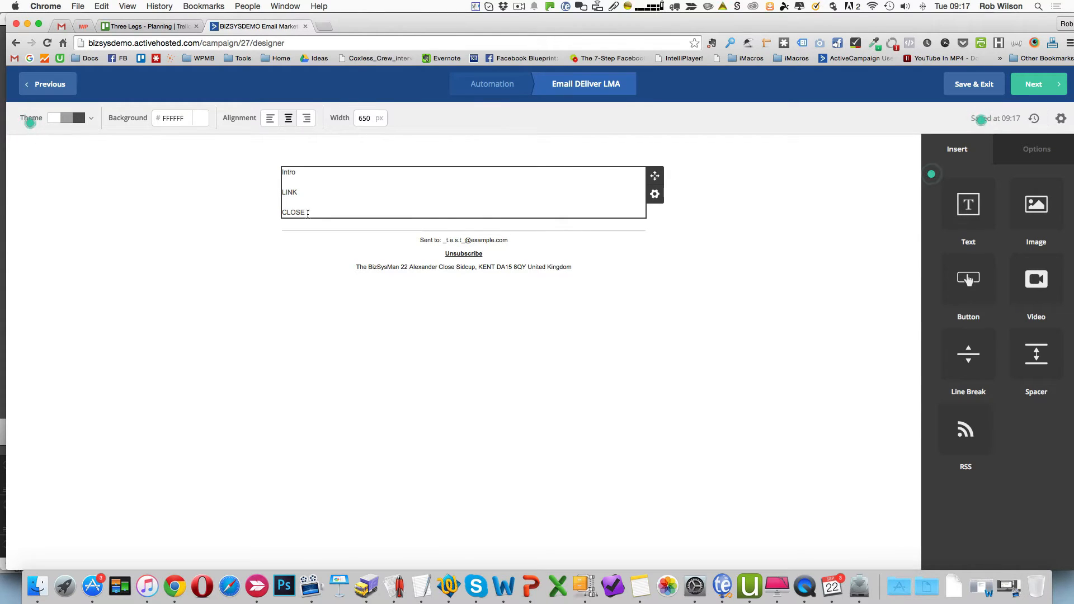
pyautogui.click(297, 226)
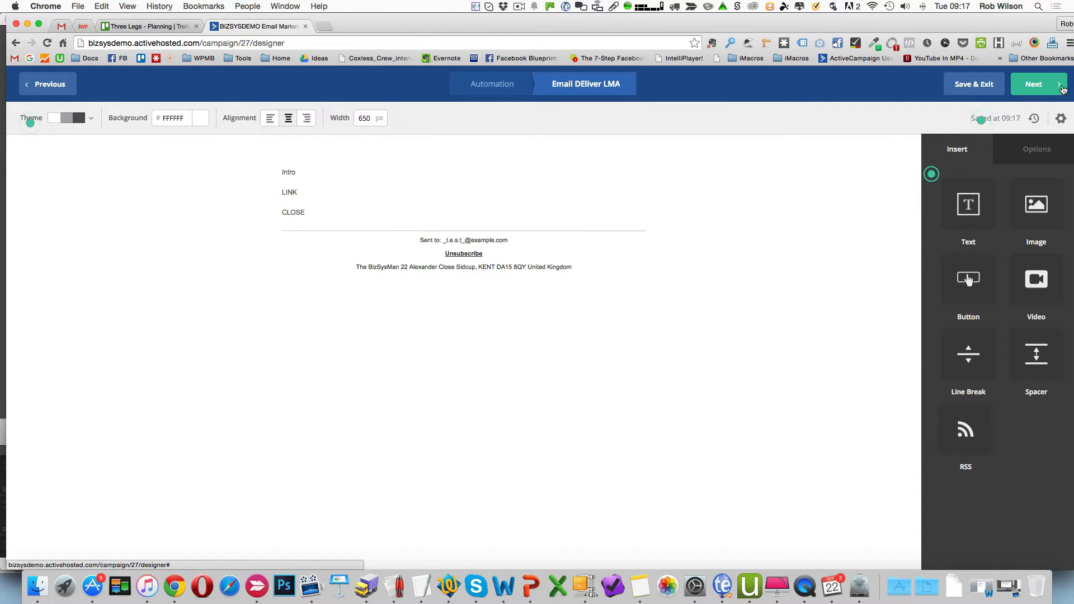
pyautogui.click(1033, 83)
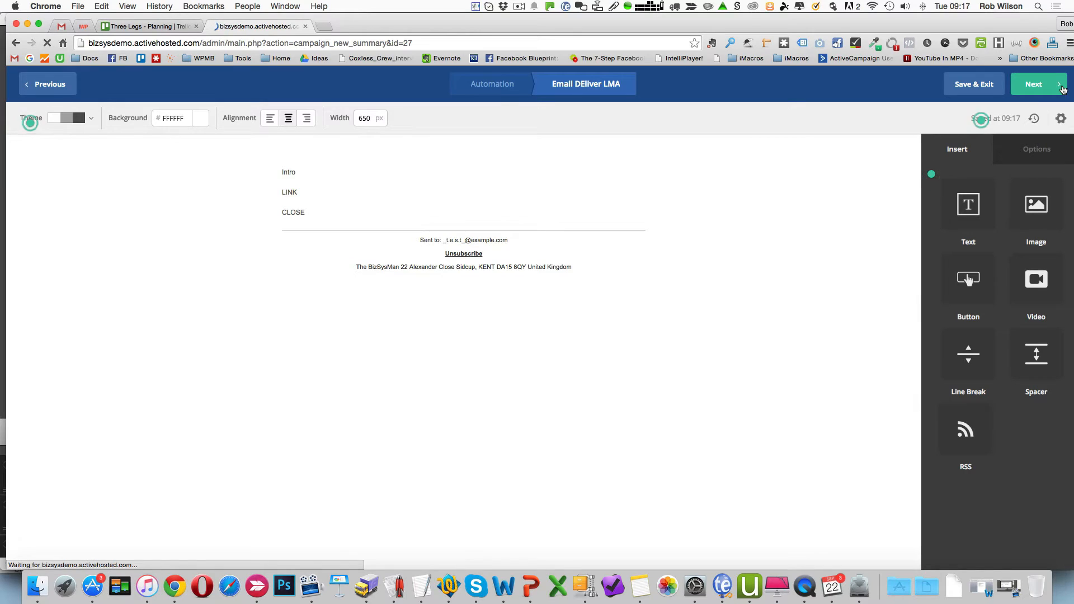
pyautogui.click(1035, 84)
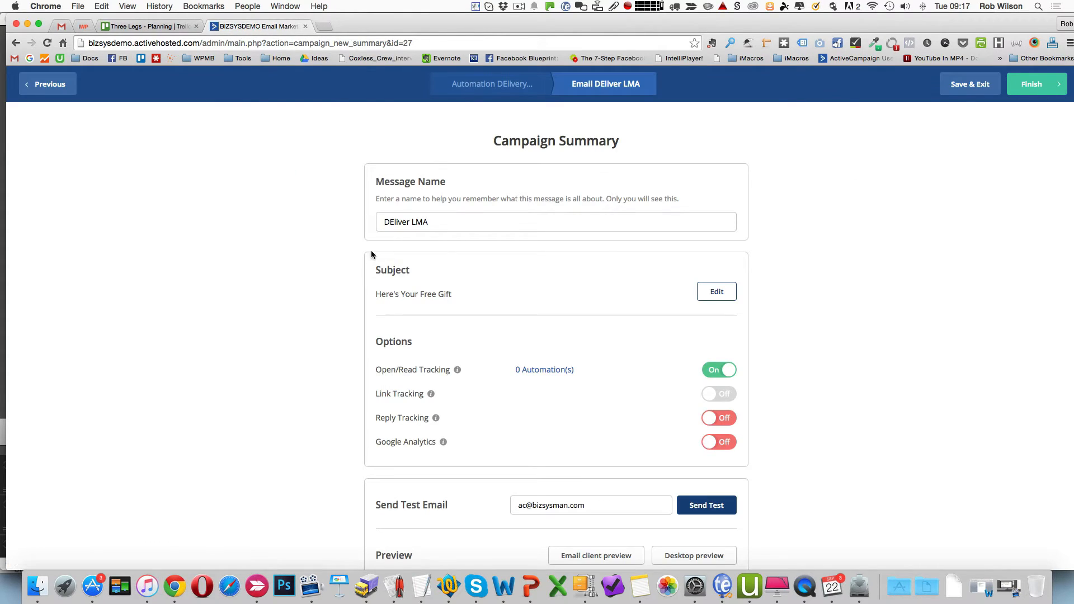
# Review the campaign summary options and finish the 'Here's Your Free Gift' email
pyautogui.scroll(-3)
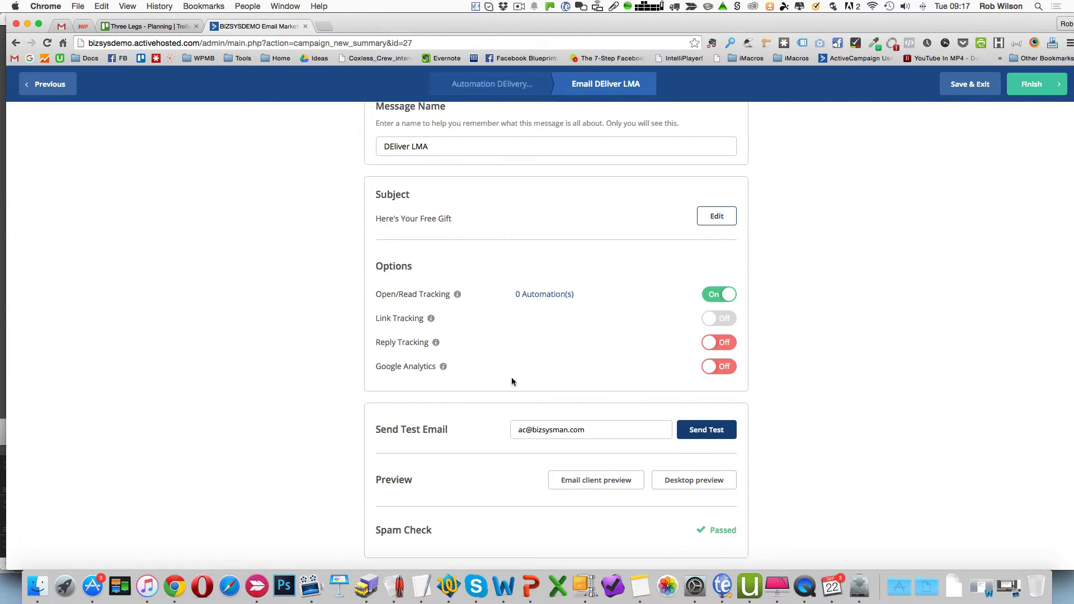
pyautogui.moveTo(462, 376)
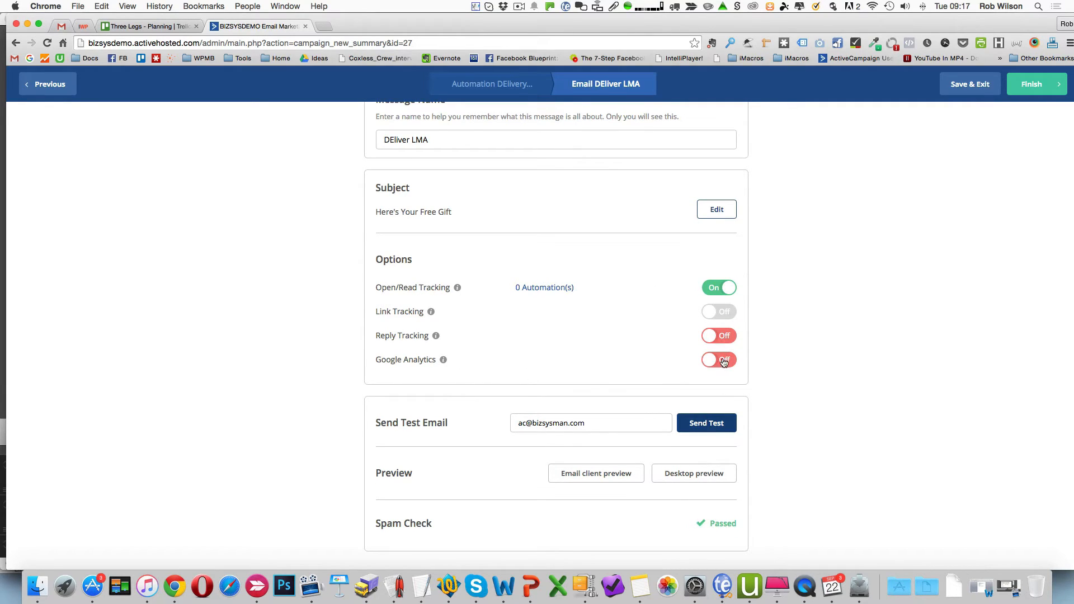
pyautogui.moveTo(691, 316)
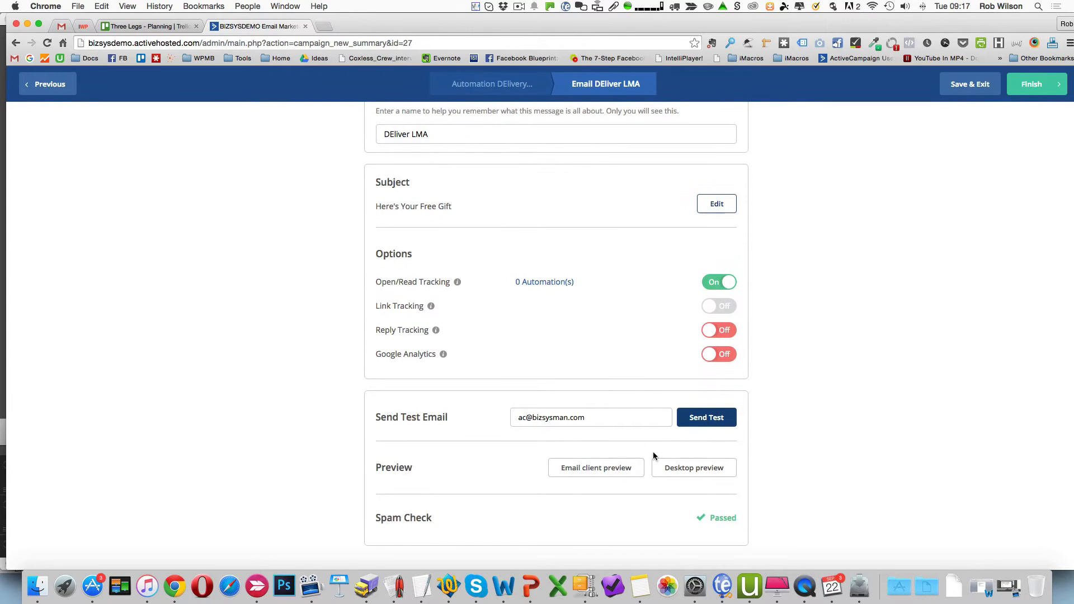
pyautogui.scroll(3)
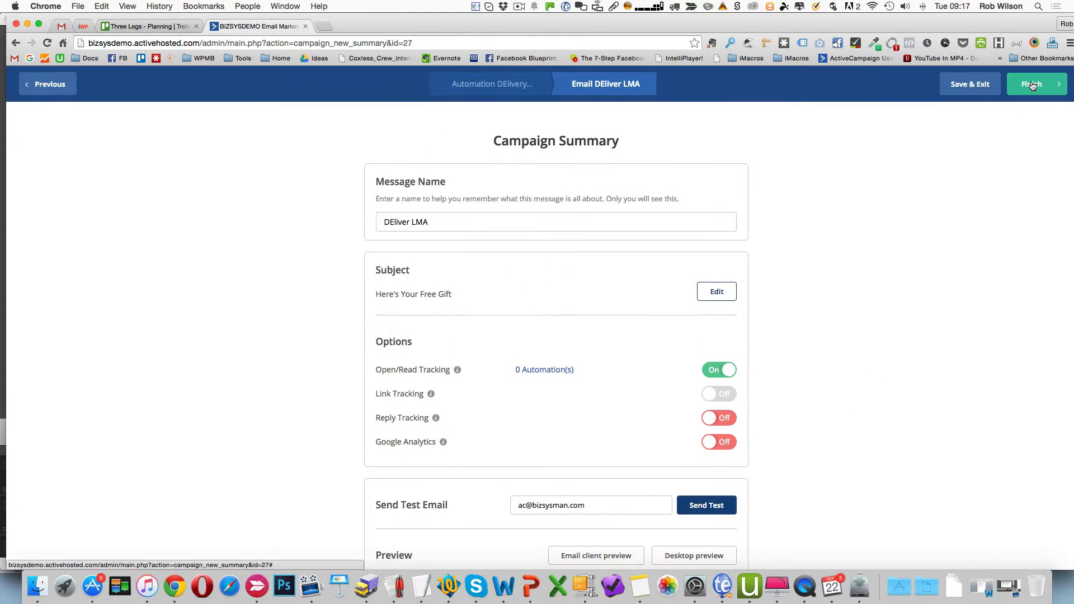
pyautogui.click(1035, 84)
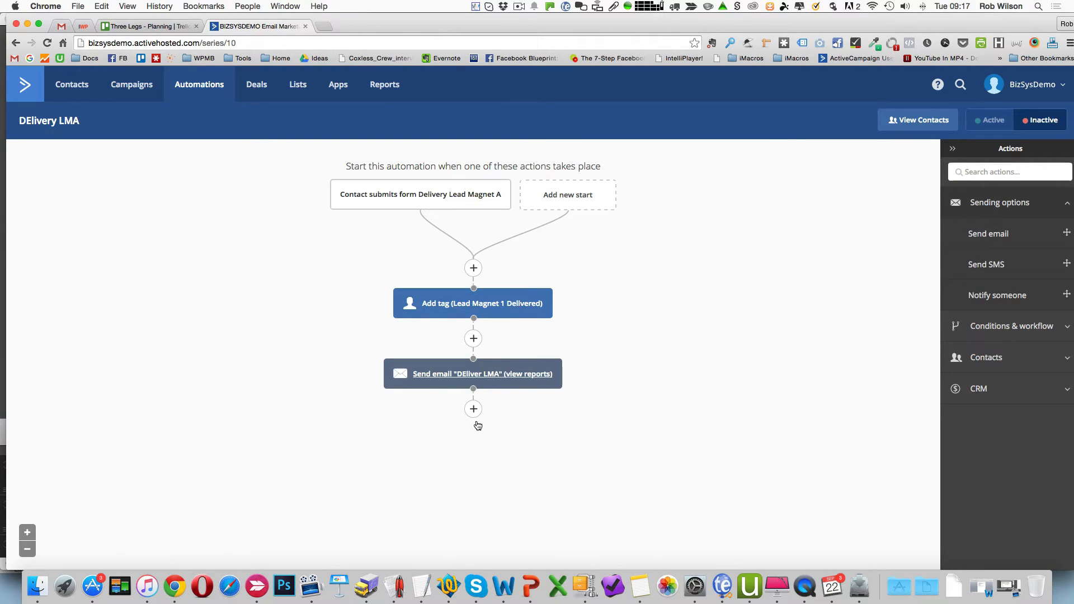
pyautogui.moveTo(626, 313)
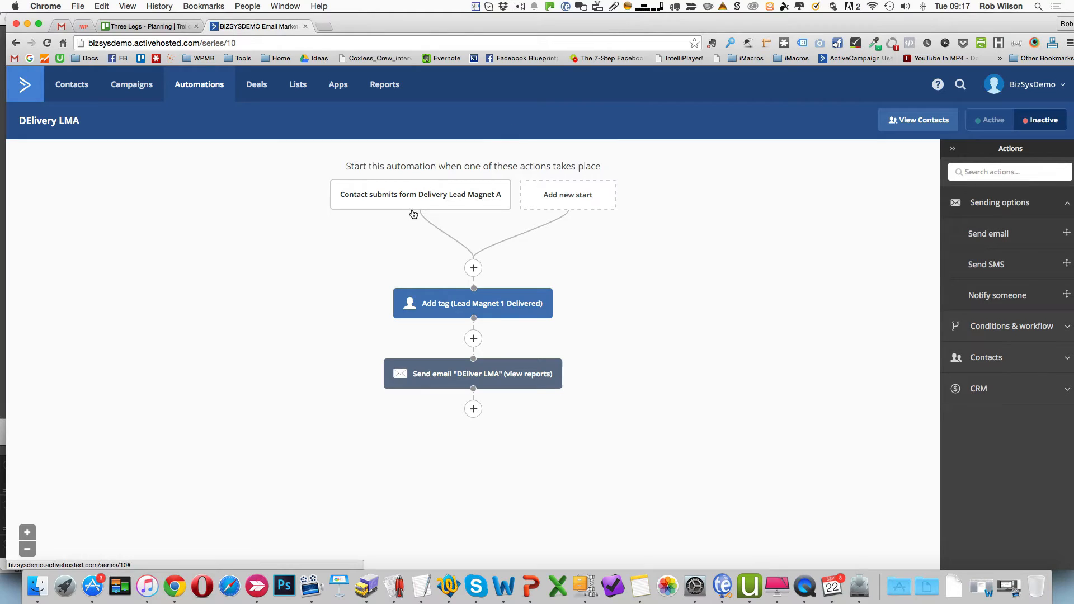
pyautogui.moveTo(482, 374)
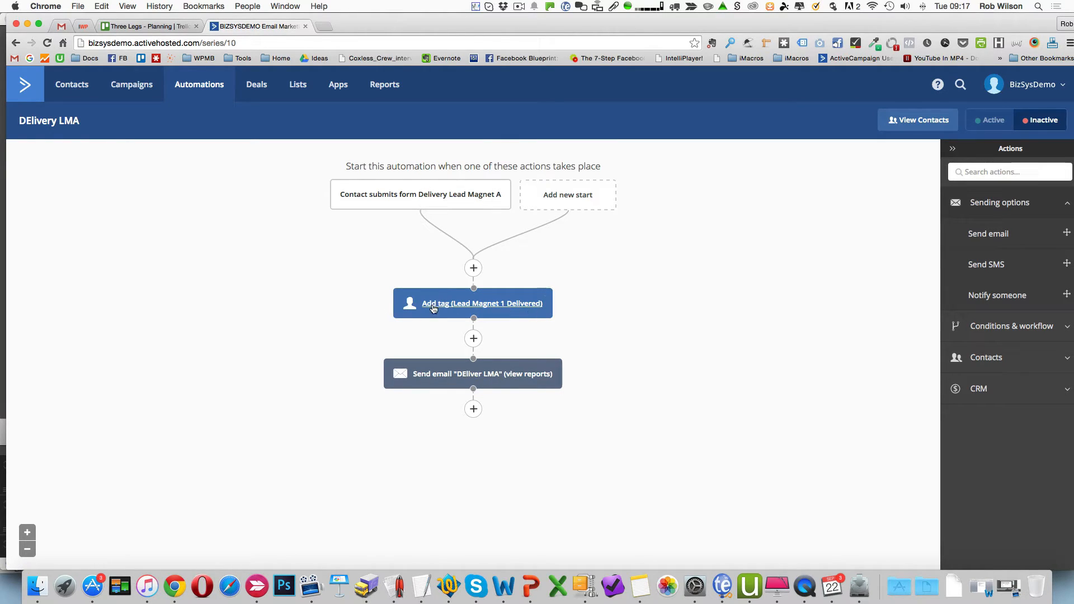
pyautogui.moveTo(518, 307)
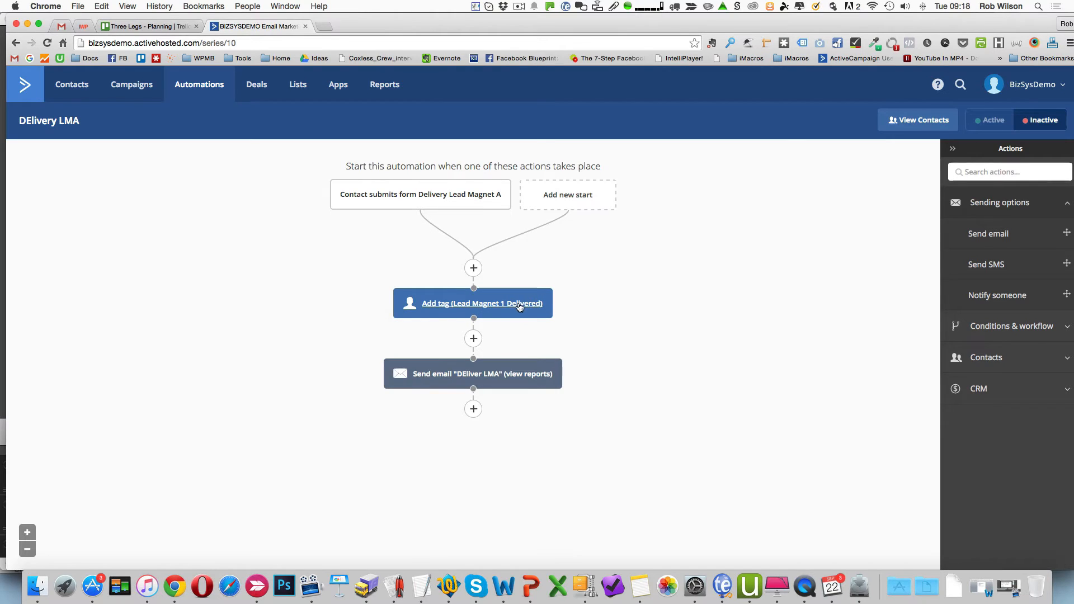
pyautogui.moveTo(502, 310)
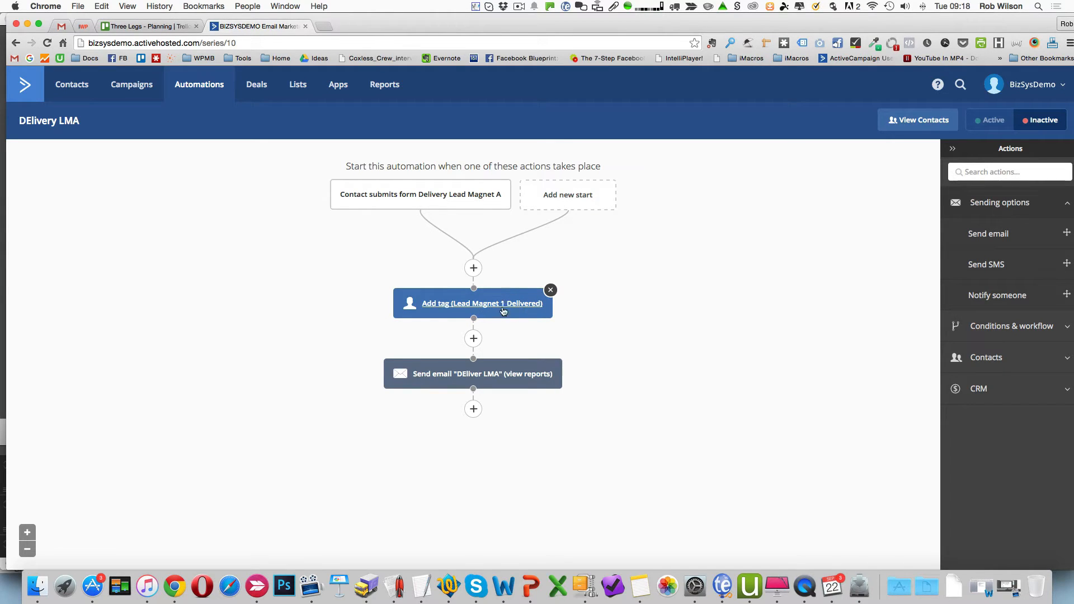
pyautogui.moveTo(422, 274)
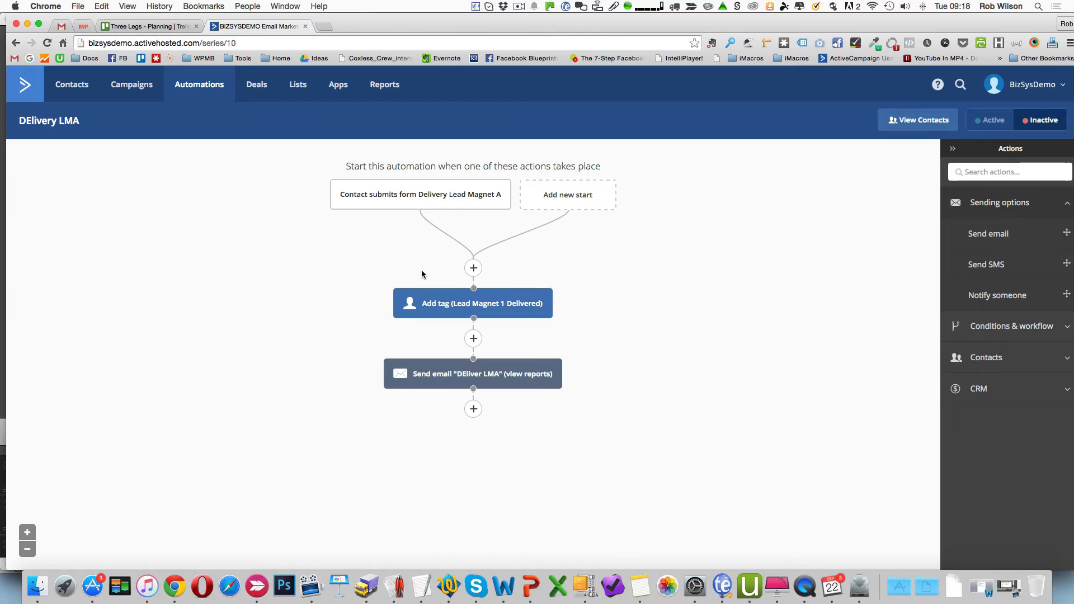
pyautogui.moveTo(414, 62)
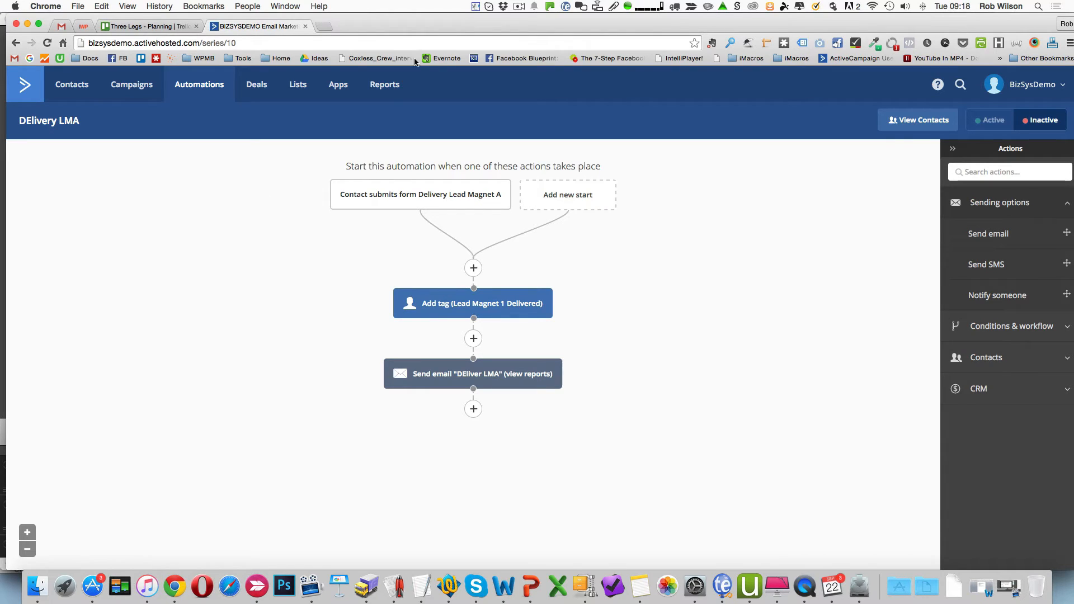
pyautogui.moveTo(575, 255)
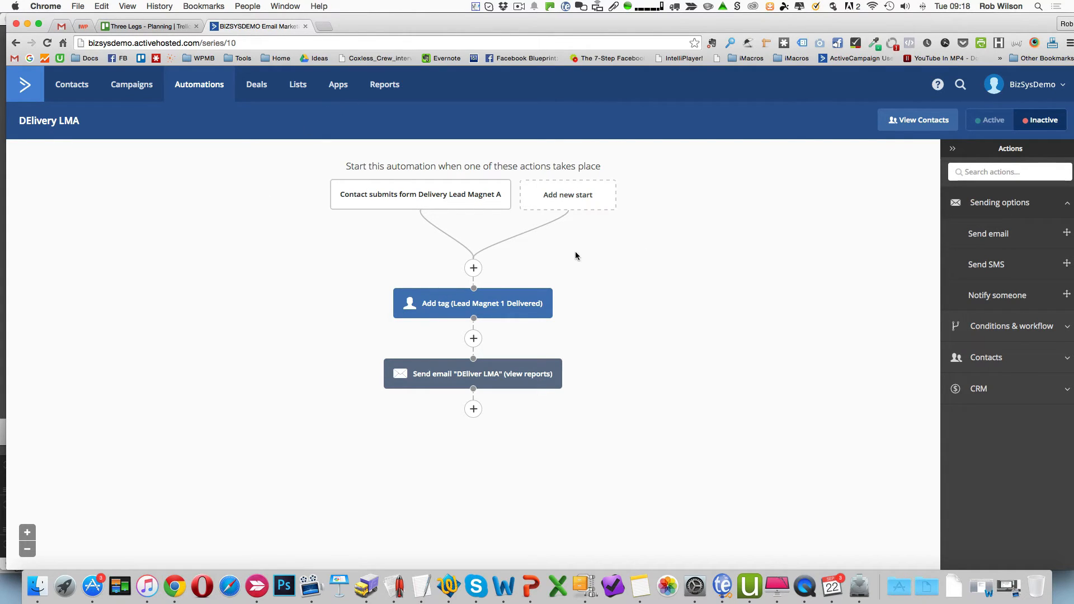
pyautogui.moveTo(335, 273)
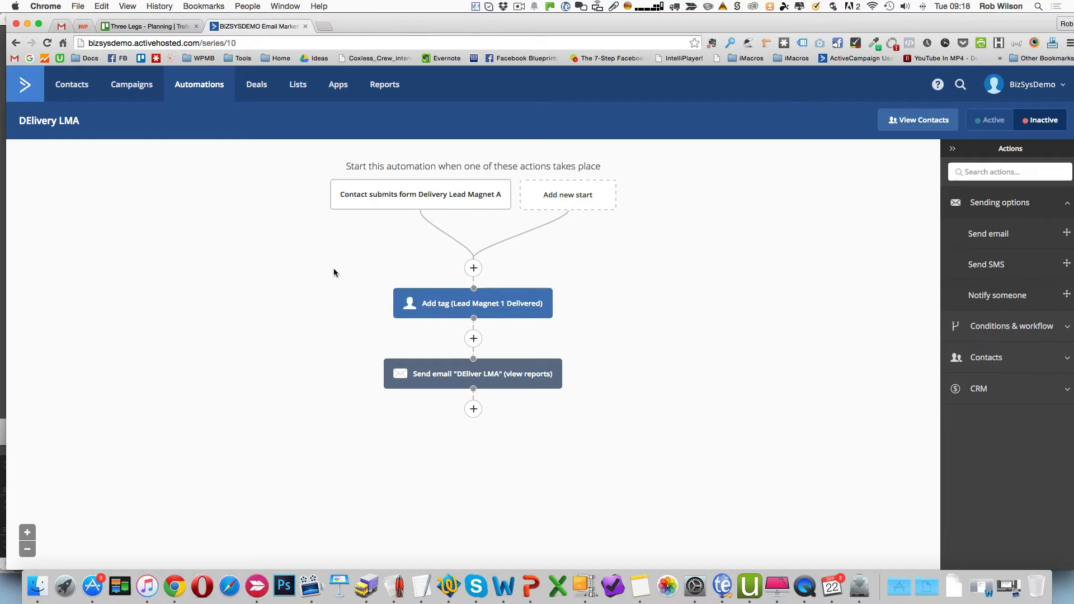
pyautogui.moveTo(426, 344)
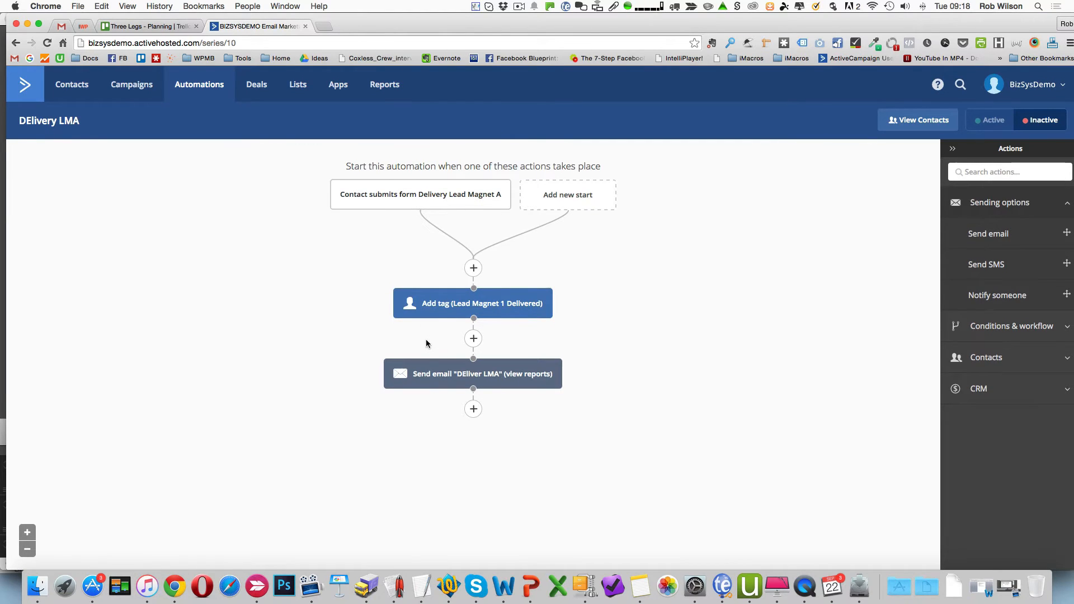
pyautogui.moveTo(171, 118)
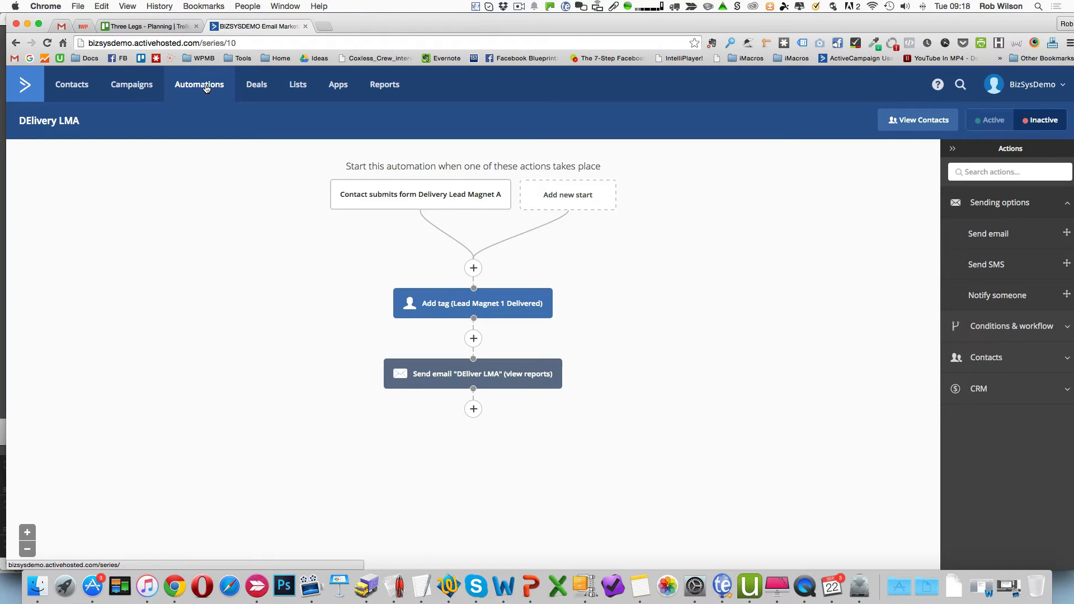
# Return to the automations list showing DElivery LMA among the inactive automations
pyautogui.click(199, 84)
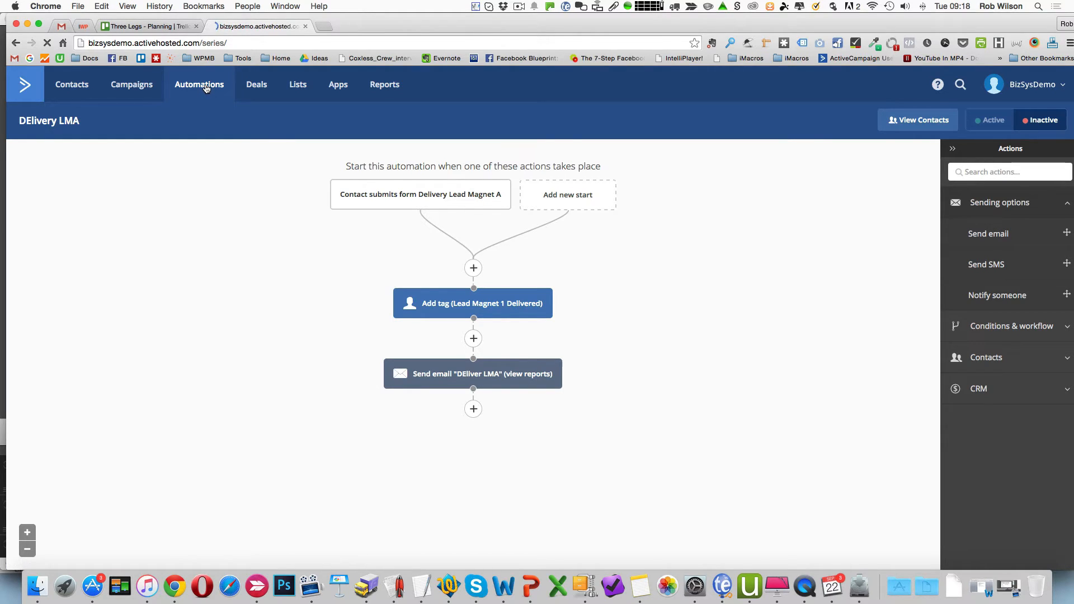
pyautogui.click(200, 84)
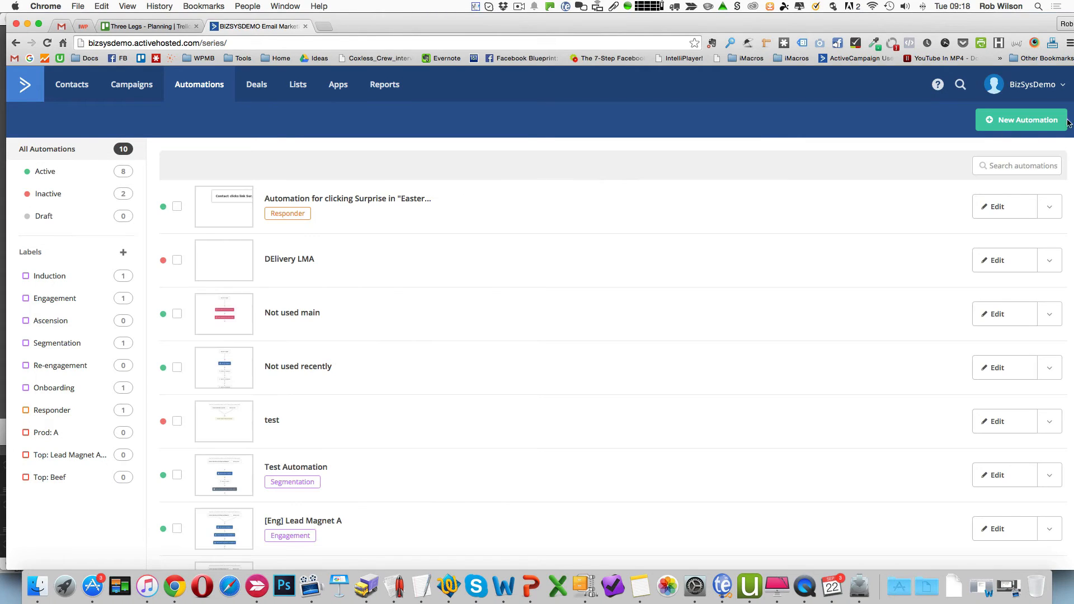
# Create a new automation named 'WElcome' and reach its start-trigger choices
pyautogui.click(1022, 120)
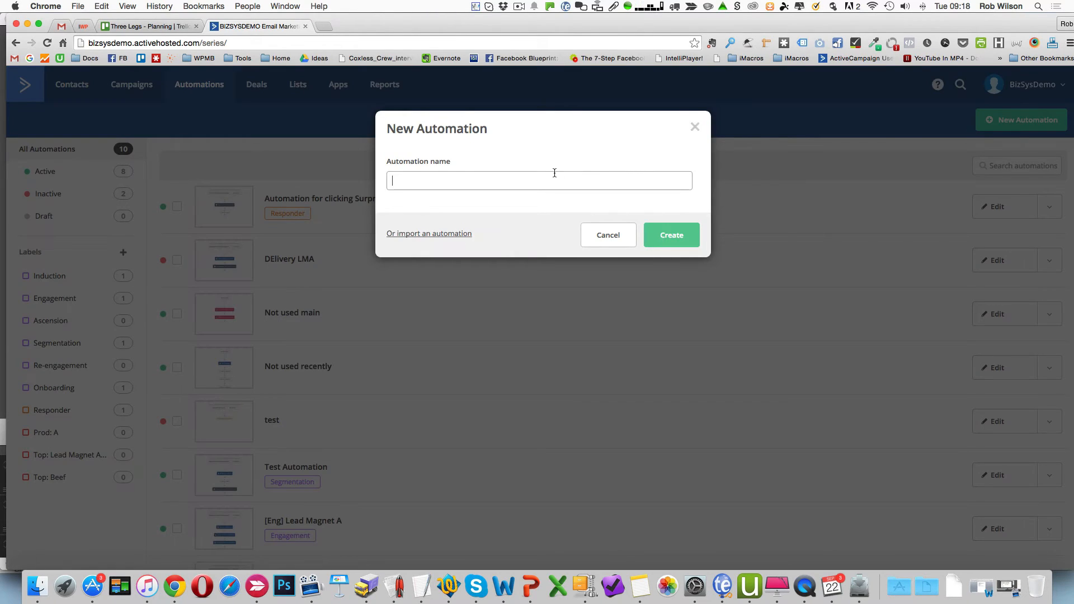
pyautogui.write('WElco')
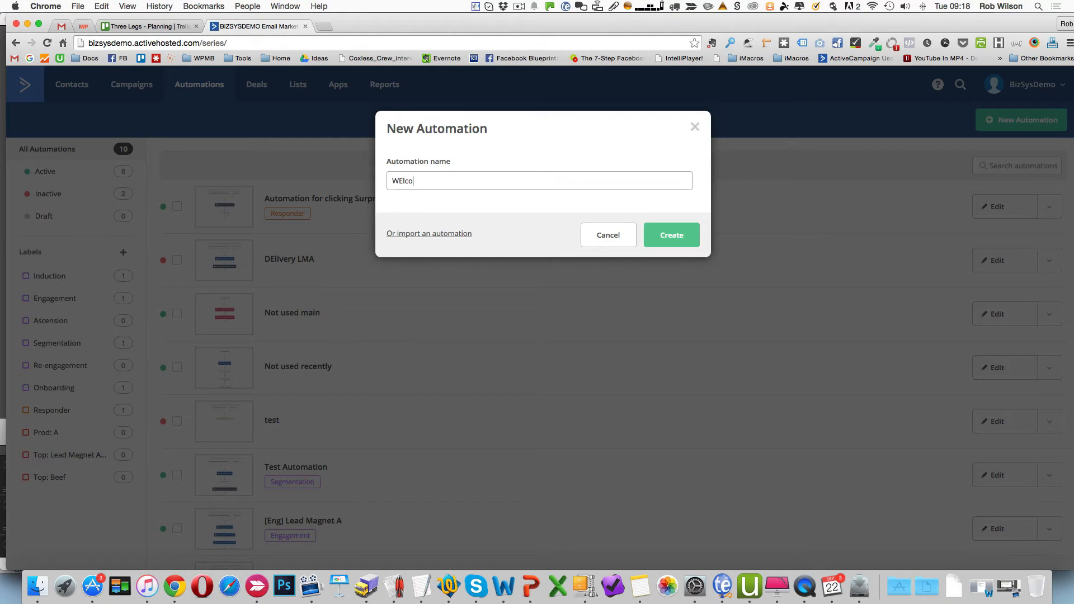
pyautogui.write('me')
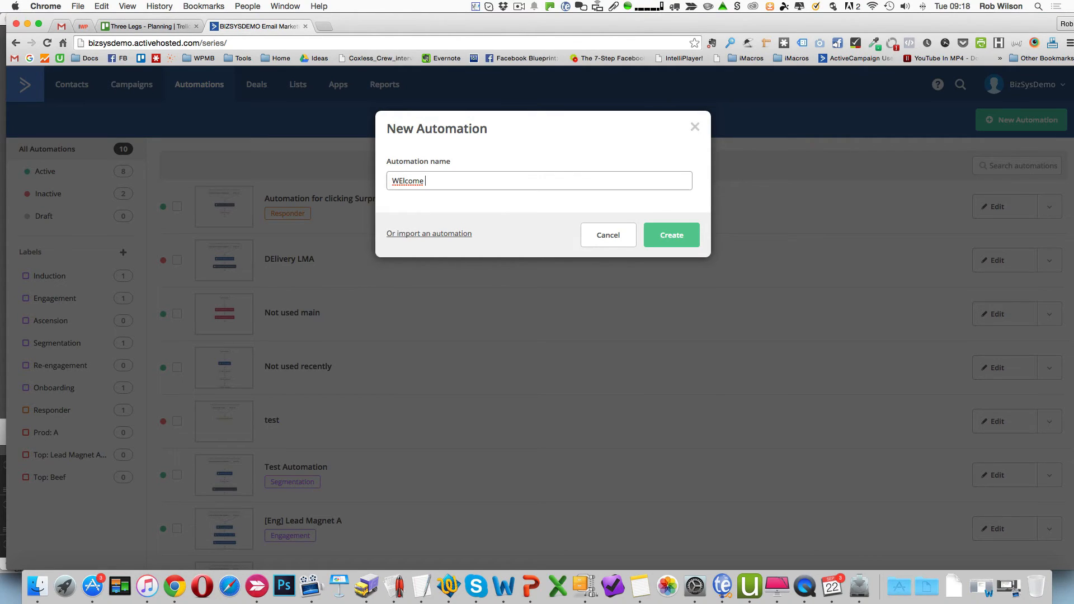
pyautogui.moveTo(672, 235)
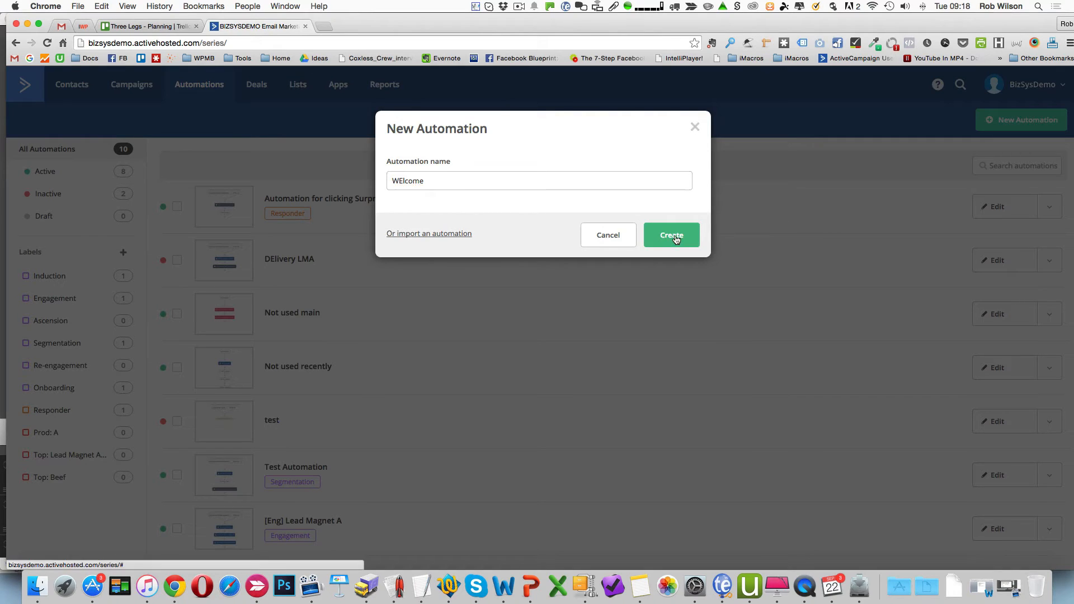
pyautogui.click(670, 235)
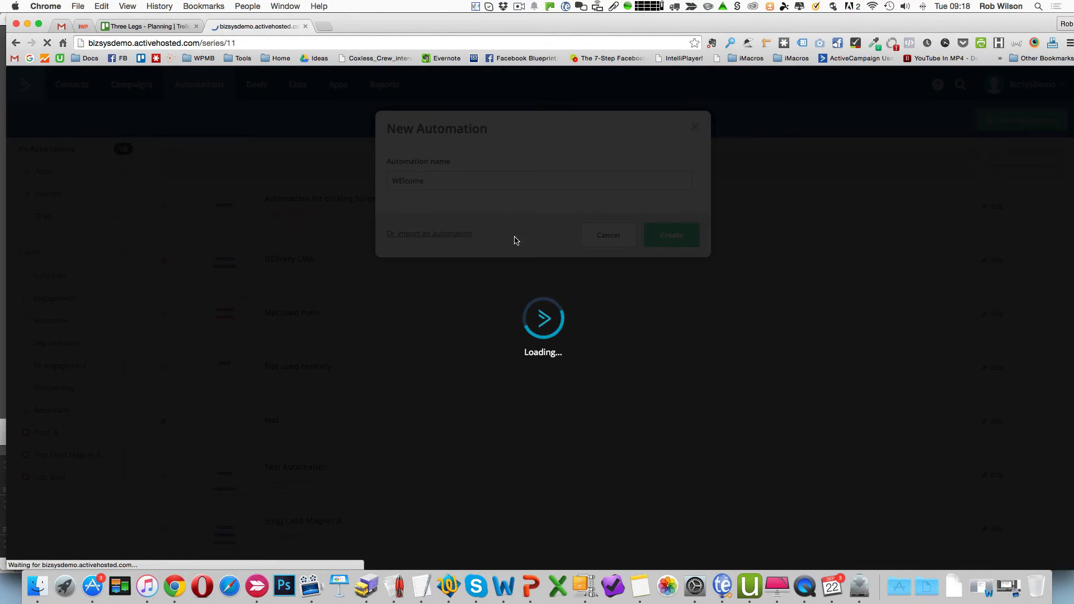
pyautogui.click(670, 235)
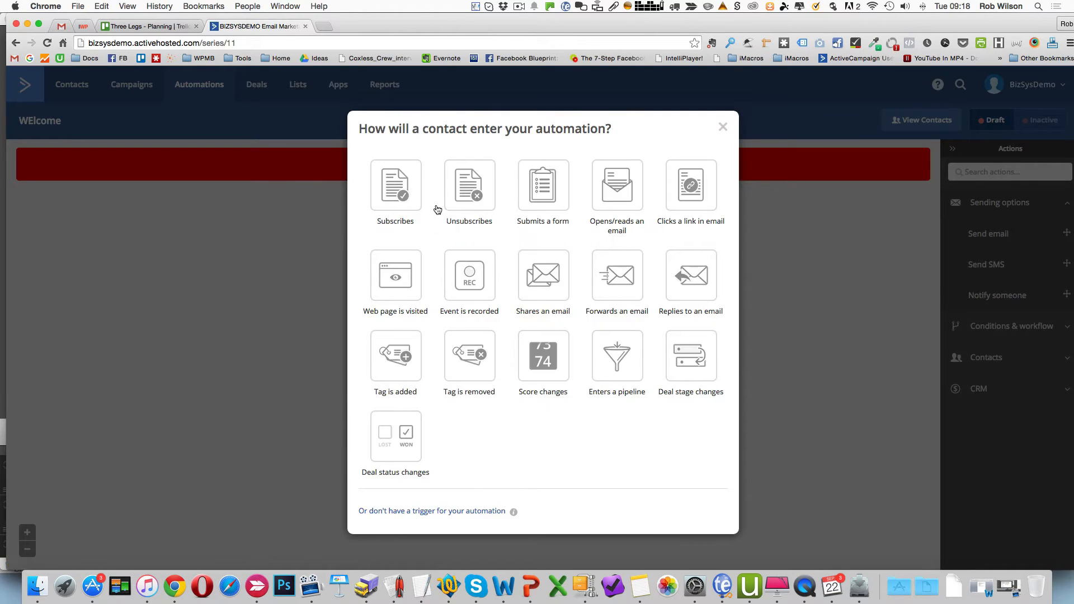
pyautogui.moveTo(395, 183)
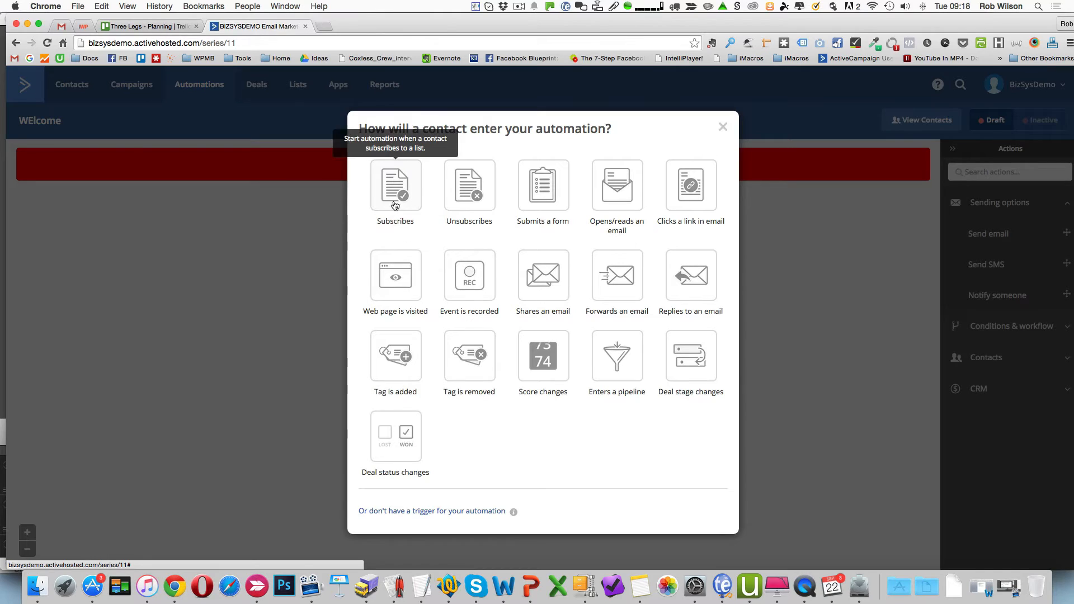
# Start WElcome once when a contact subscribes to Master List
pyautogui.click(395, 184)
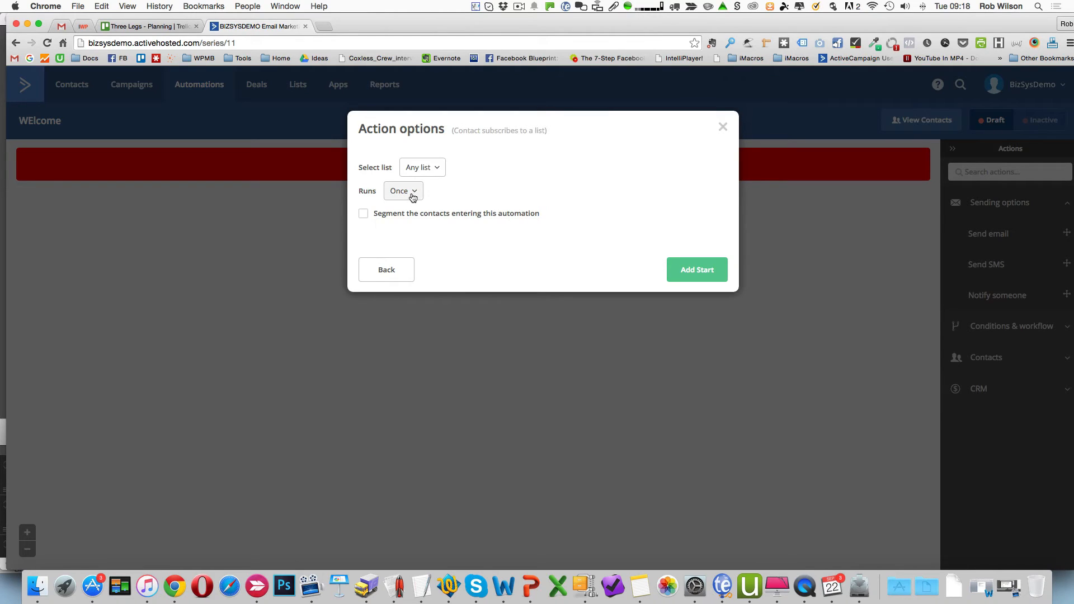
pyautogui.click(421, 167)
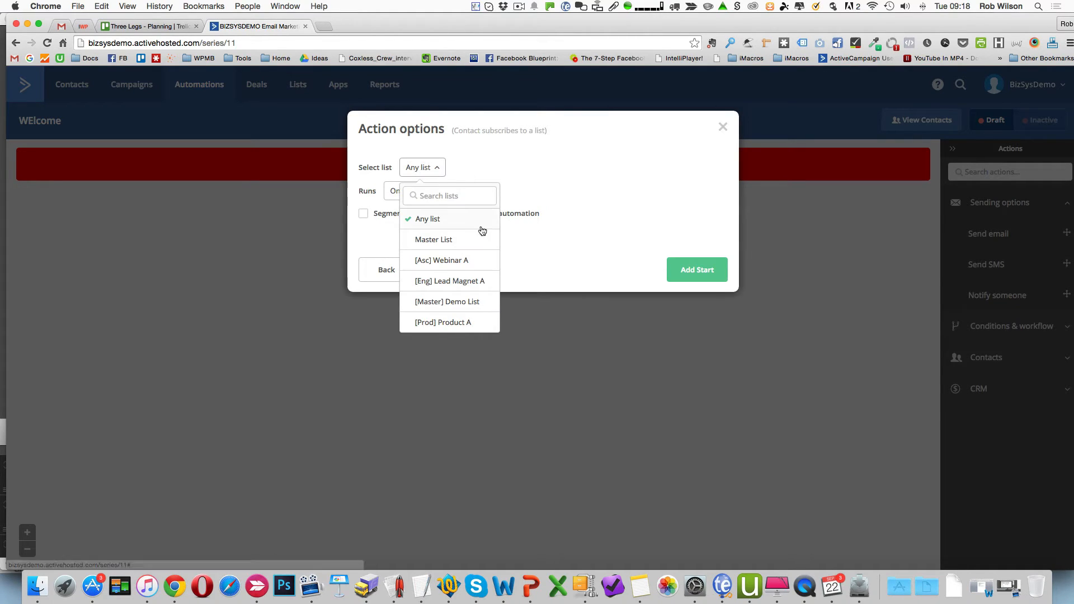
pyautogui.click(434, 240)
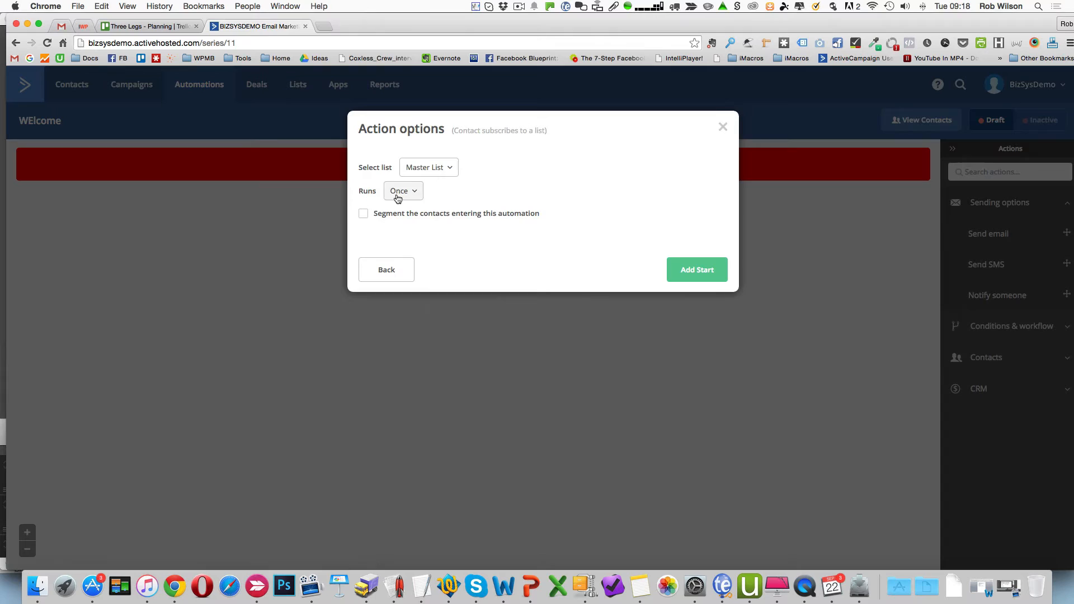
pyautogui.moveTo(407, 213)
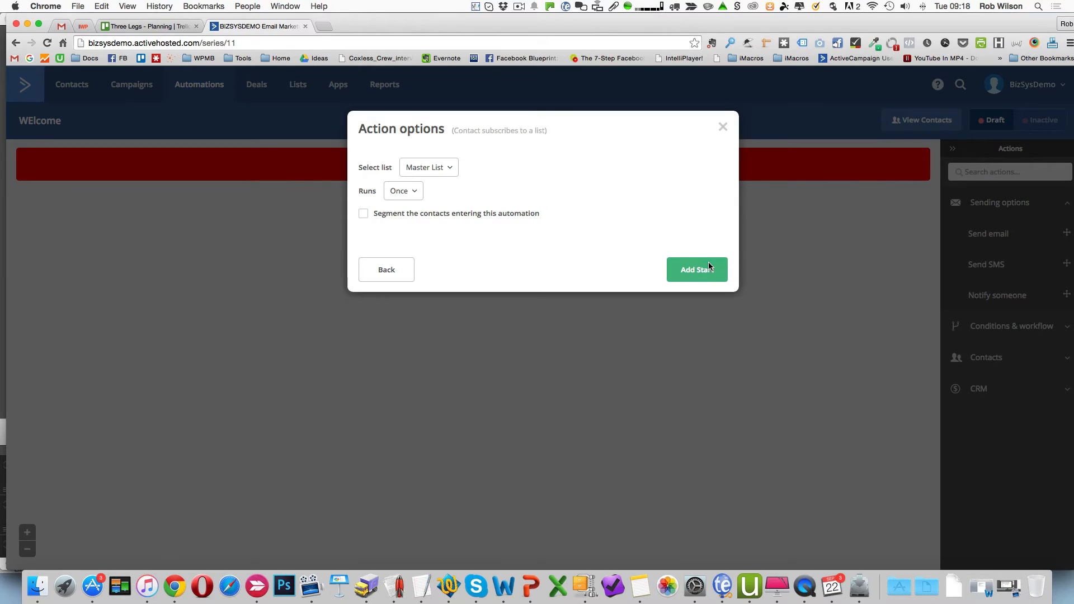
pyautogui.click(698, 270)
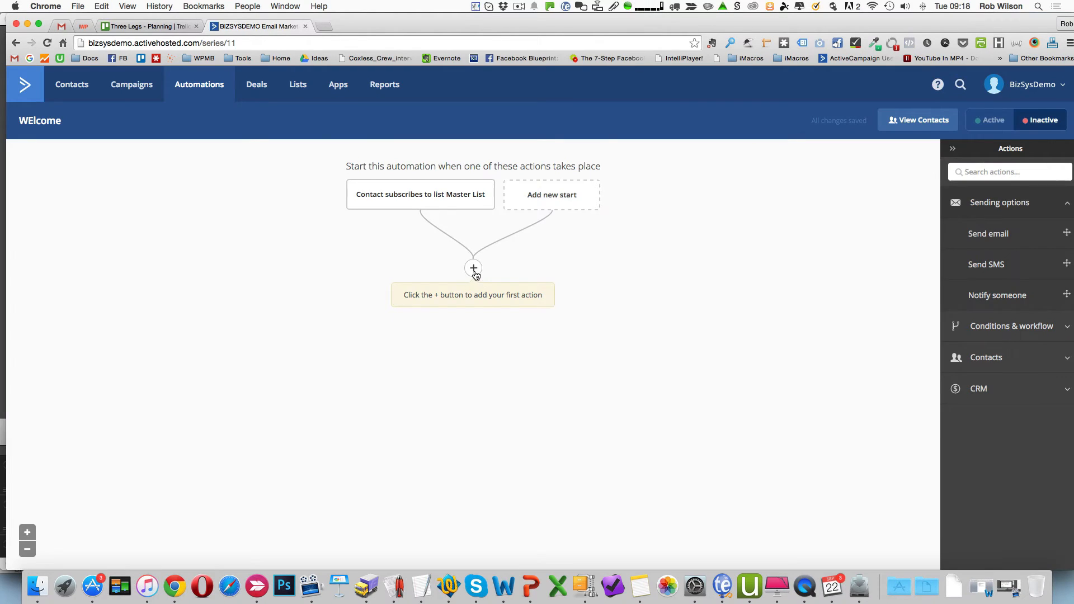
# Add an If / Else split from Conditions & workflow as the first action
pyautogui.click(472, 268)
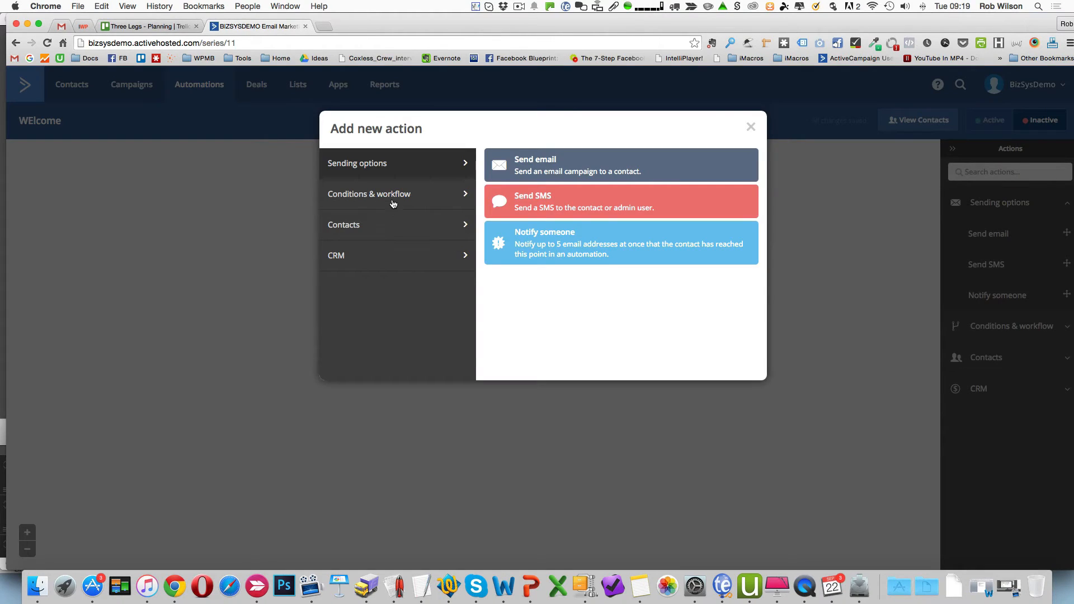
pyautogui.click(368, 193)
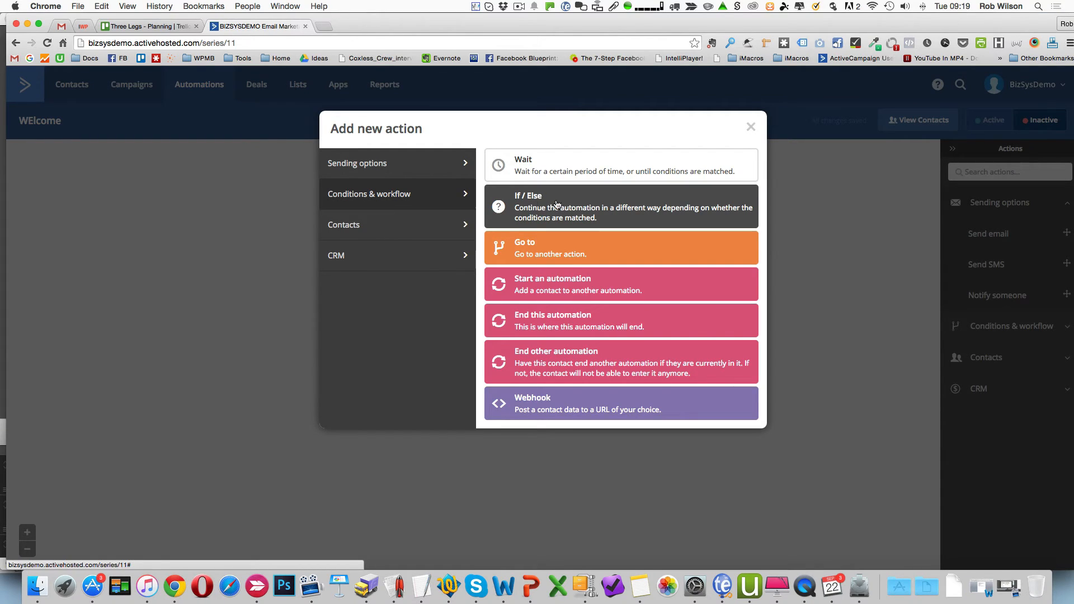
pyautogui.click(620, 205)
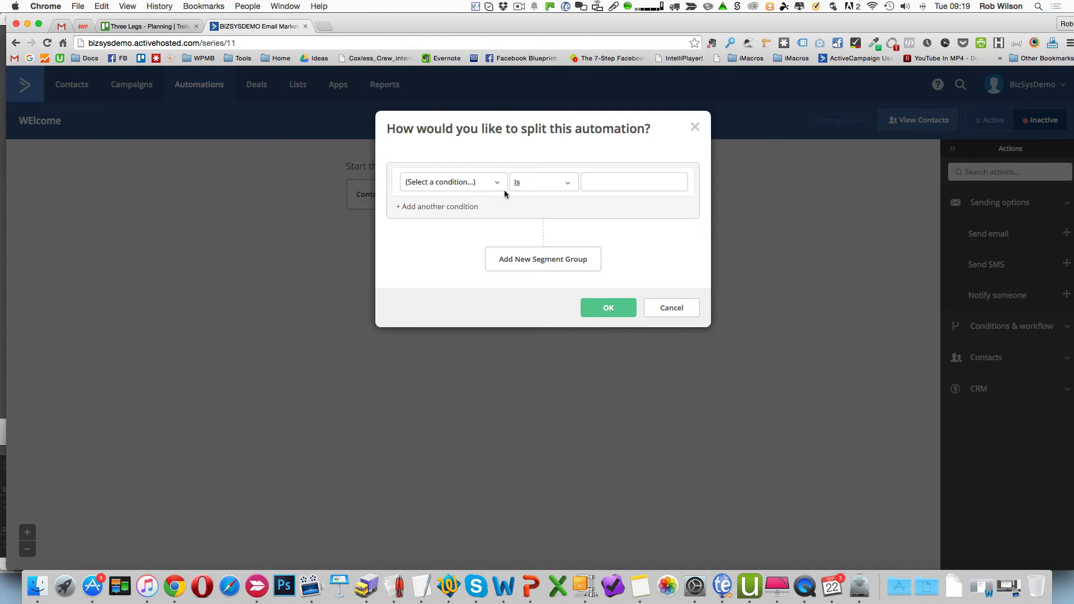
pyautogui.click(453, 181)
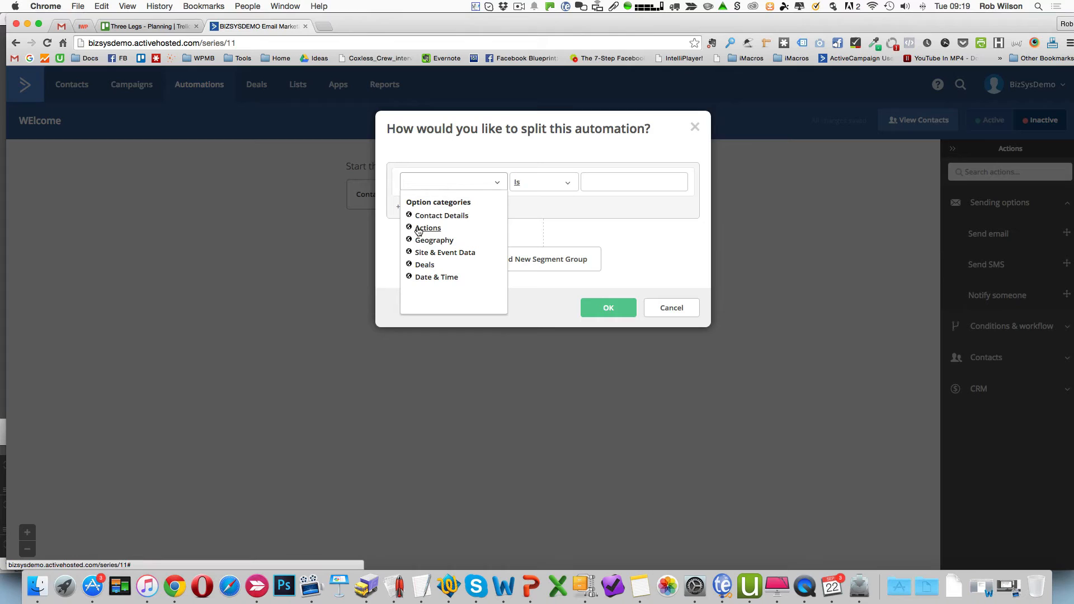
pyautogui.click(441, 214)
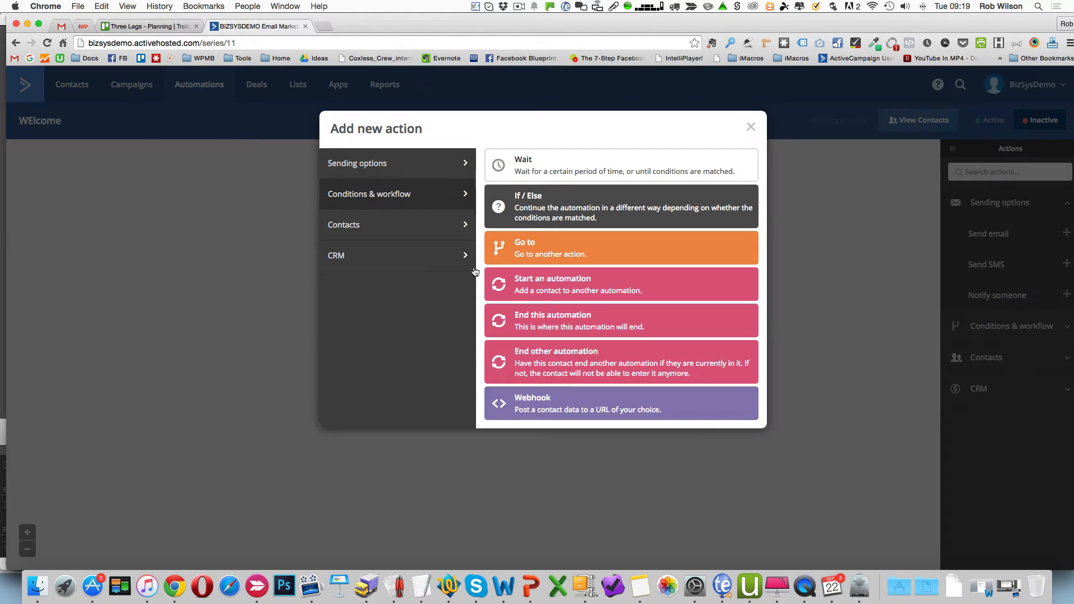
pyautogui.click(620, 206)
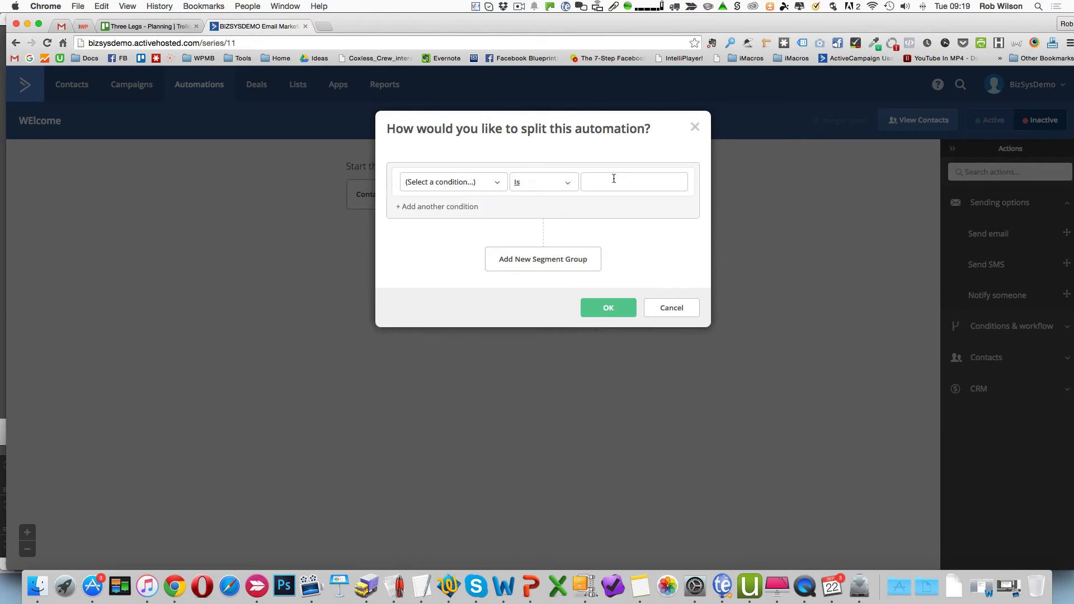
# Set the split condition to Tag Exists STAGE: WELCOMED and confirm it
pyautogui.click(453, 182)
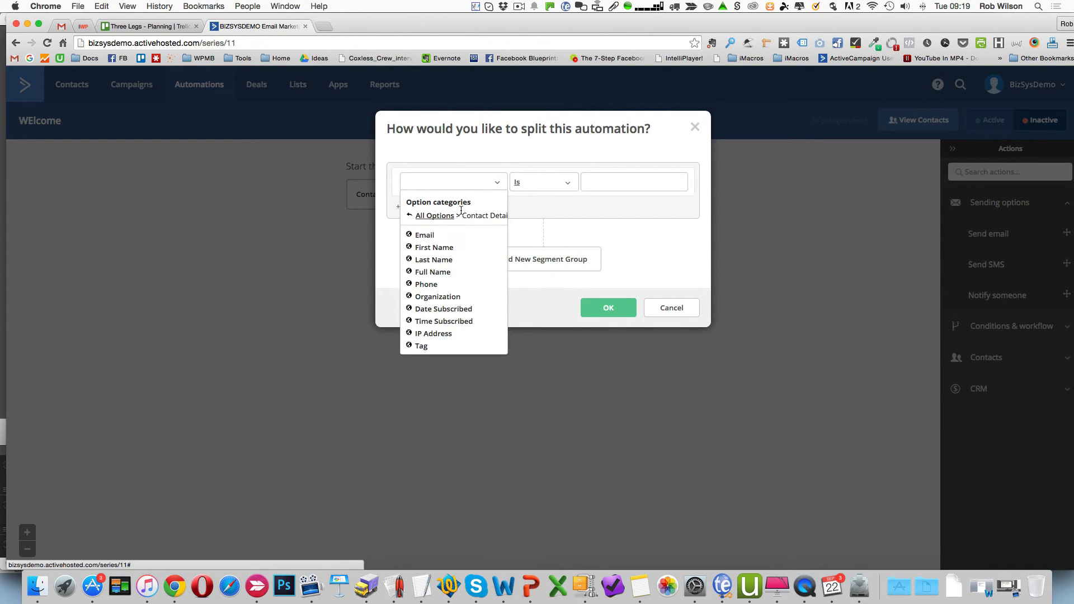
pyautogui.click(421, 346)
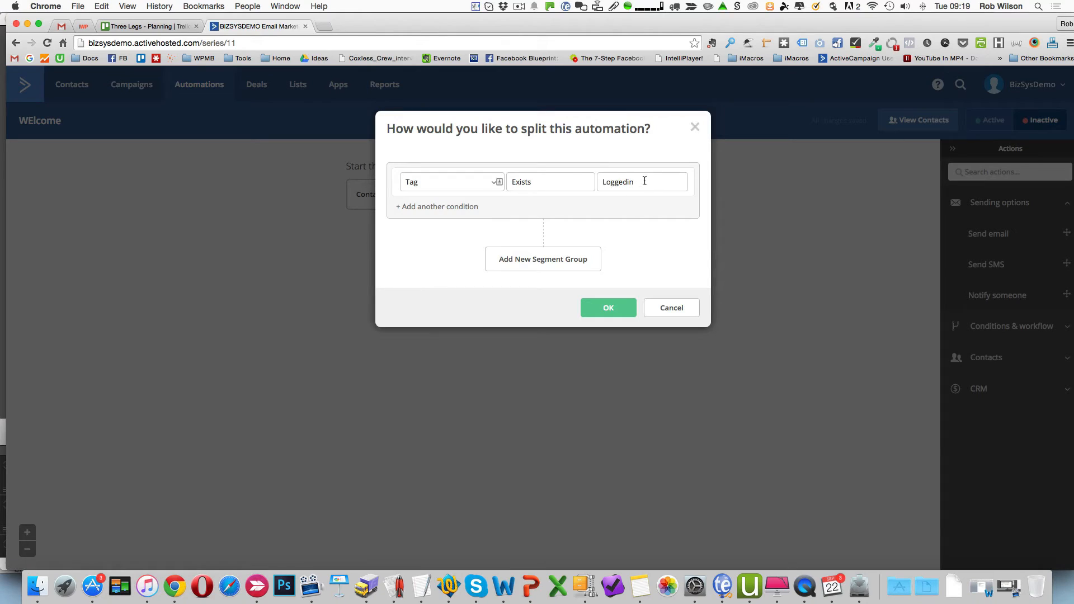
pyautogui.click(642, 181)
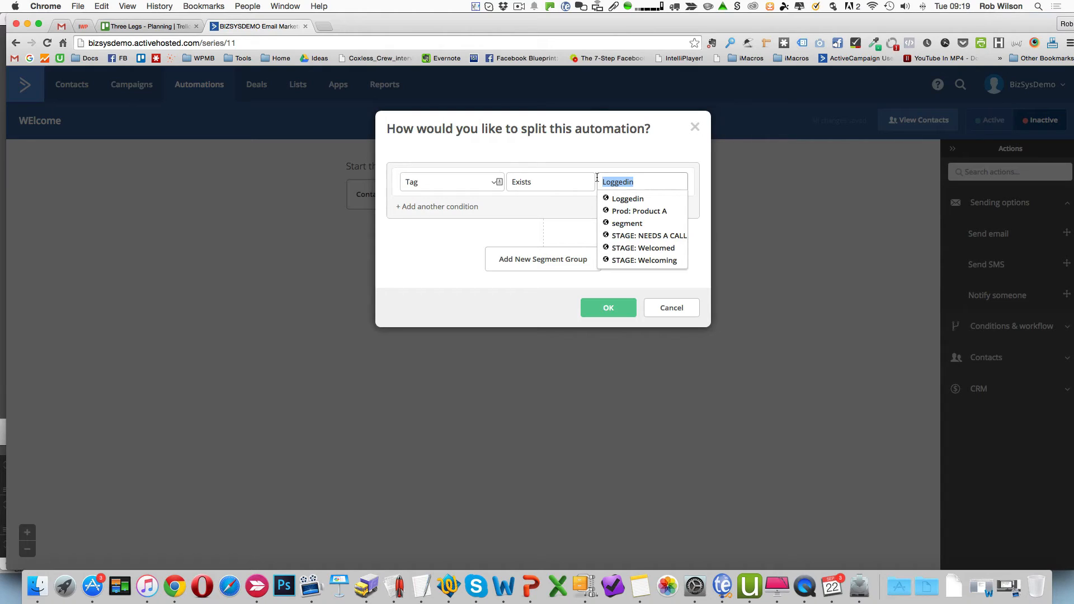
pyautogui.write('WELCOMED')
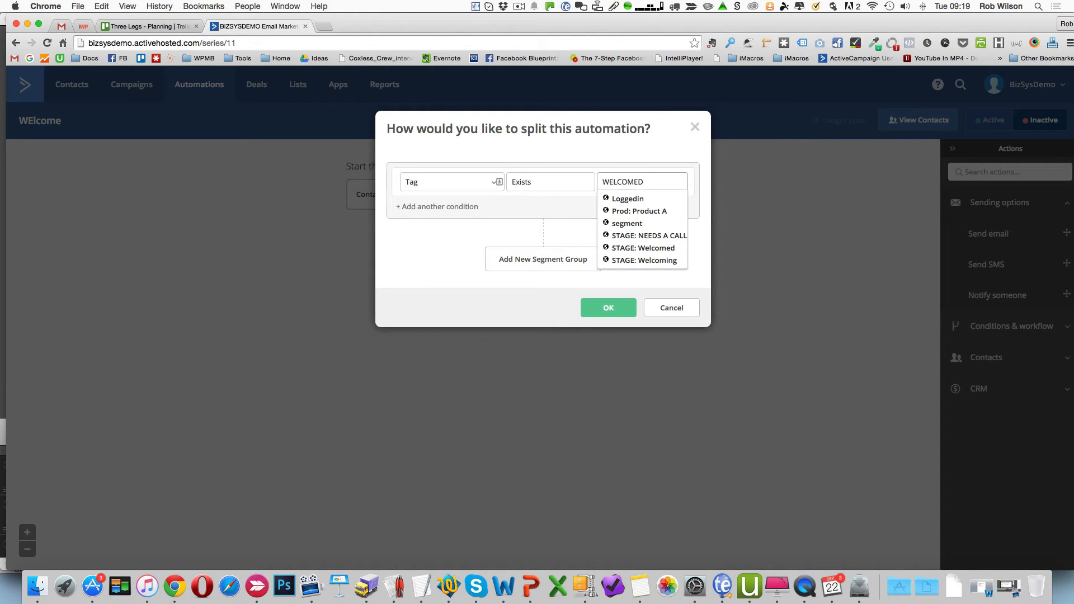
pyautogui.write('STAGE:')
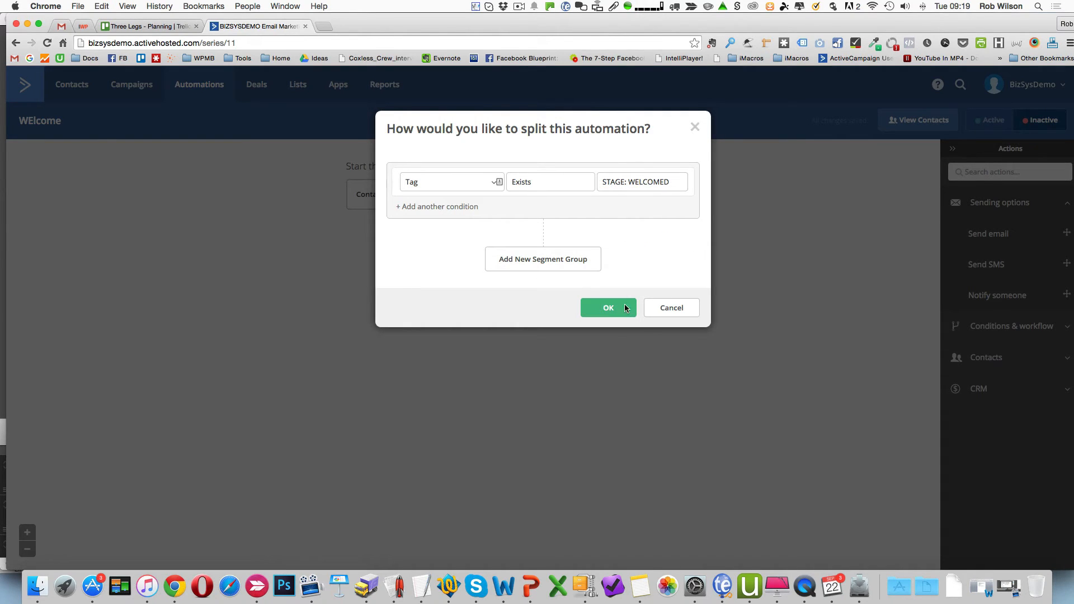
pyautogui.click(607, 308)
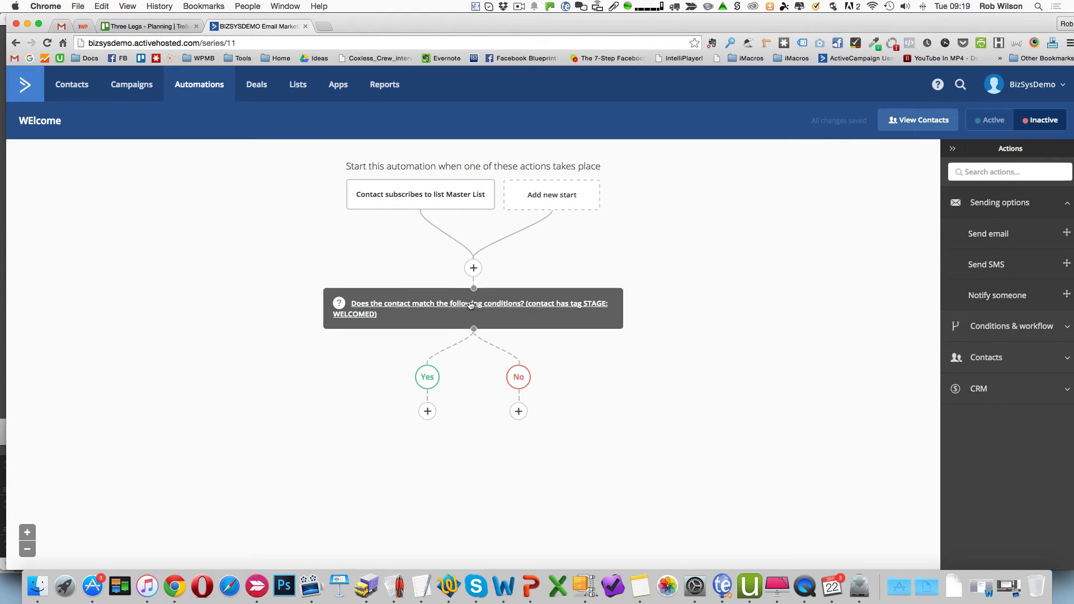
pyautogui.moveTo(428, 410)
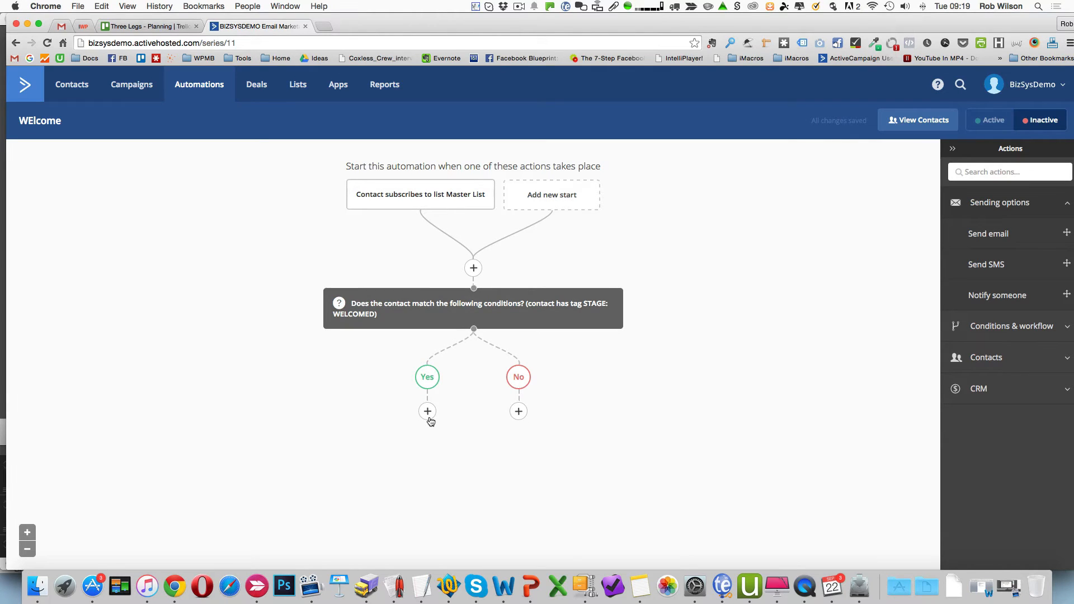
# Make the Yes branch end the automation for already-welcomed contacts
pyautogui.click(427, 411)
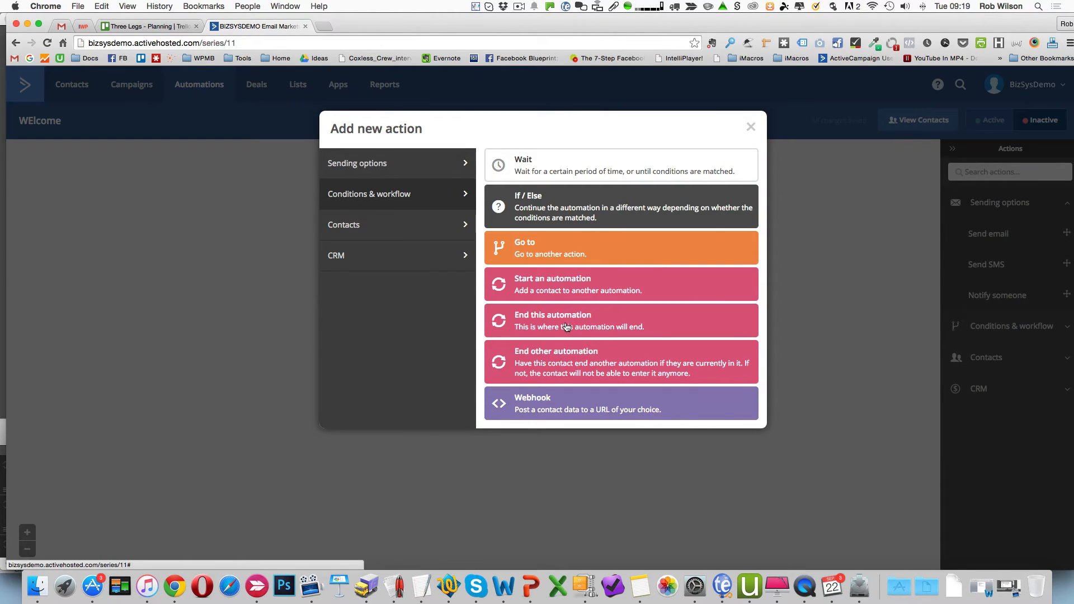
pyautogui.click(551, 320)
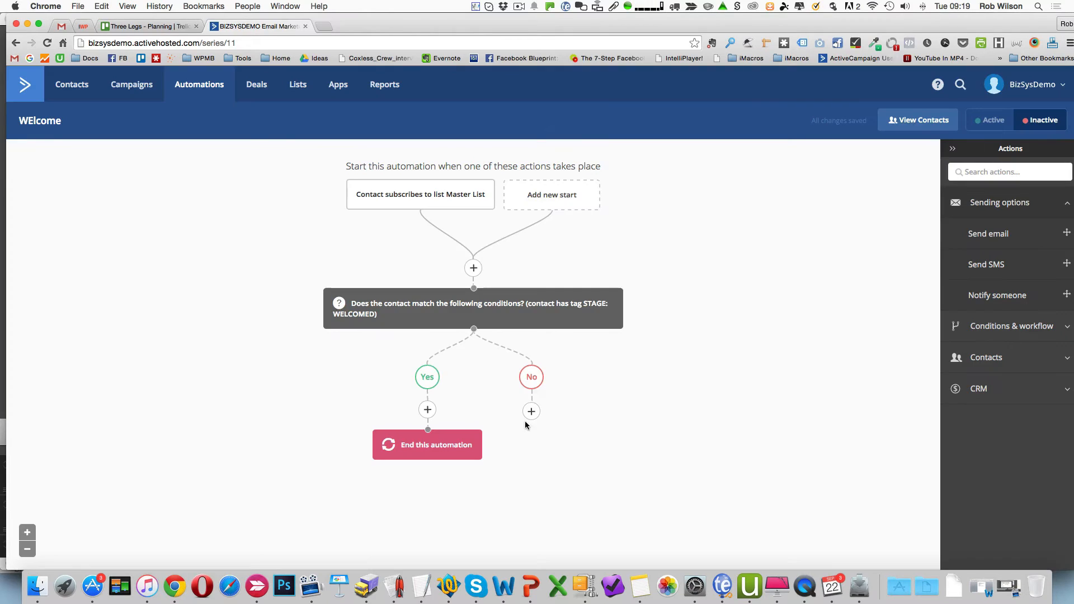
pyautogui.moveTo(531, 410)
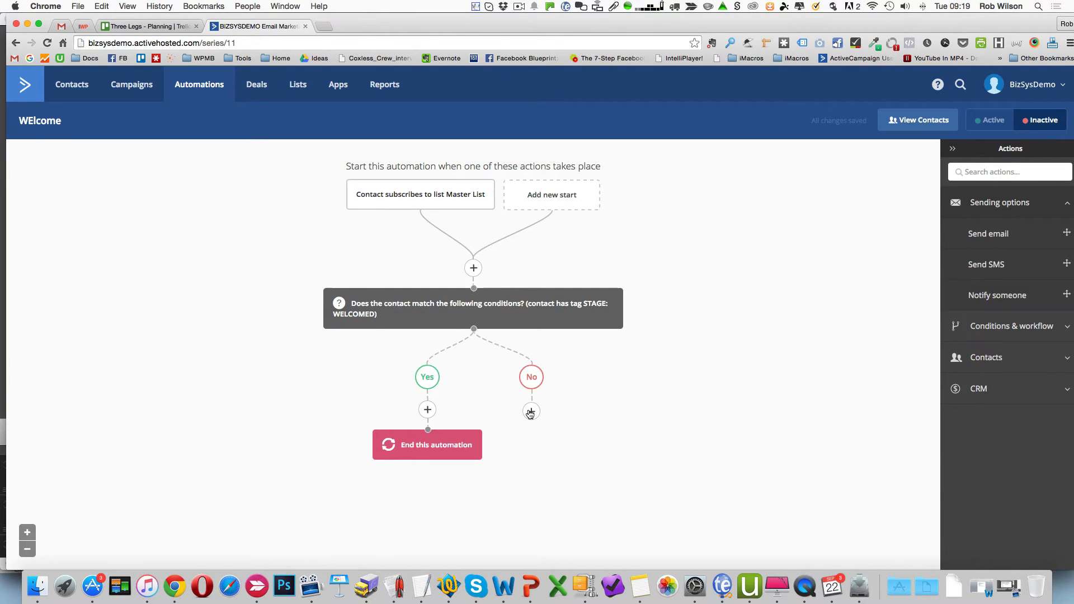
# Have the No branch add the tag STAGE: Welcomed and dismiss the no-emails notice
pyautogui.click(530, 411)
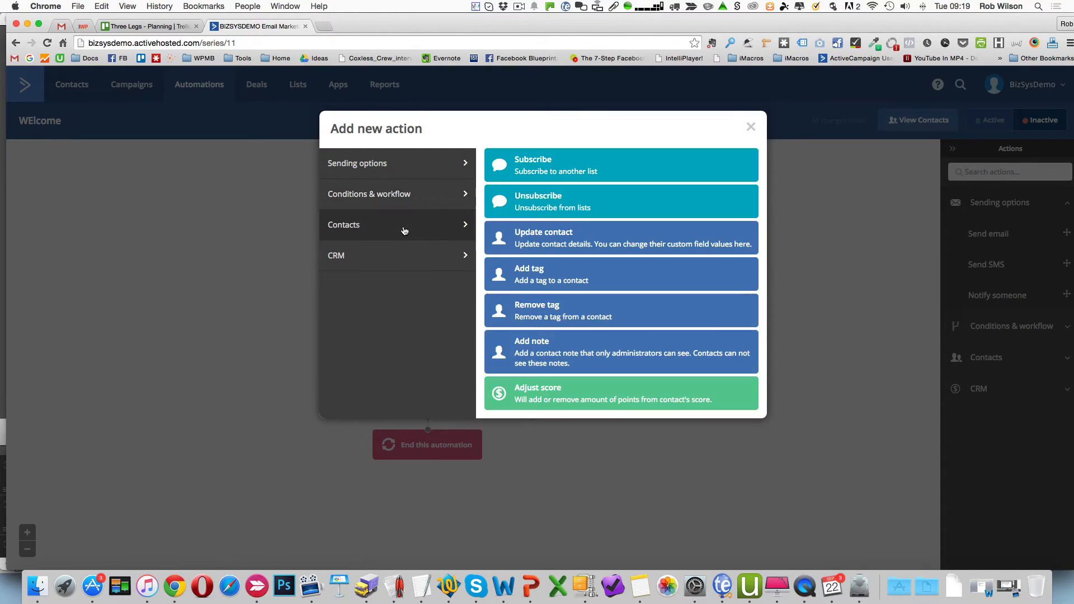
pyautogui.click(620, 273)
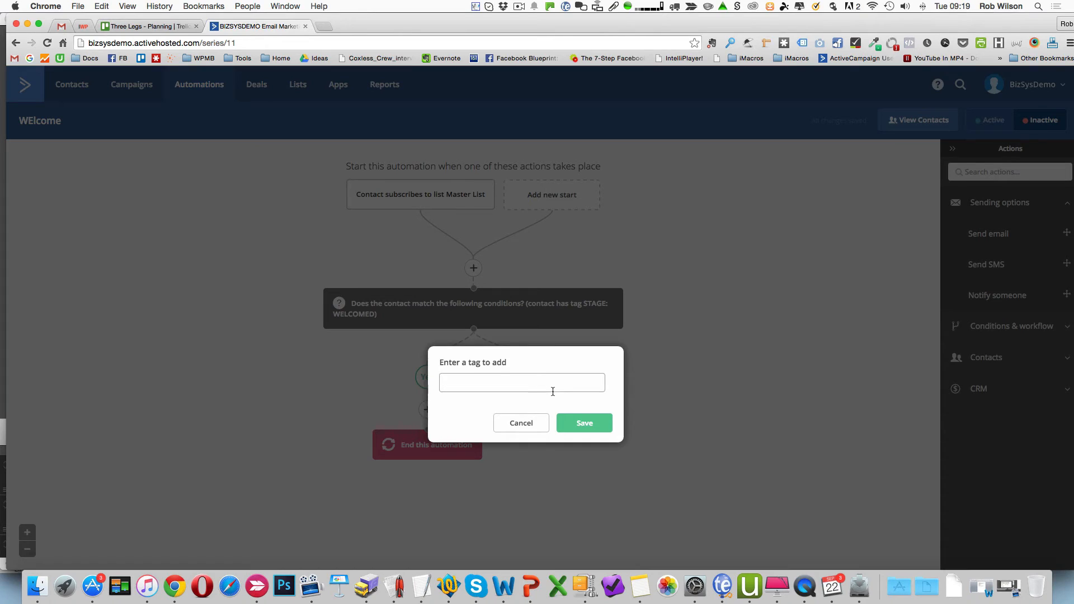
pyautogui.write('STAGE:')
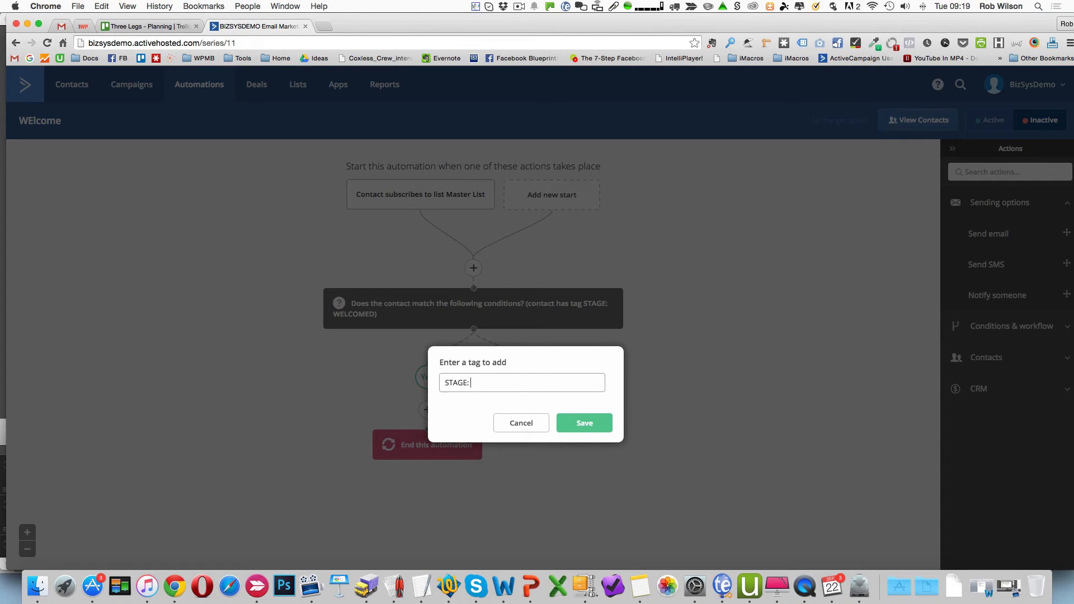
pyautogui.write('WELCO')
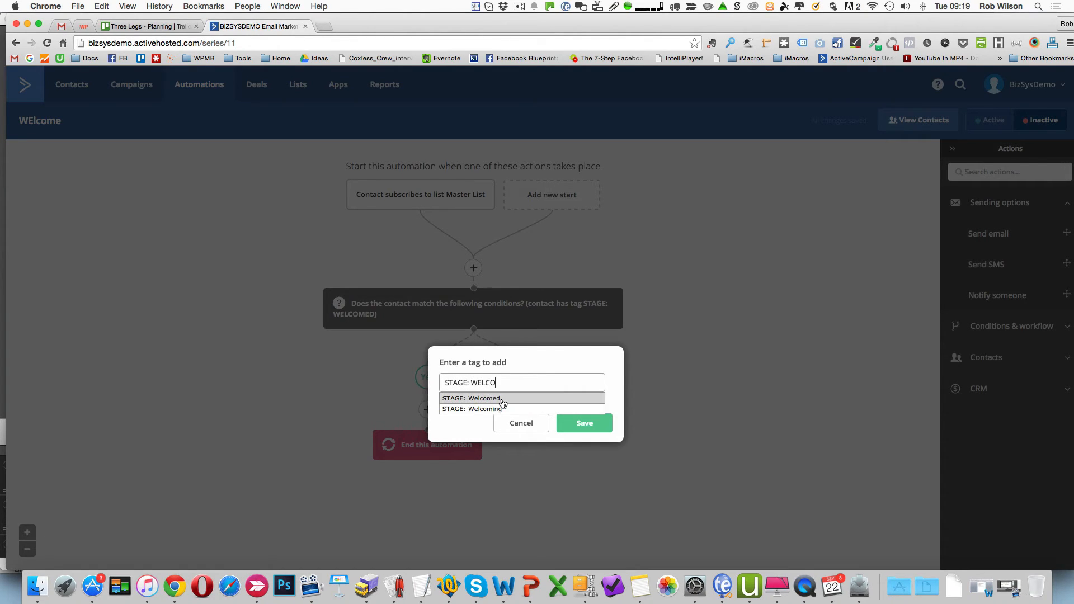
pyautogui.click(584, 423)
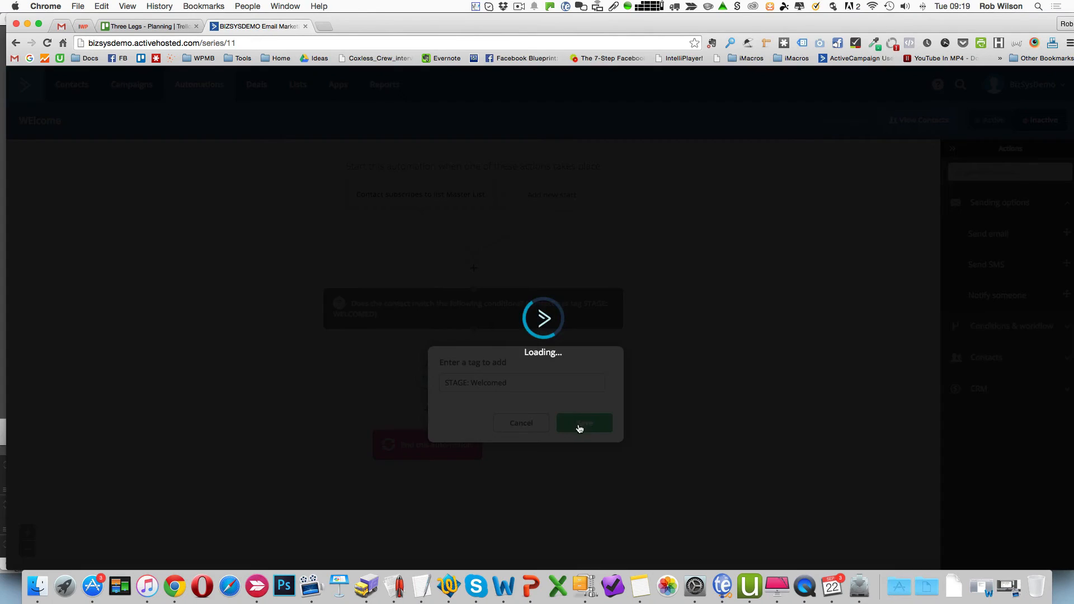
pyautogui.click(583, 423)
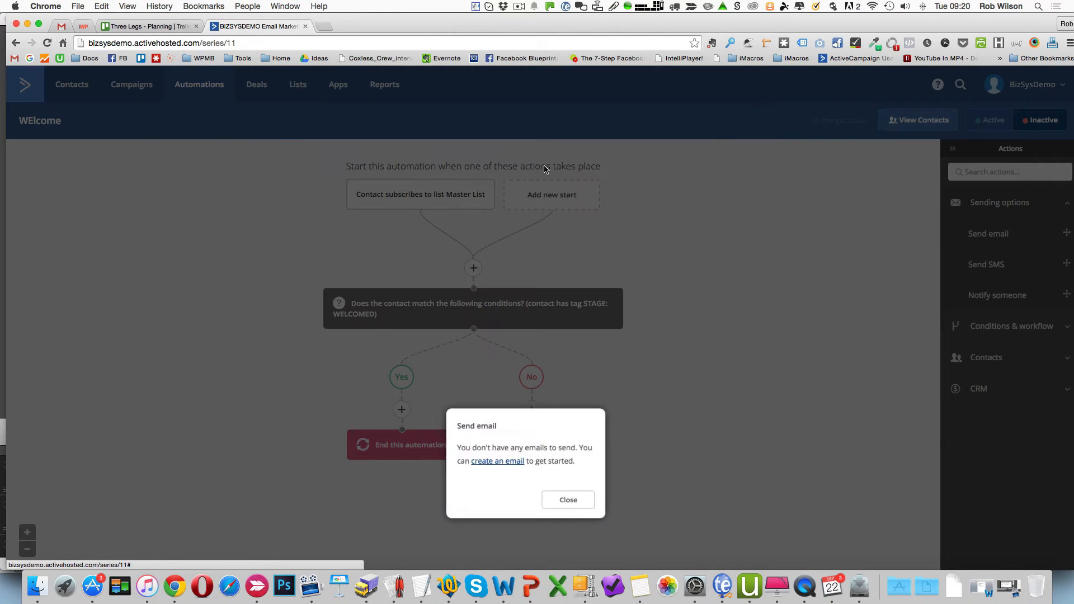
pyautogui.click(567, 499)
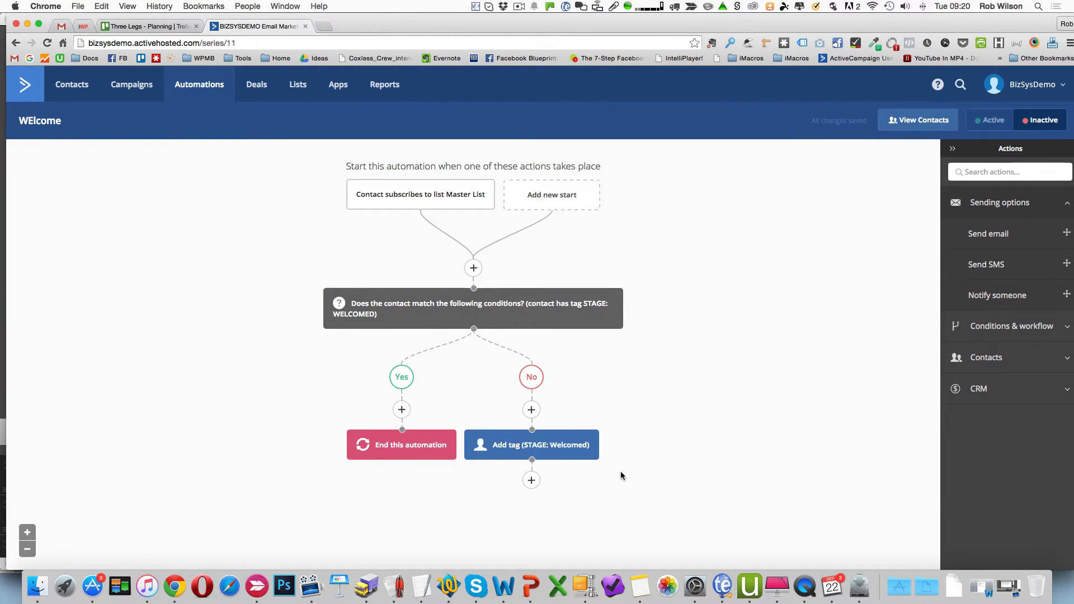
# Add a Wait for a specified period of 1 day after the tag action
pyautogui.click(530, 480)
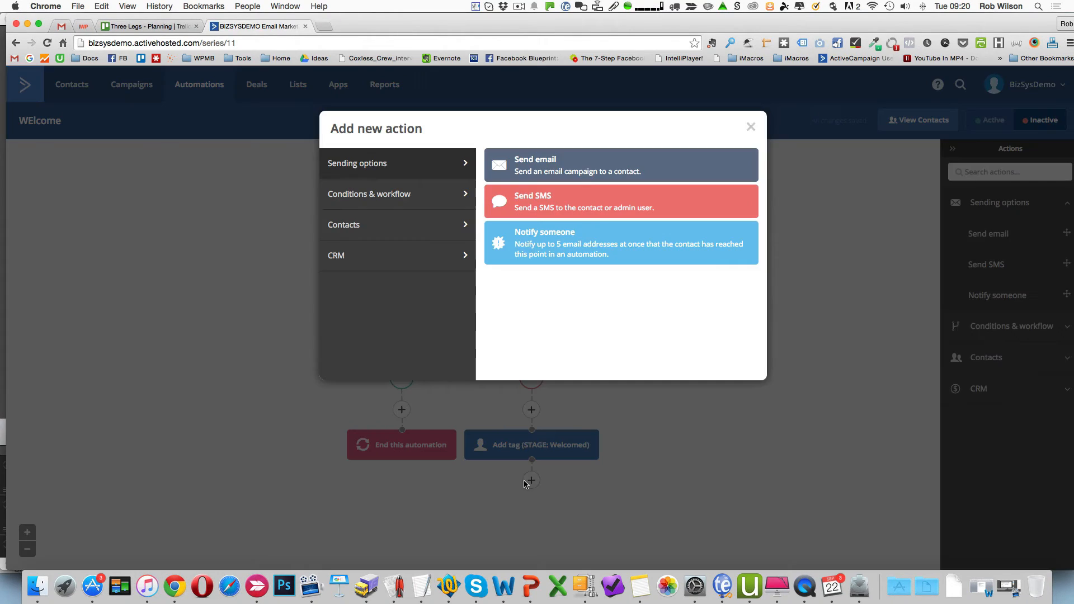
pyautogui.click(621, 164)
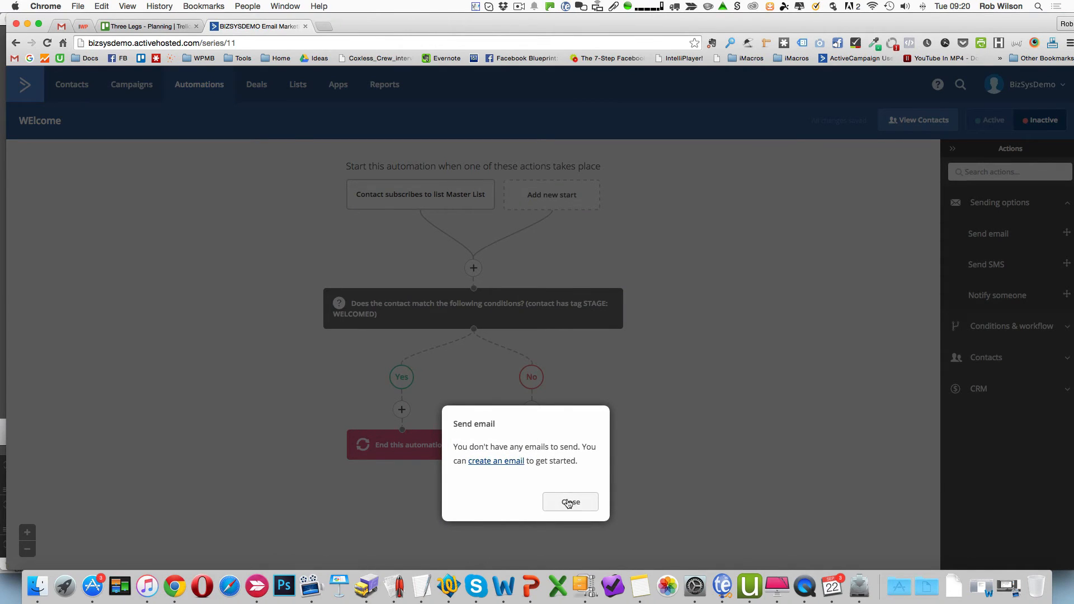
pyautogui.click(570, 502)
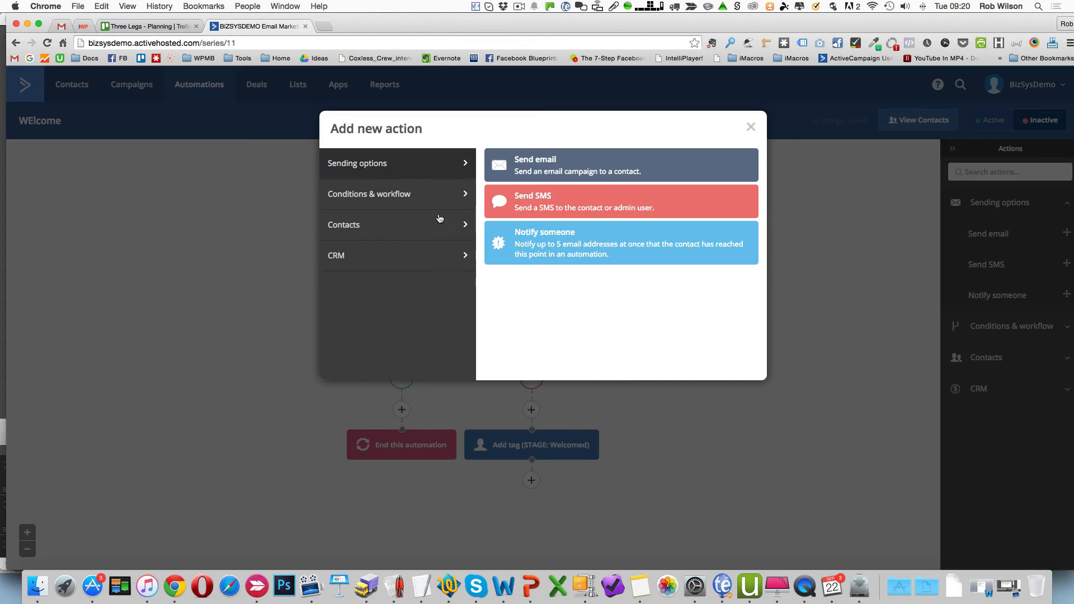
pyautogui.click(369, 193)
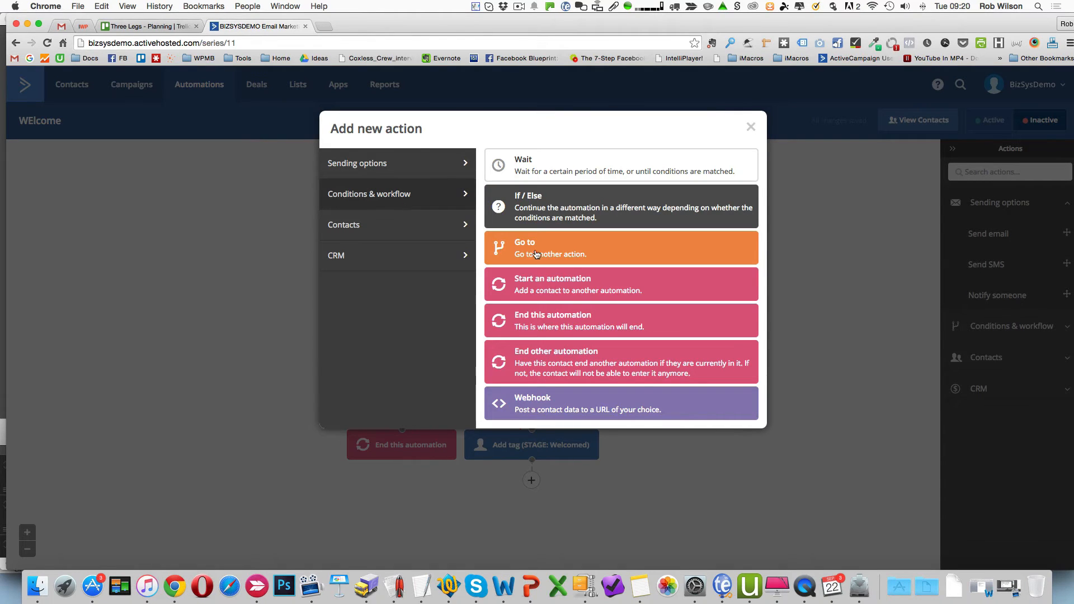
pyautogui.click(620, 164)
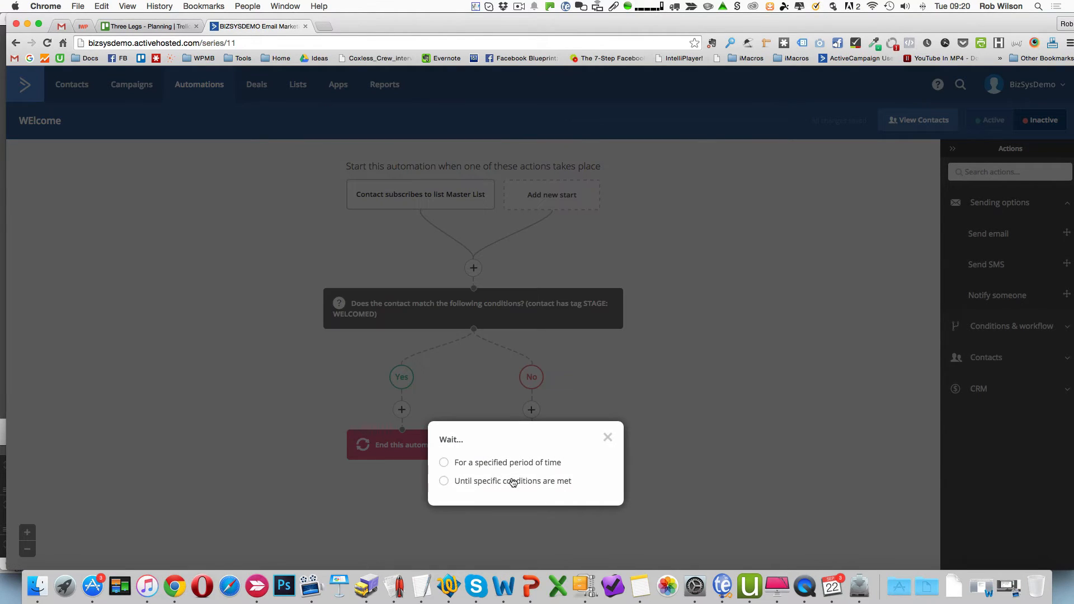
pyautogui.click(445, 462)
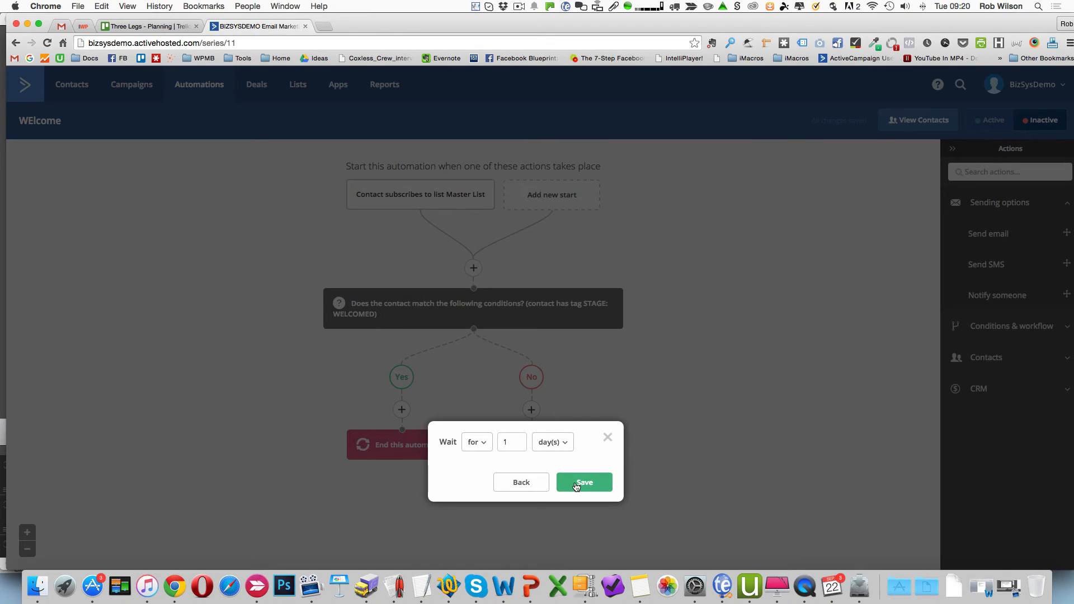
pyautogui.click(583, 483)
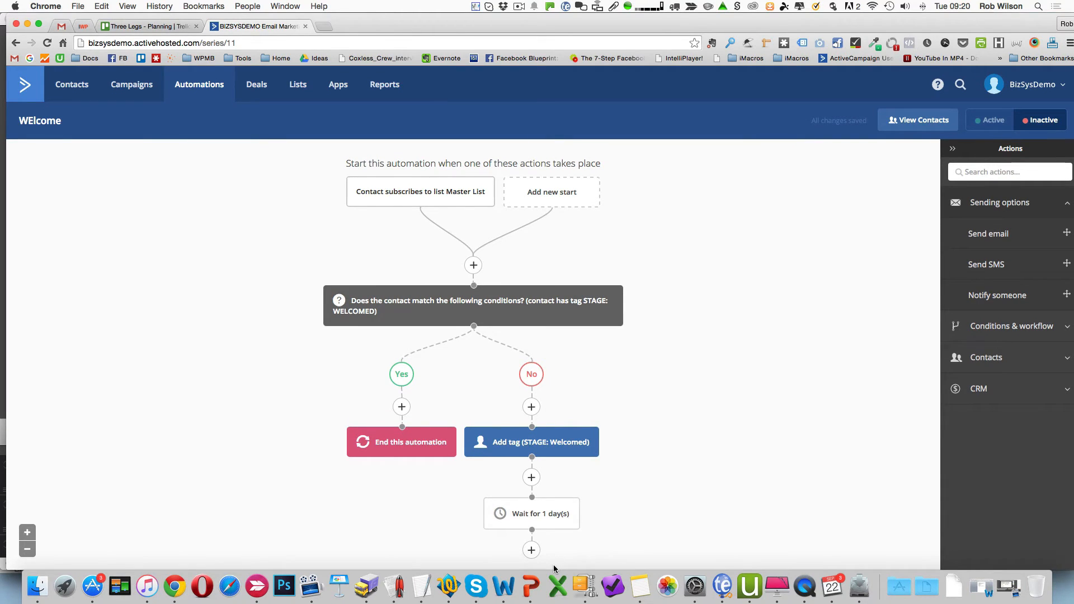
pyautogui.moveTo(765, 317)
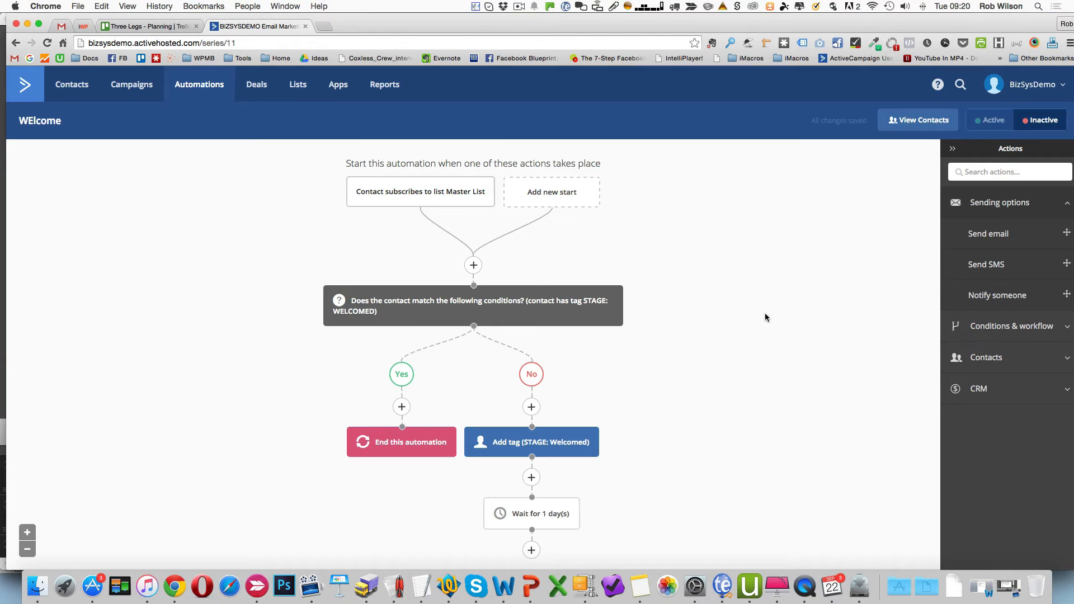
# Return to the automations list, where WElcome shows as inactive
pyautogui.click(200, 84)
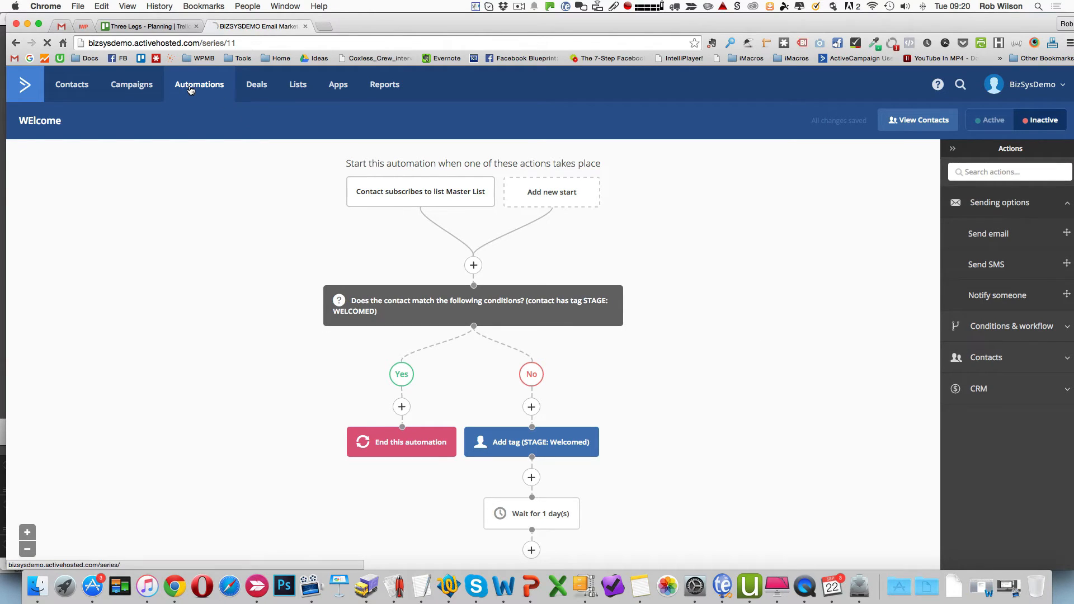
pyautogui.click(199, 84)
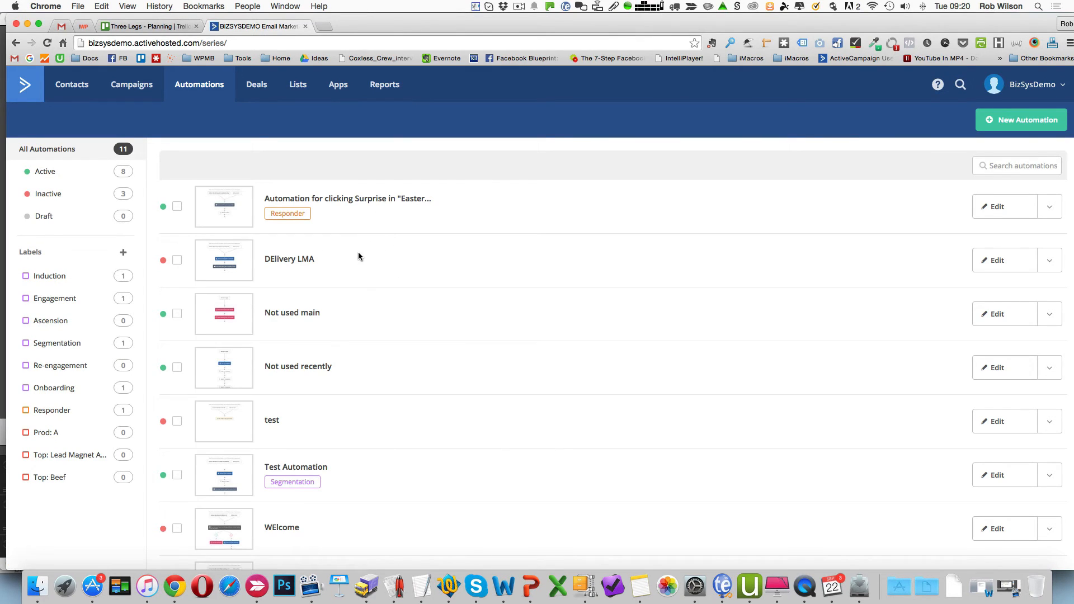
pyautogui.moveTo(344, 210)
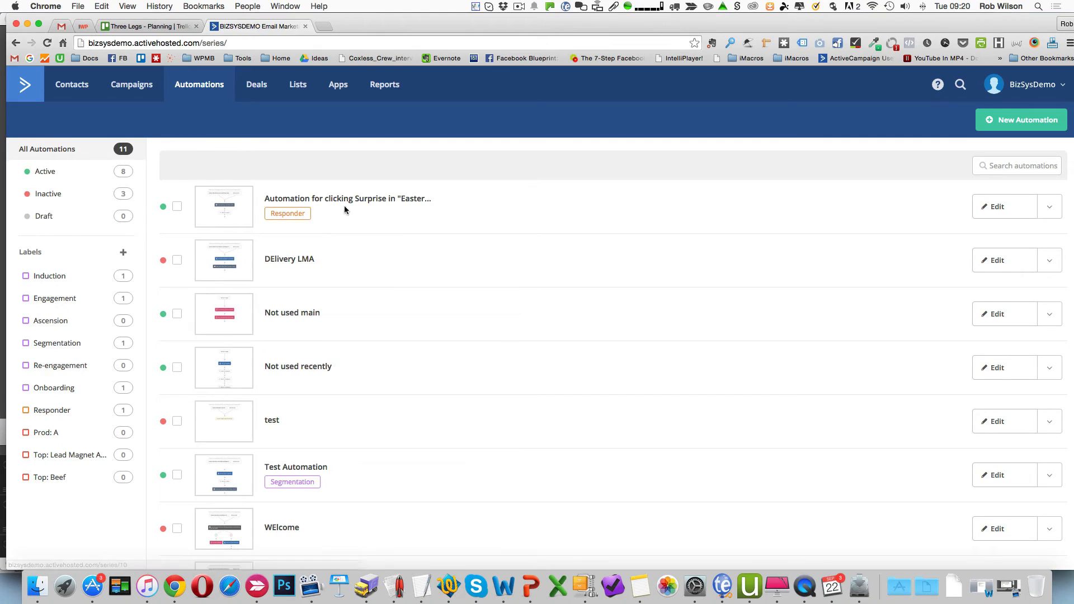
pyautogui.scroll(-3)
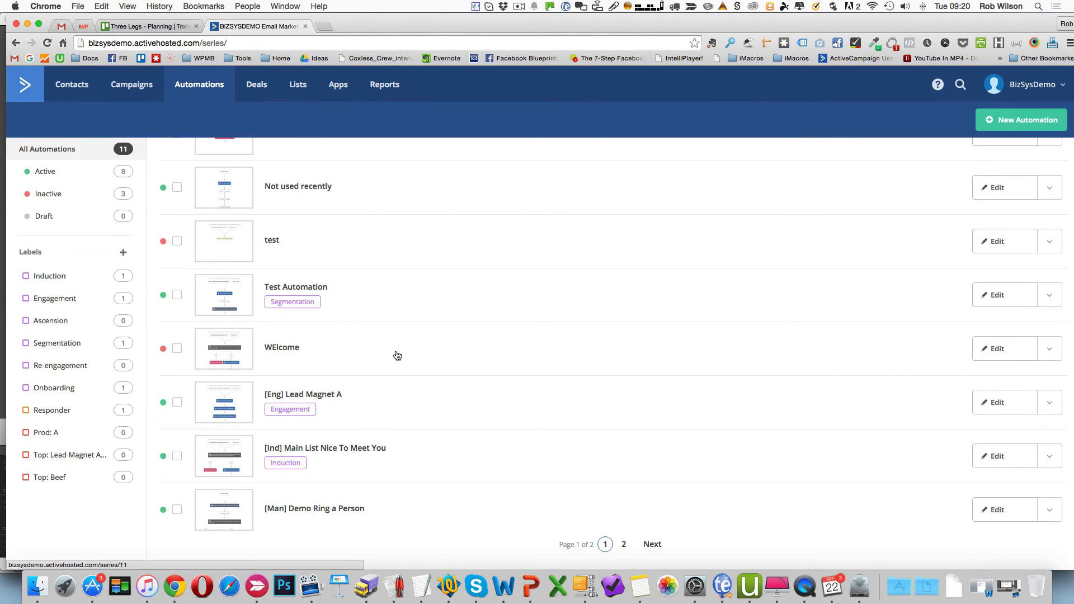
pyautogui.moveTo(283, 130)
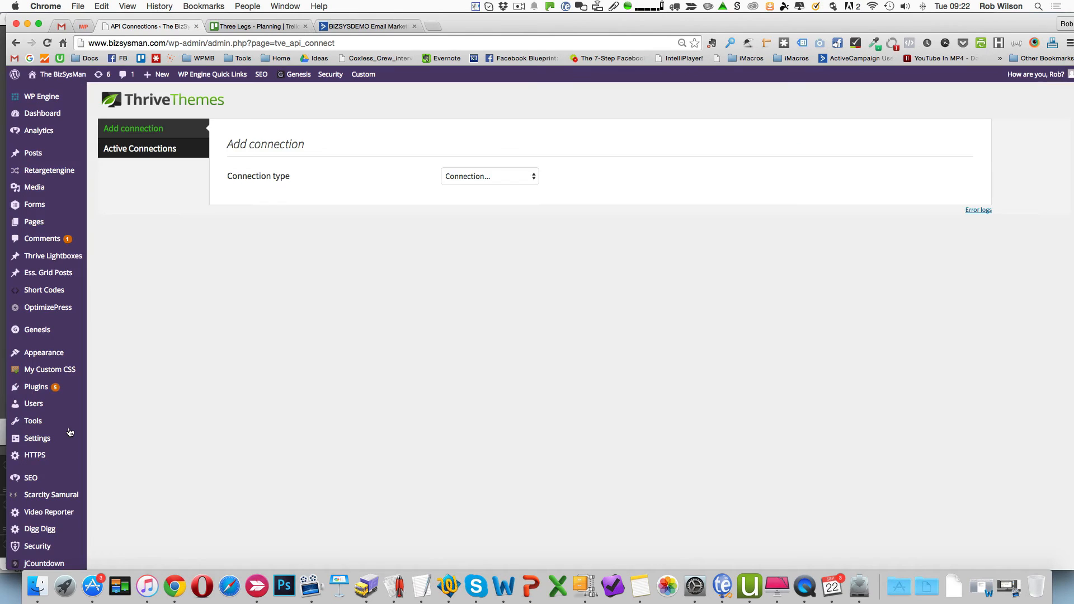
pyautogui.moveTo(194, 142)
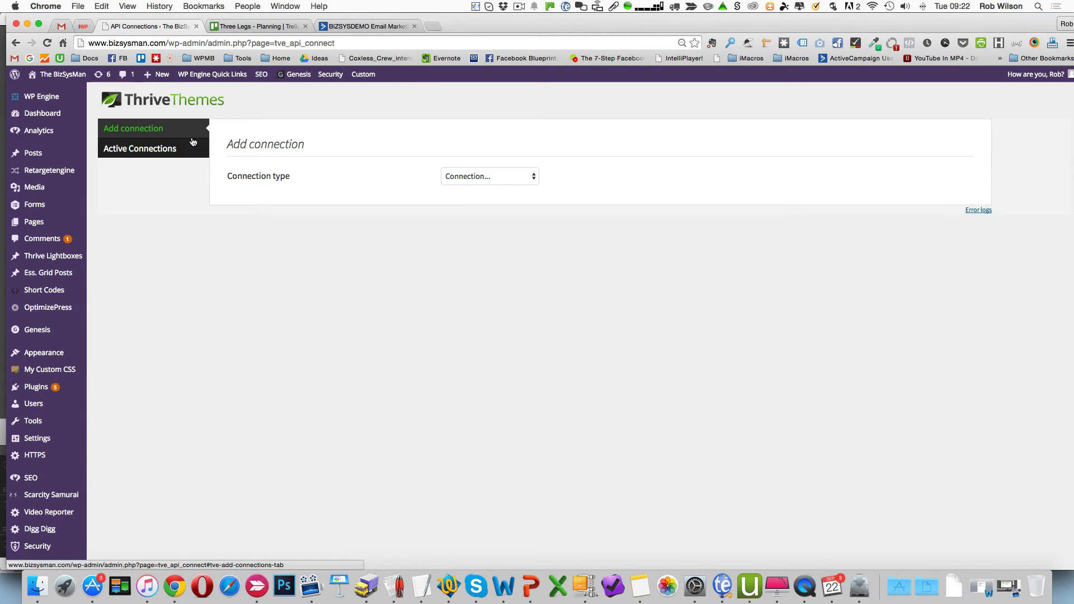
pyautogui.moveTo(510, 166)
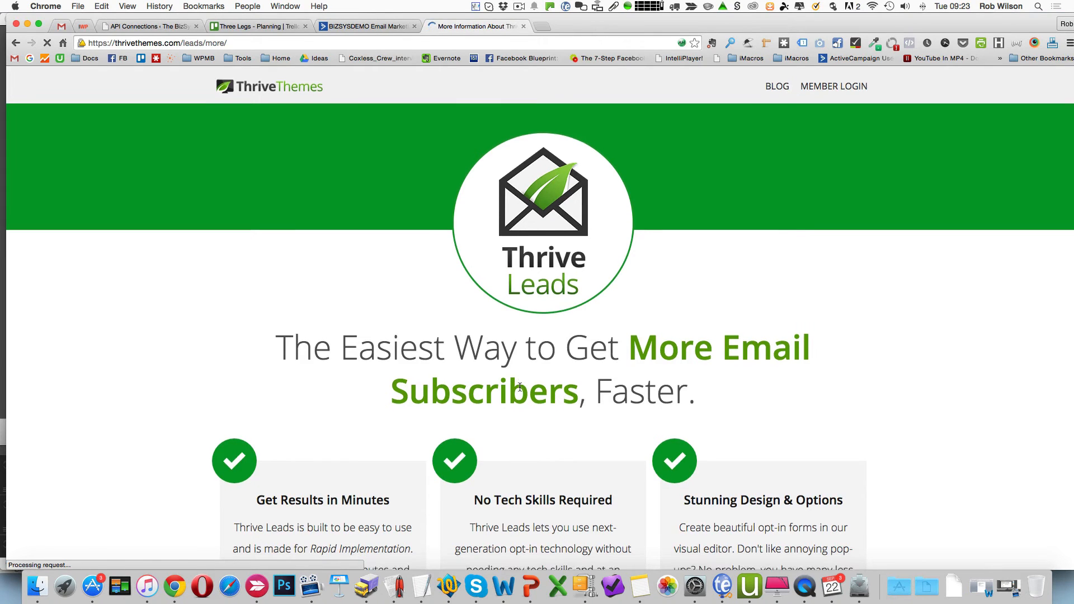
# Scroll through the Thrive Leads product page down to its A/B testing and reporting features
pyautogui.scroll(-3)
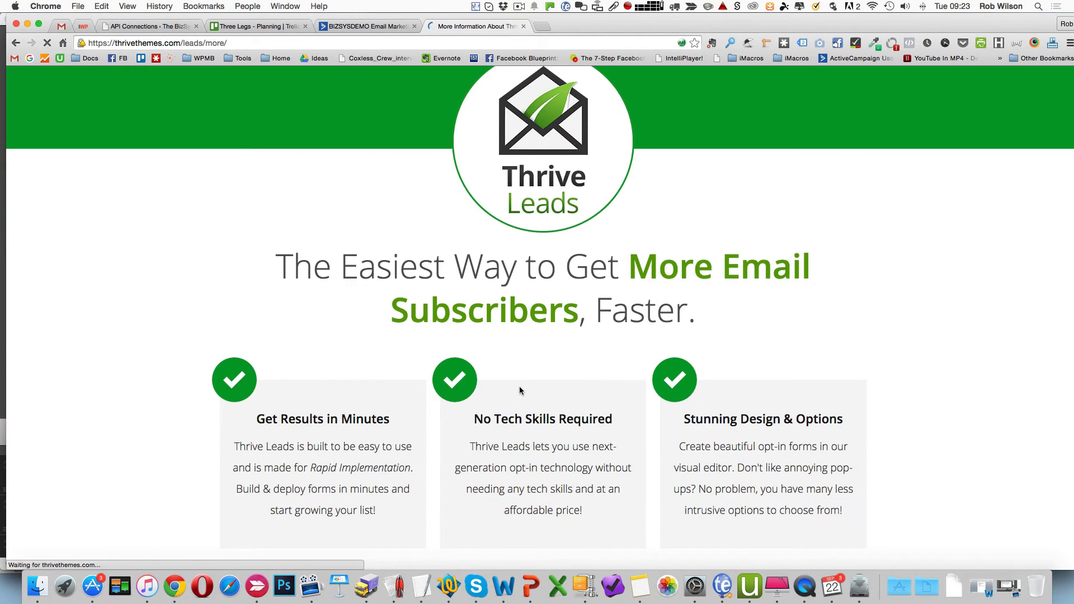
pyautogui.scroll(-3)
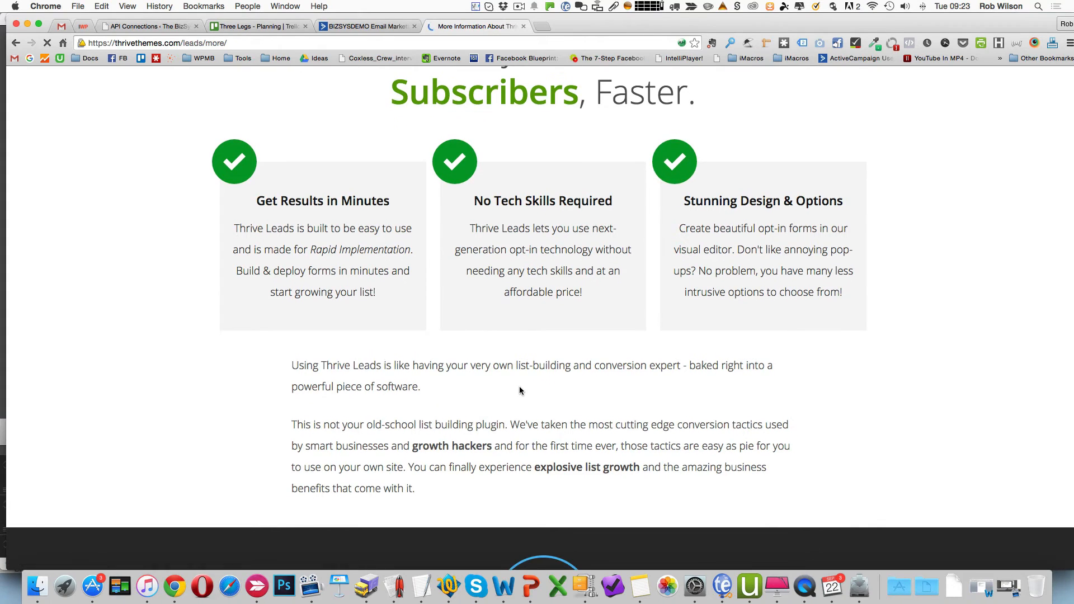
pyautogui.scroll(-3)
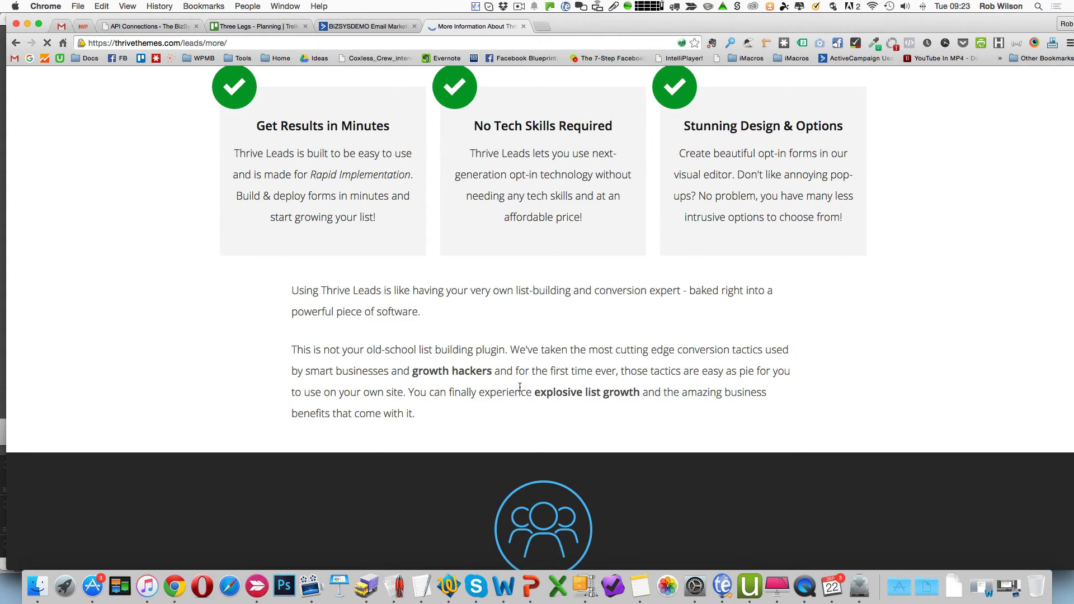
pyautogui.scroll(-3)
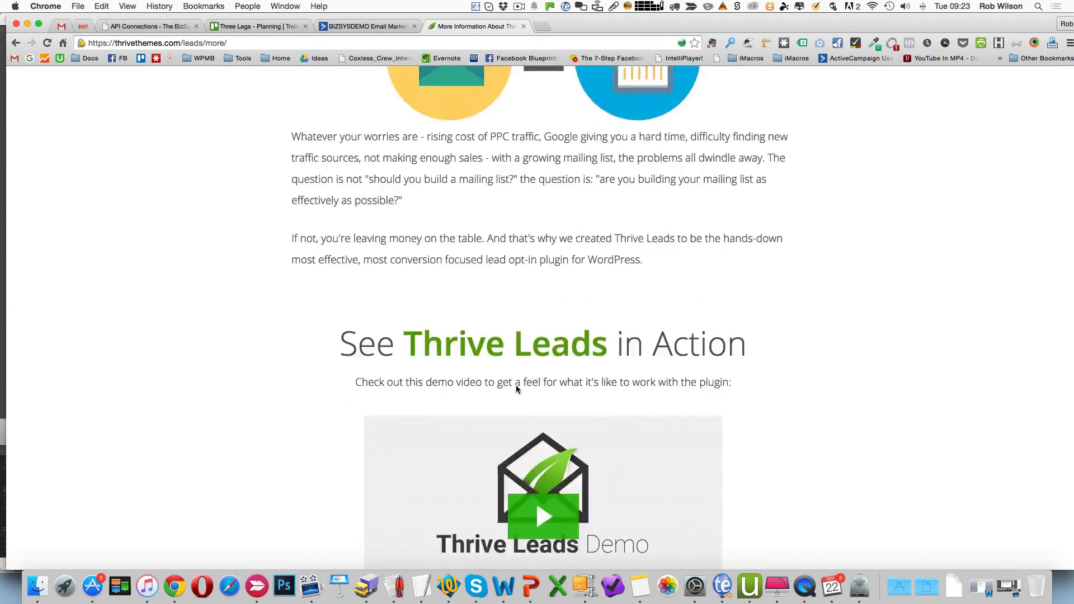
pyautogui.scroll(3)
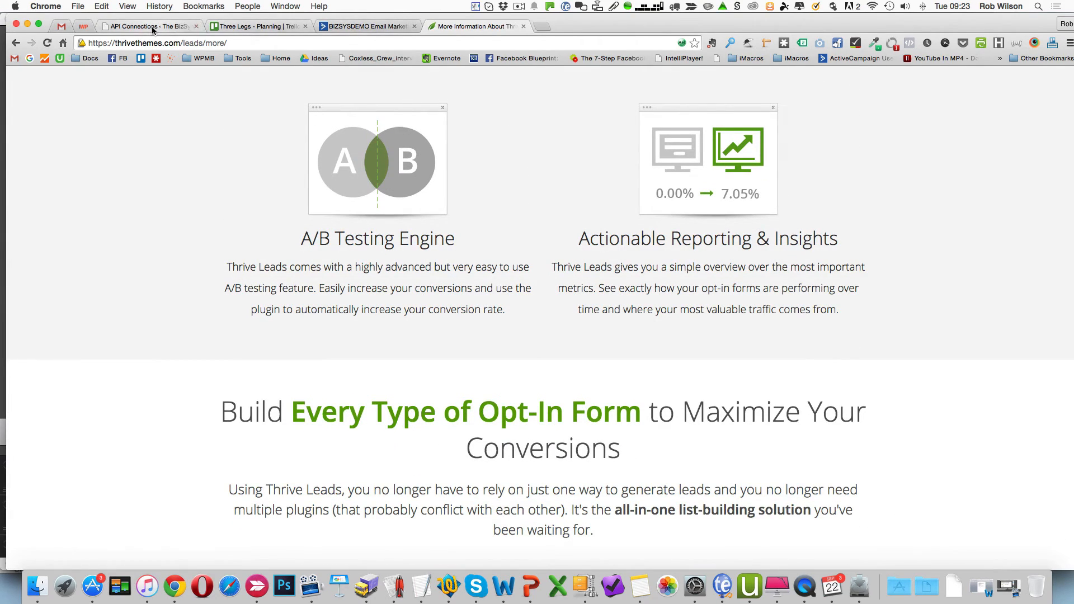
# Switch back to Thrive API Connections showing ActiveCampaign active with its URL and key
pyautogui.click(148, 25)
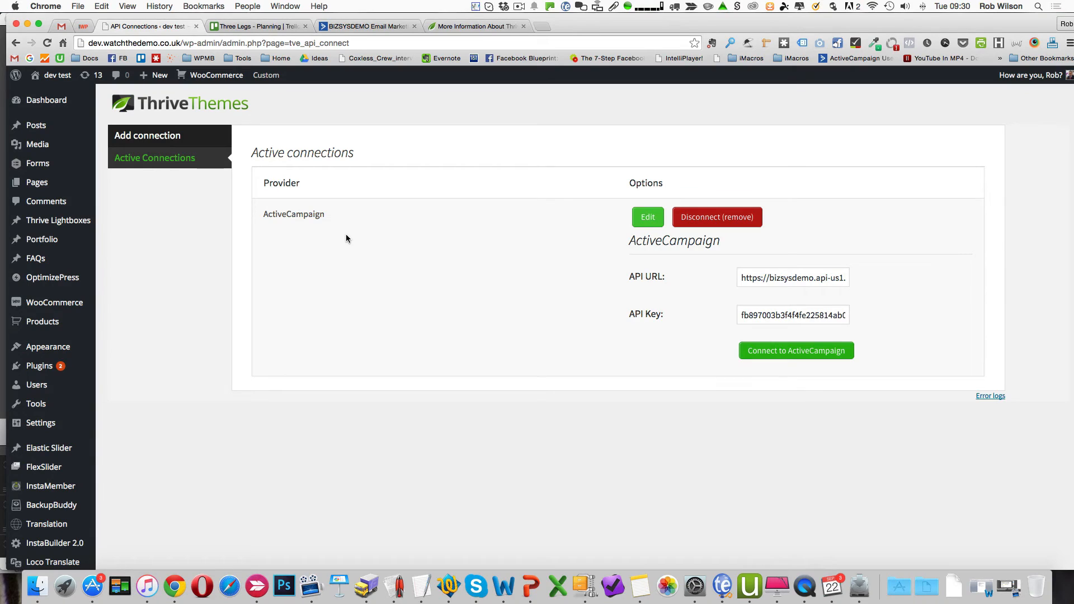
pyautogui.moveTo(306, 145)
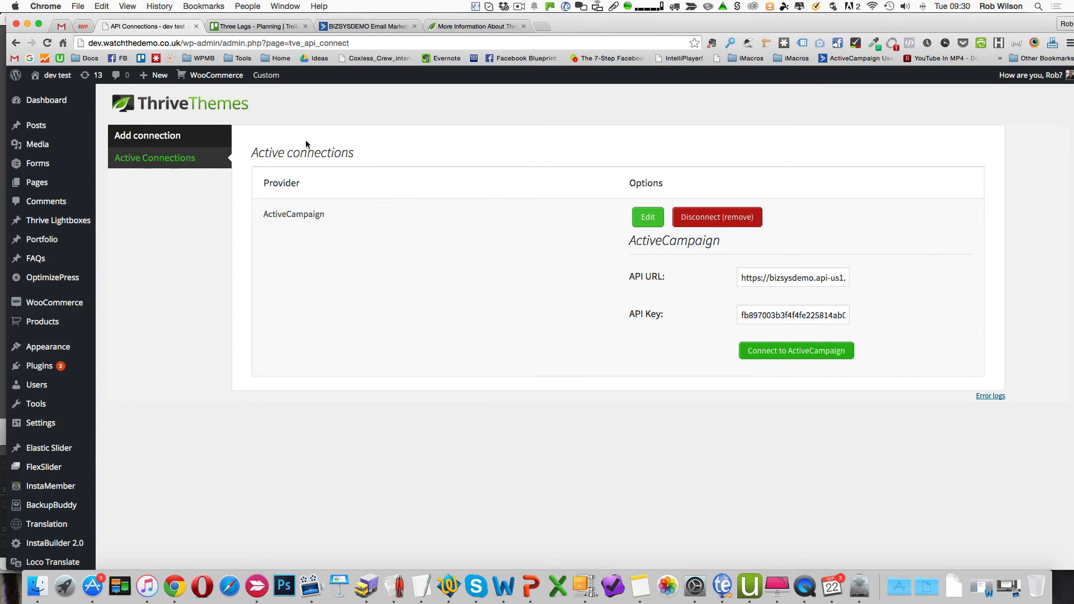
pyautogui.scroll(-3)
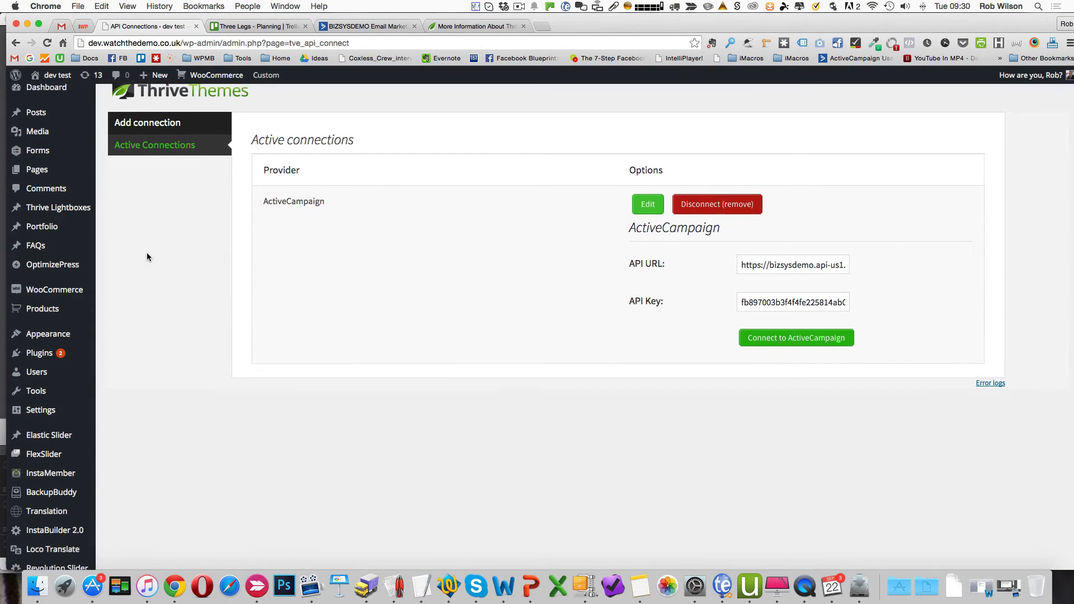
pyautogui.scroll(3)
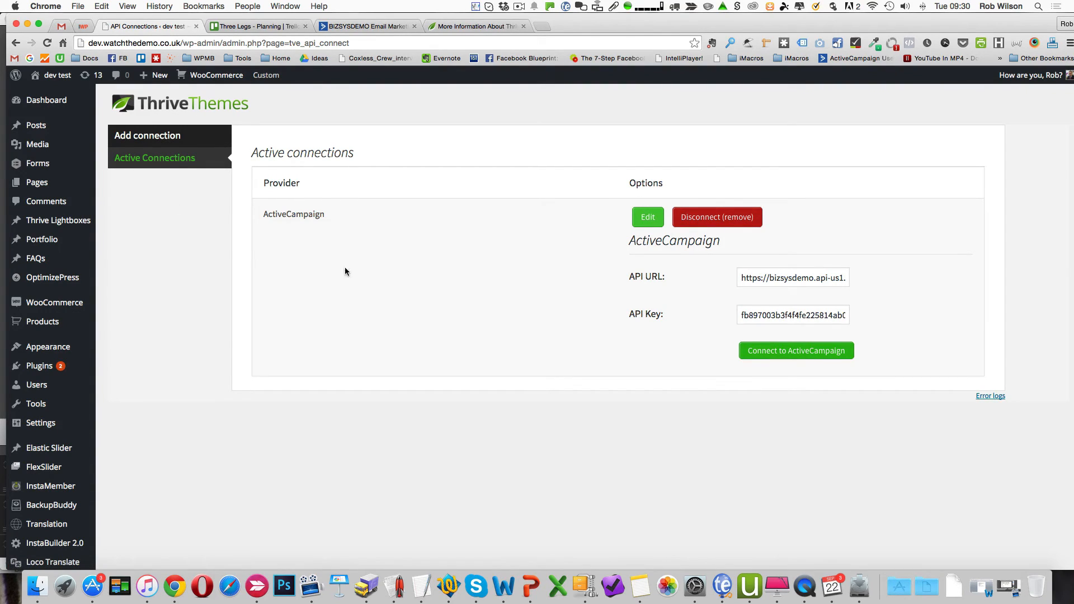
pyautogui.moveTo(480, 246)
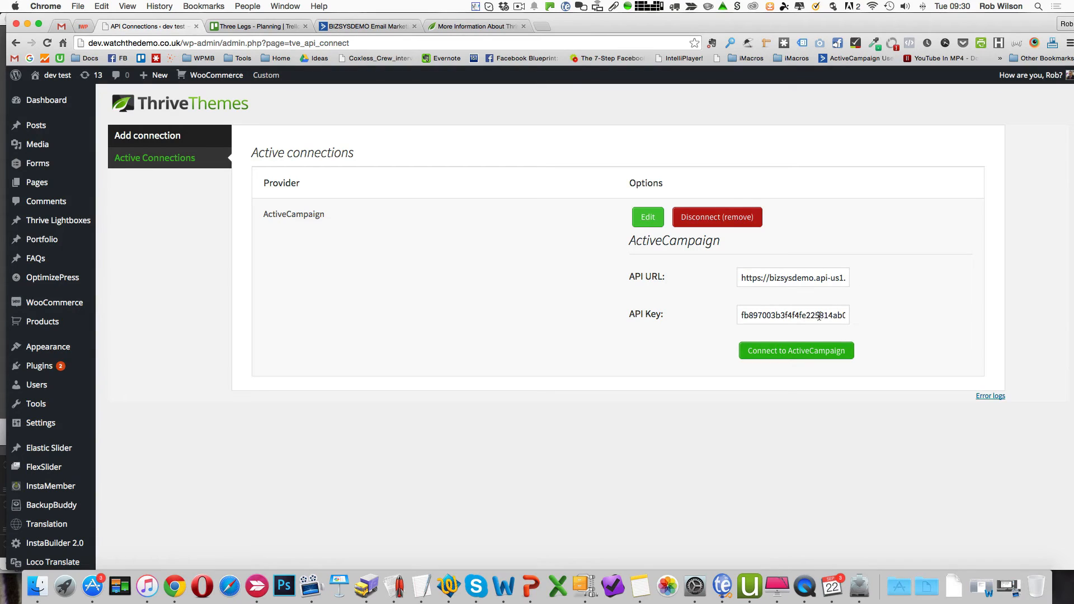
pyautogui.moveTo(164, 374)
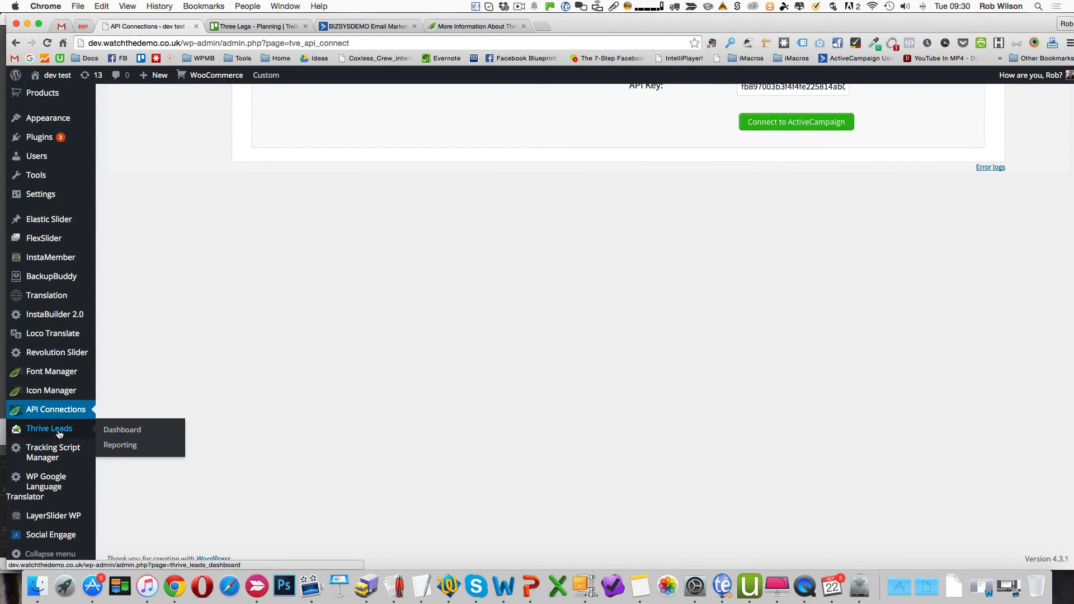
# Bring up the Thrive Leads dashboard and its Lead Groups section
pyautogui.click(122, 430)
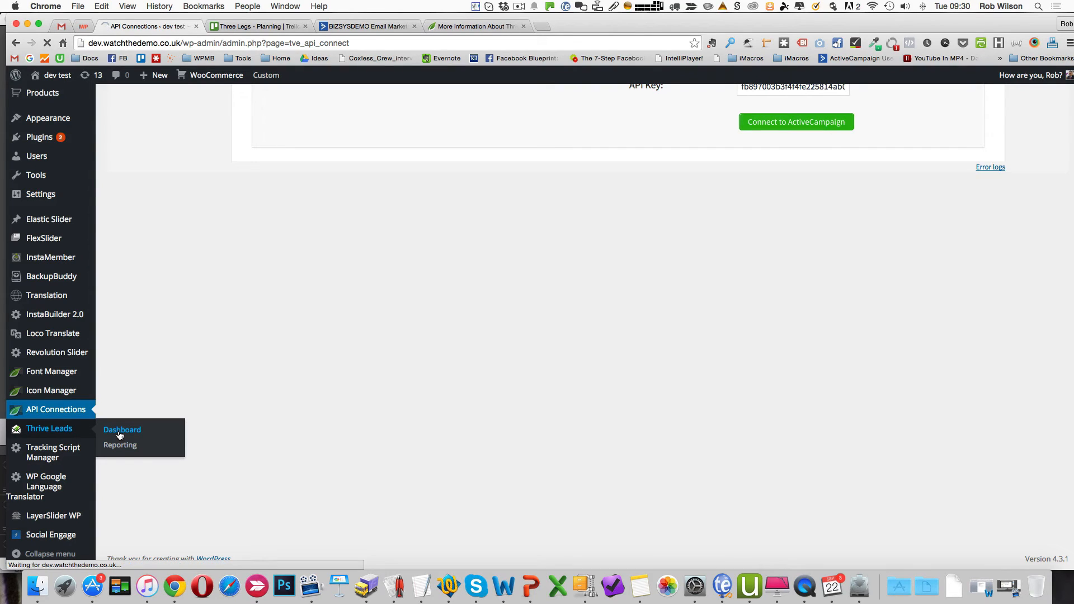
pyautogui.click(122, 430)
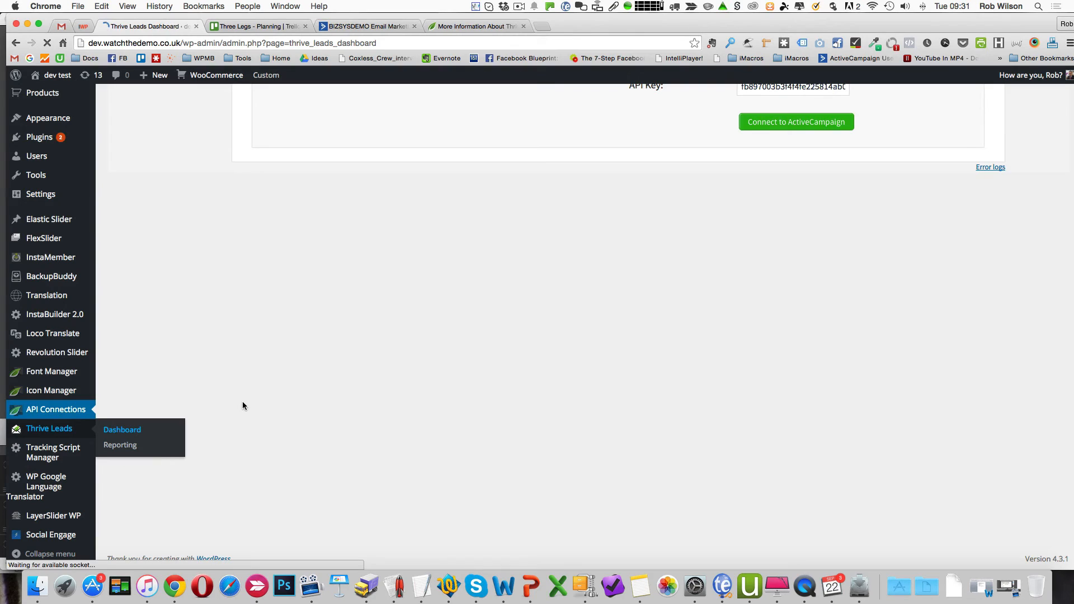
pyautogui.click(122, 429)
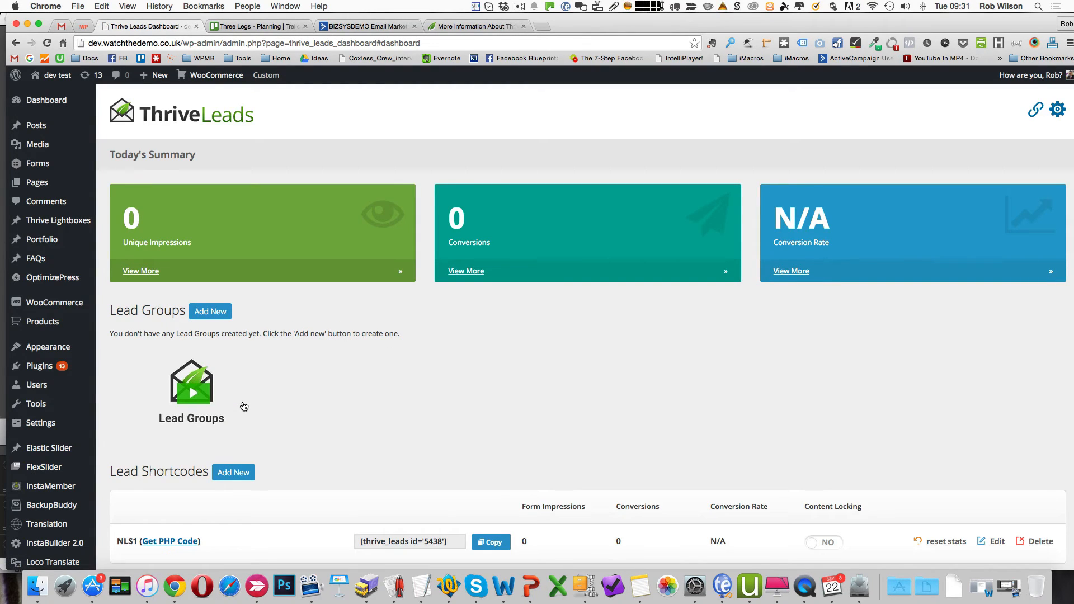
pyautogui.scroll(-3)
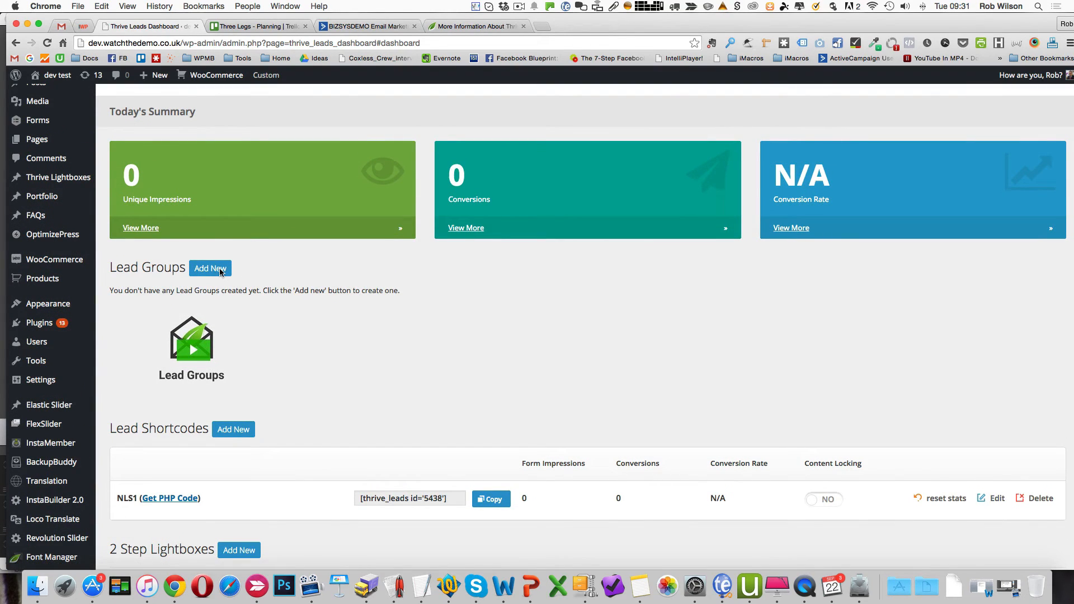
pyautogui.moveTo(581, 334)
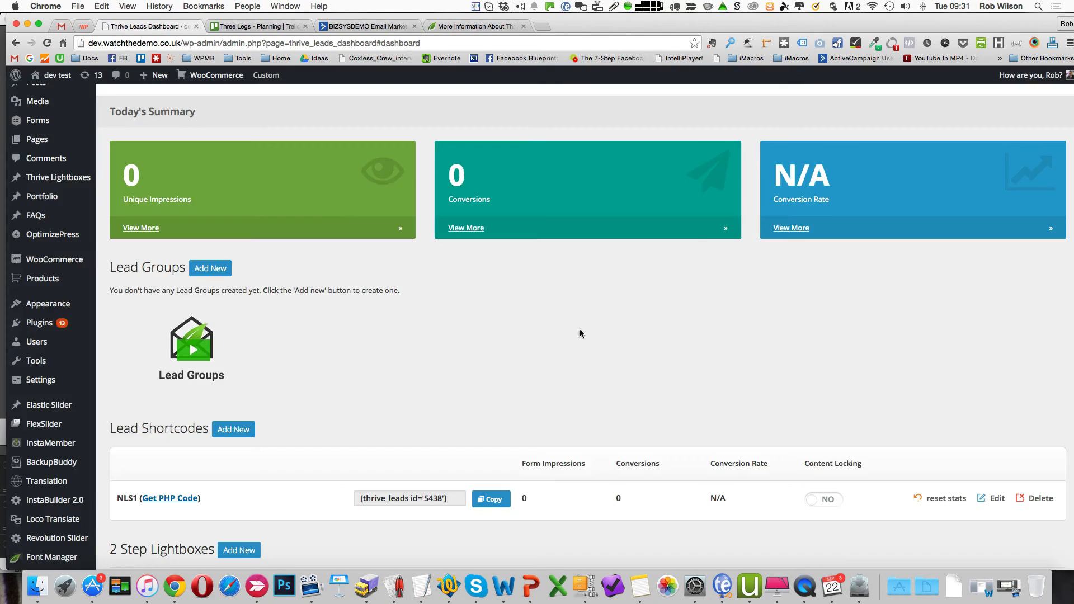
# Create a lead group named New Group and expand it to list its form types
pyautogui.click(211, 267)
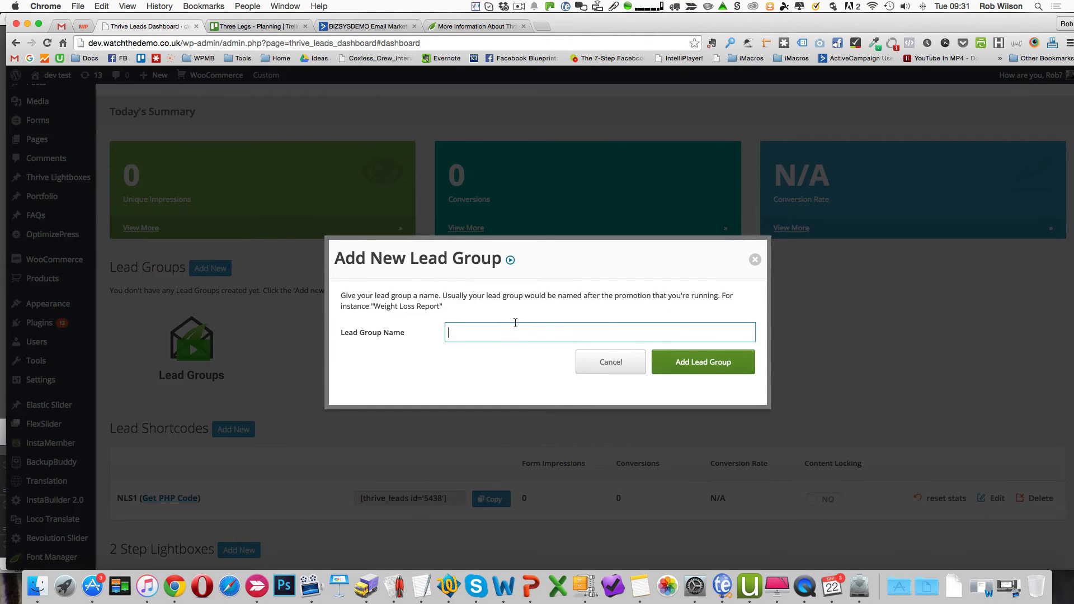
pyautogui.write('New Gro')
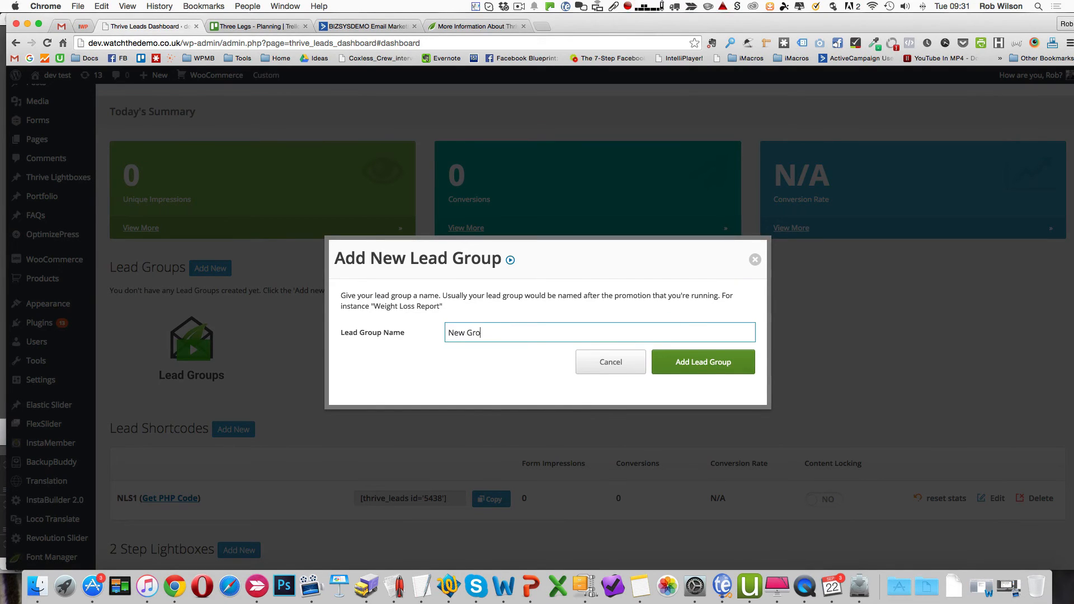
pyautogui.click(703, 362)
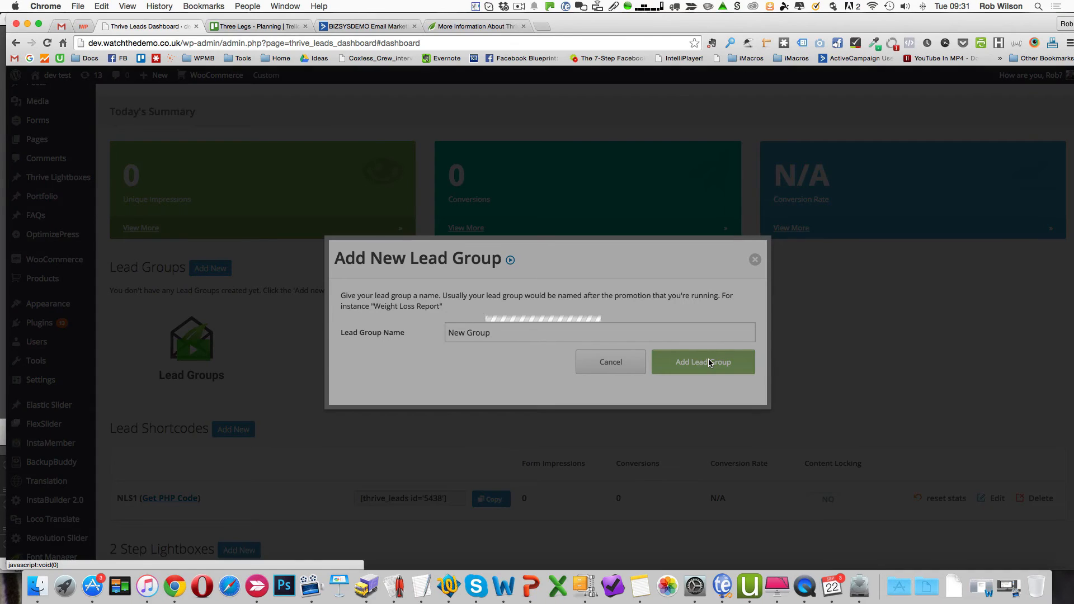
pyautogui.click(701, 361)
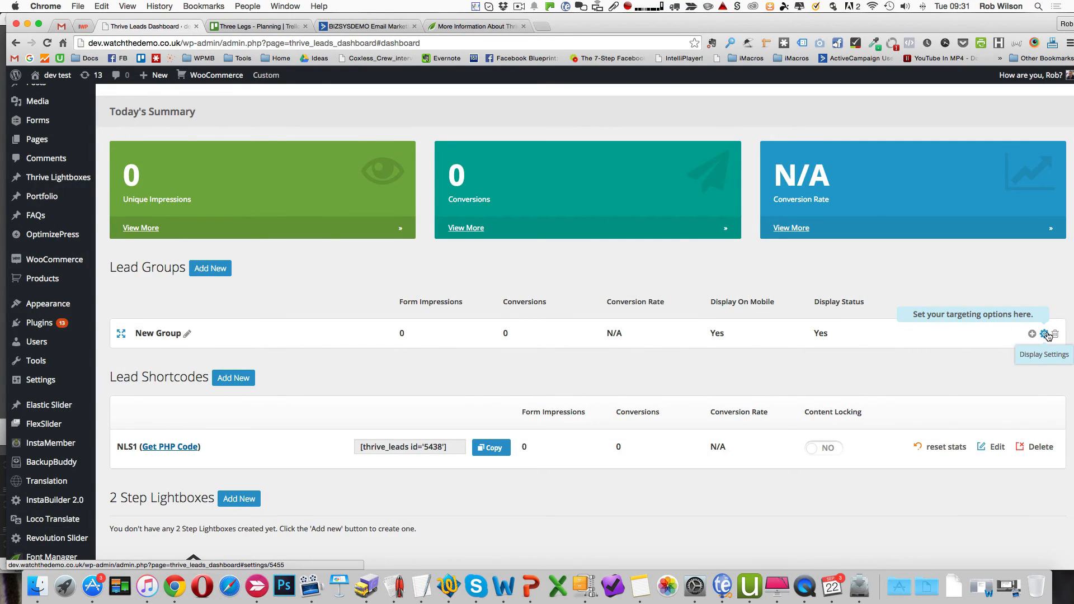
pyautogui.click(121, 334)
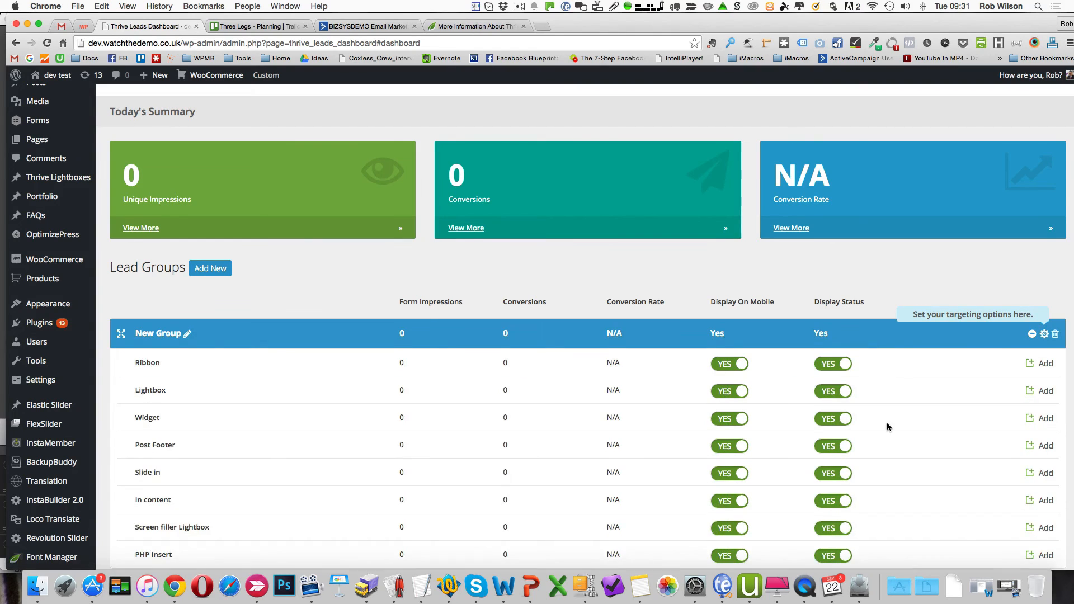
pyautogui.scroll(-3)
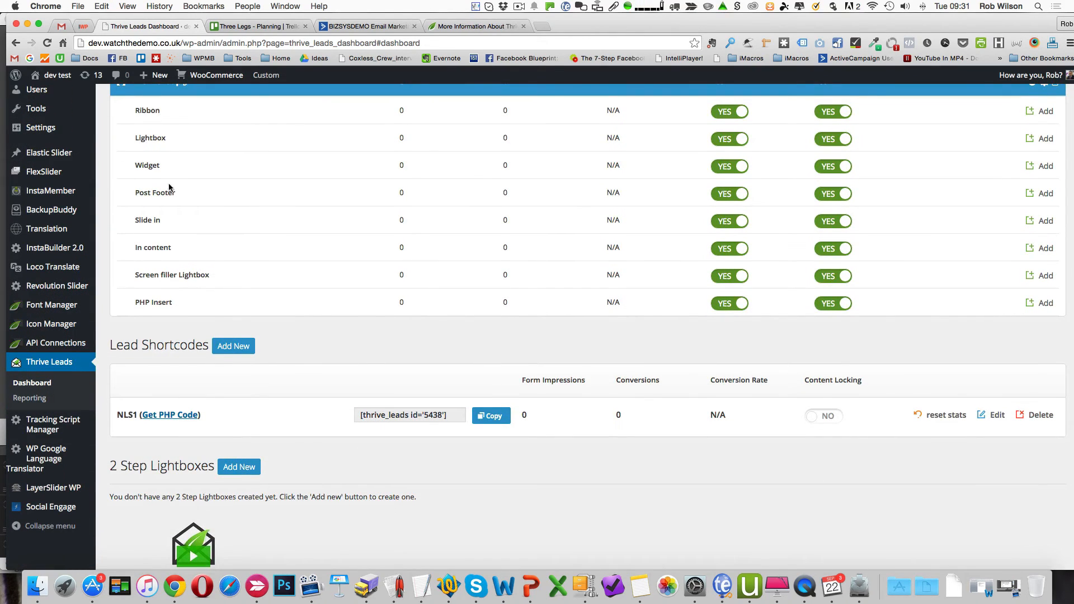
pyautogui.moveTo(230, 182)
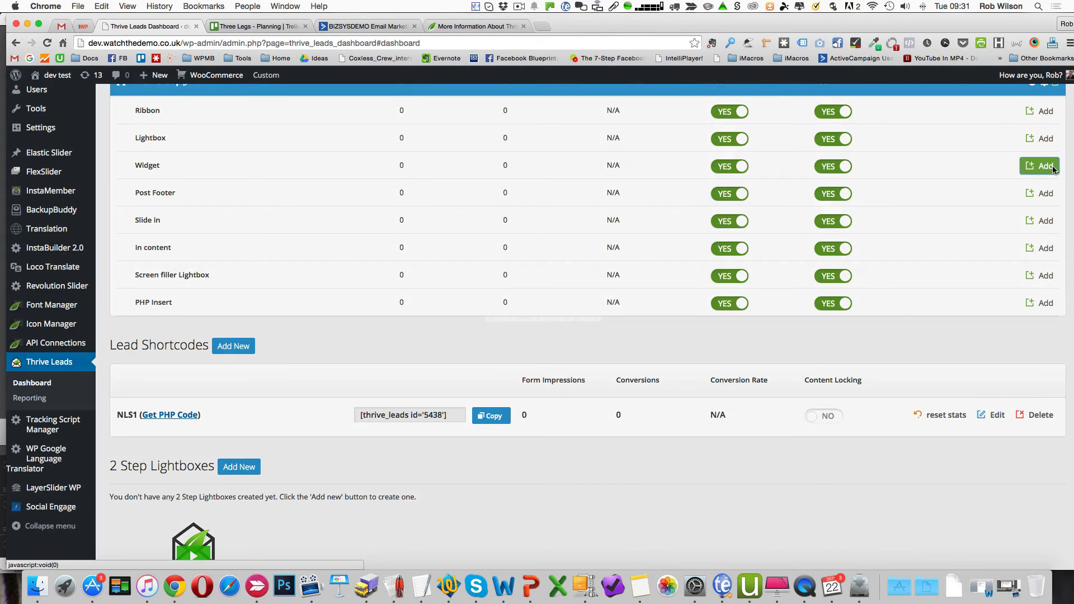
# Create a Widget form named LM A Delivery in New Group
pyautogui.click(1040, 166)
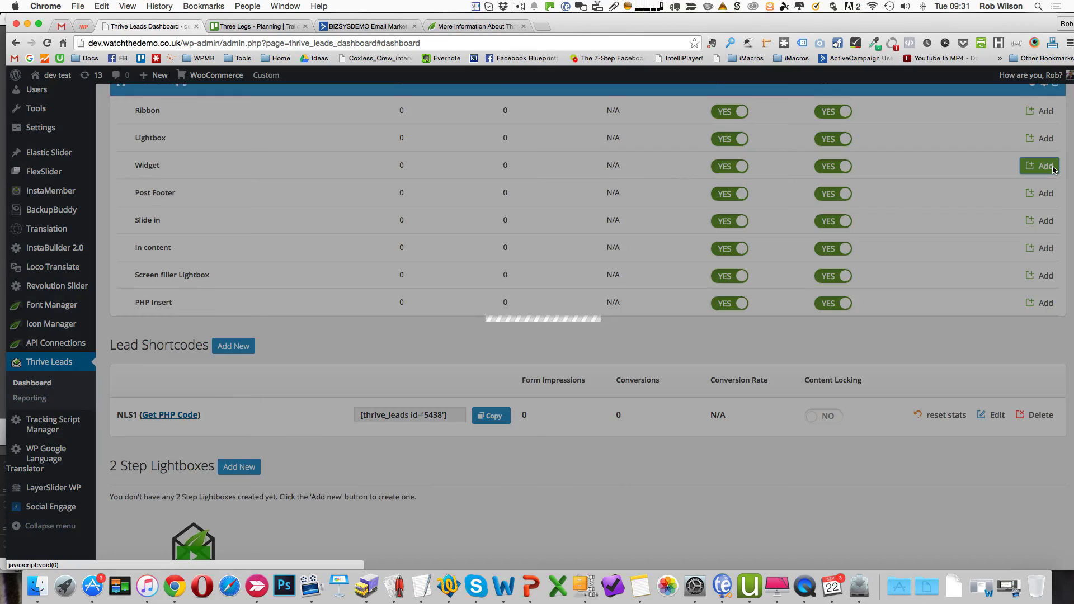
pyautogui.click(1042, 167)
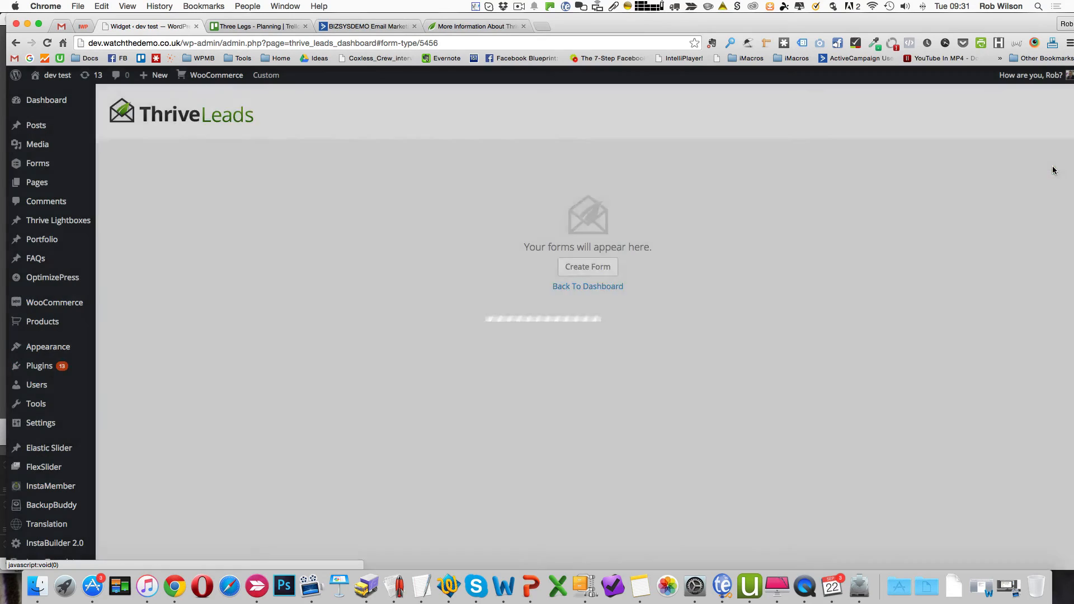
pyautogui.click(586, 267)
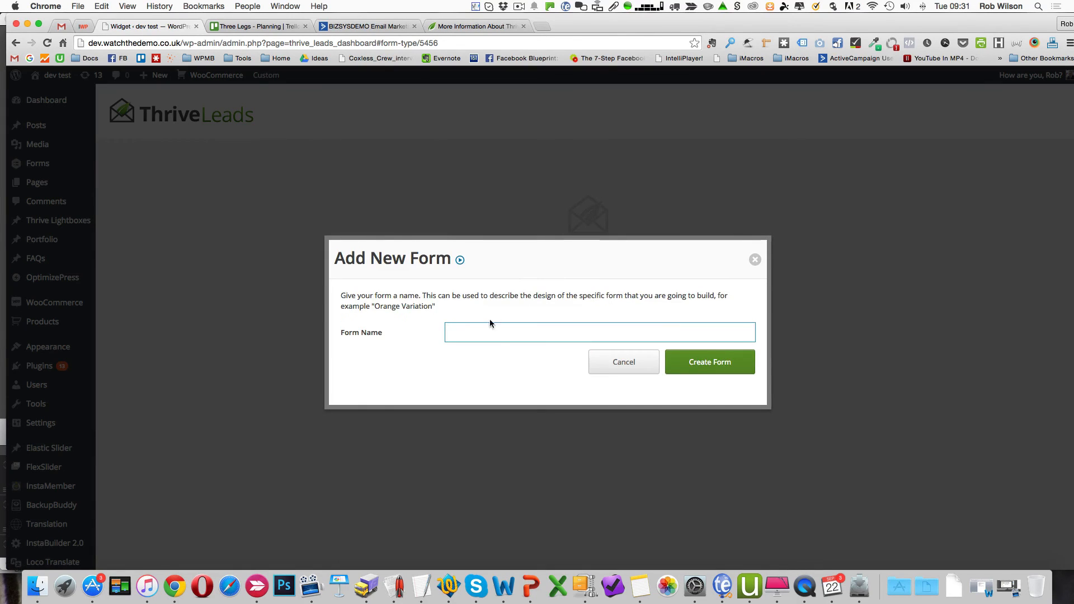
pyautogui.write('LM')
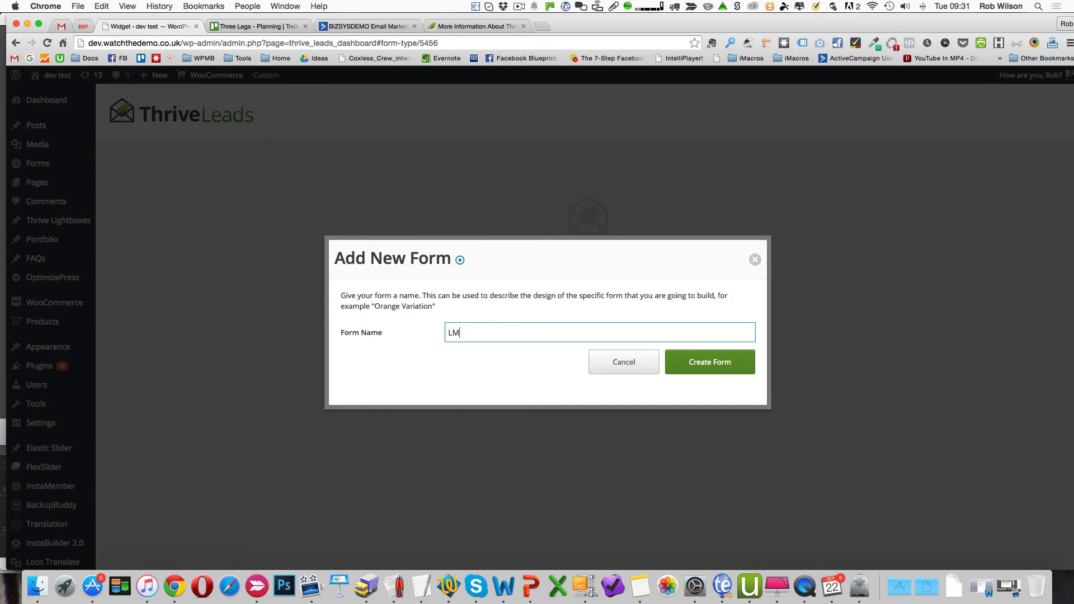
pyautogui.write('A')
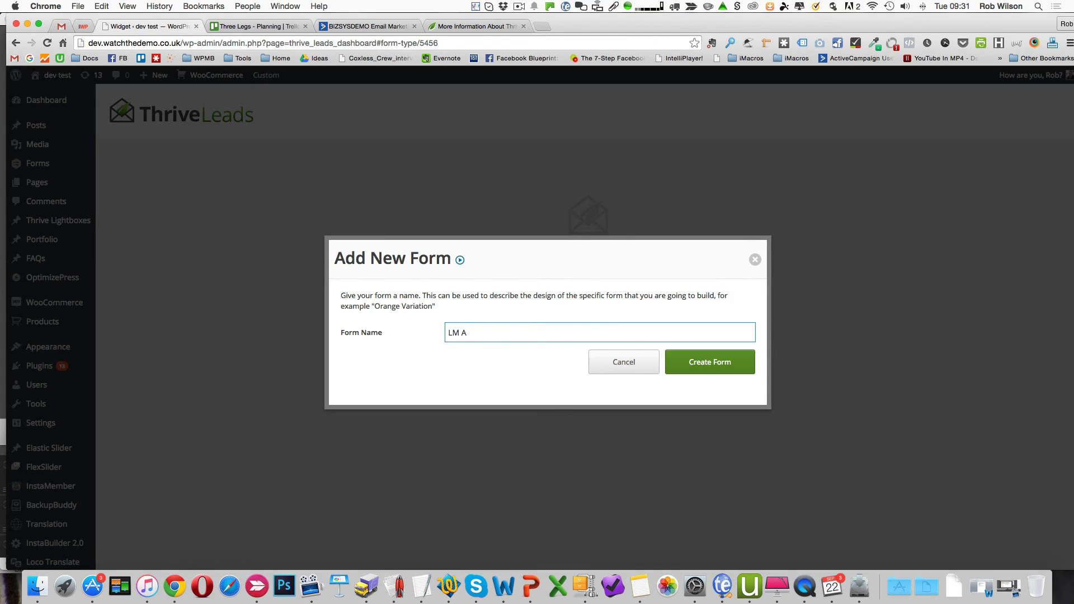
pyautogui.write('De')
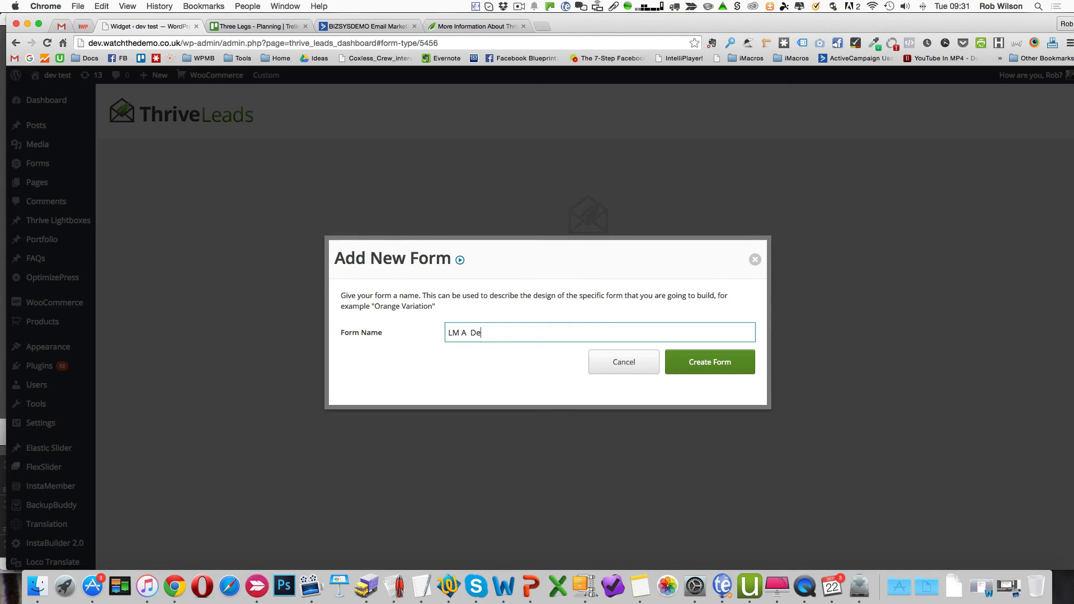
pyautogui.write('livery')
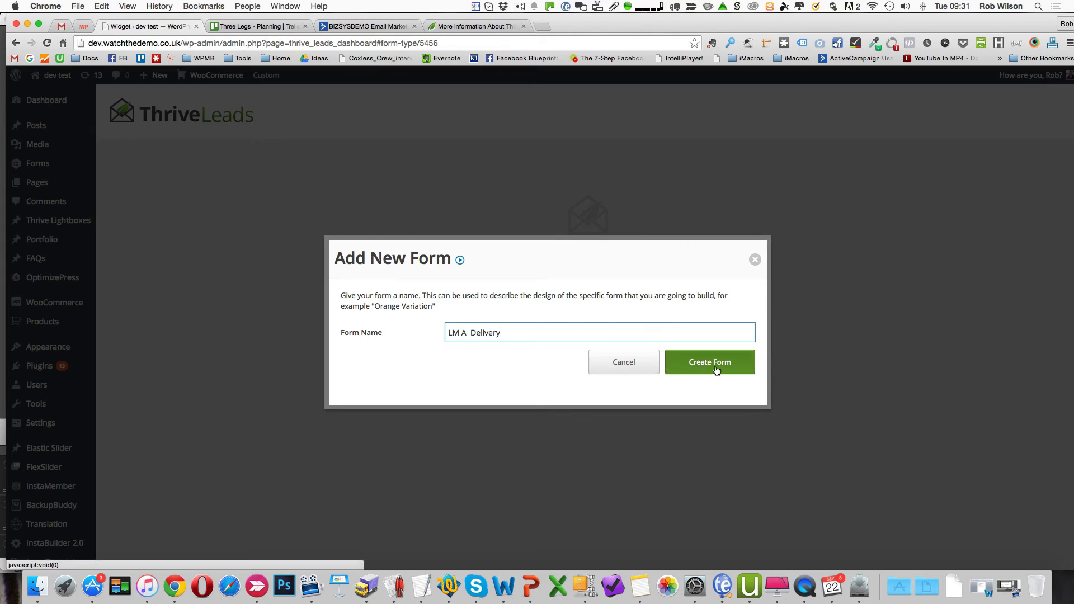
pyautogui.click(709, 362)
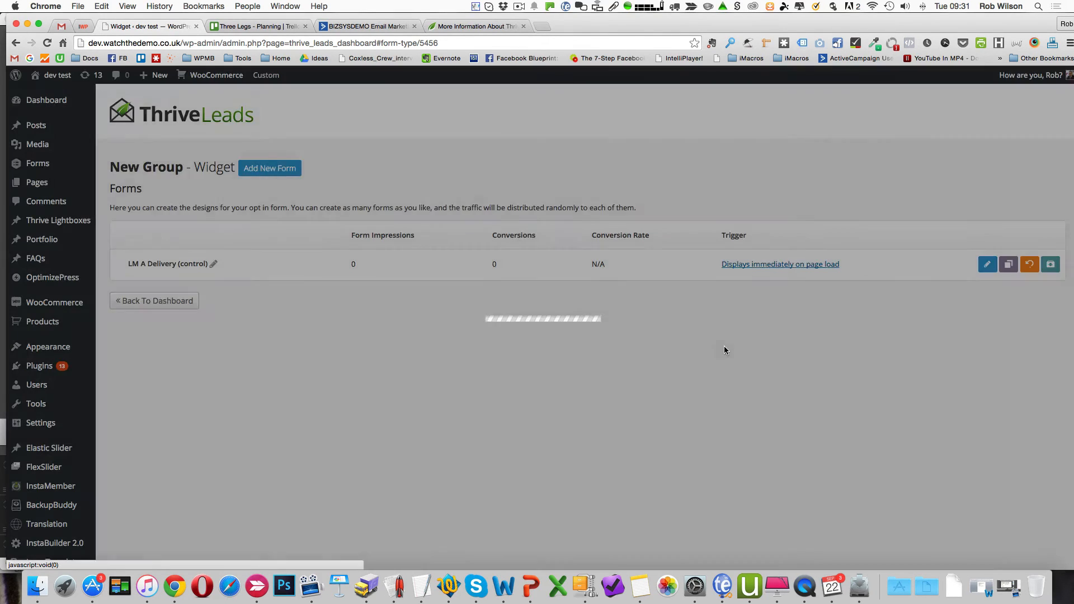
pyautogui.moveTo(941, 285)
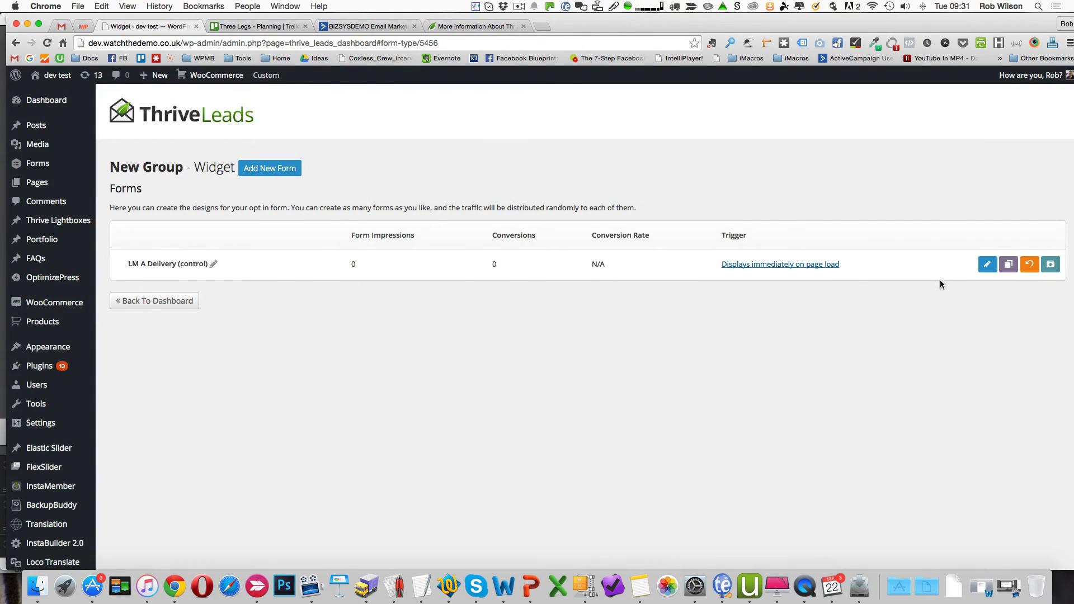
pyautogui.moveTo(779, 264)
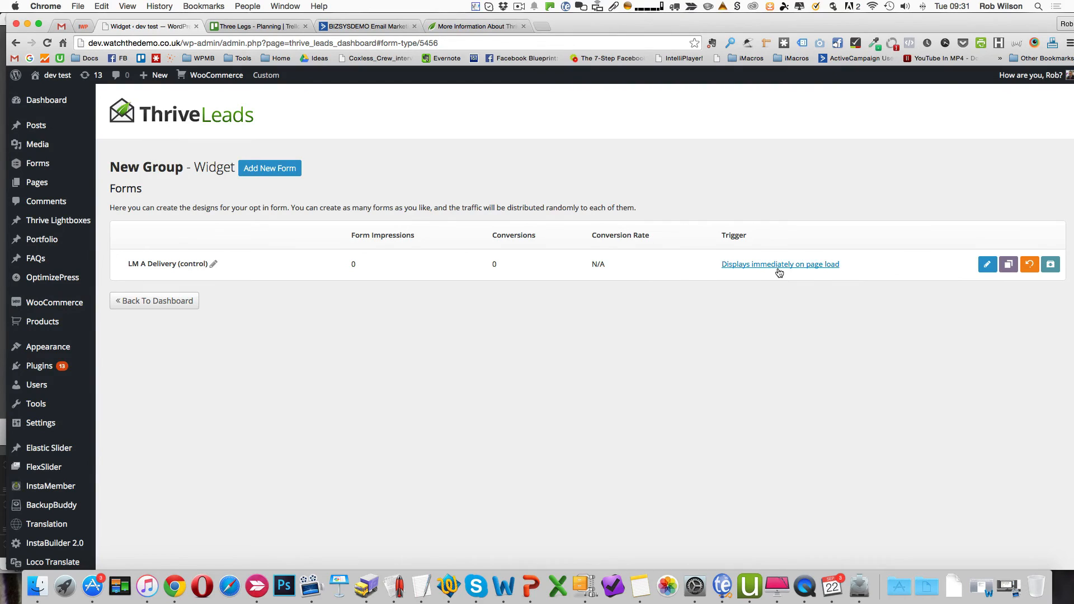
pyautogui.moveTo(987, 264)
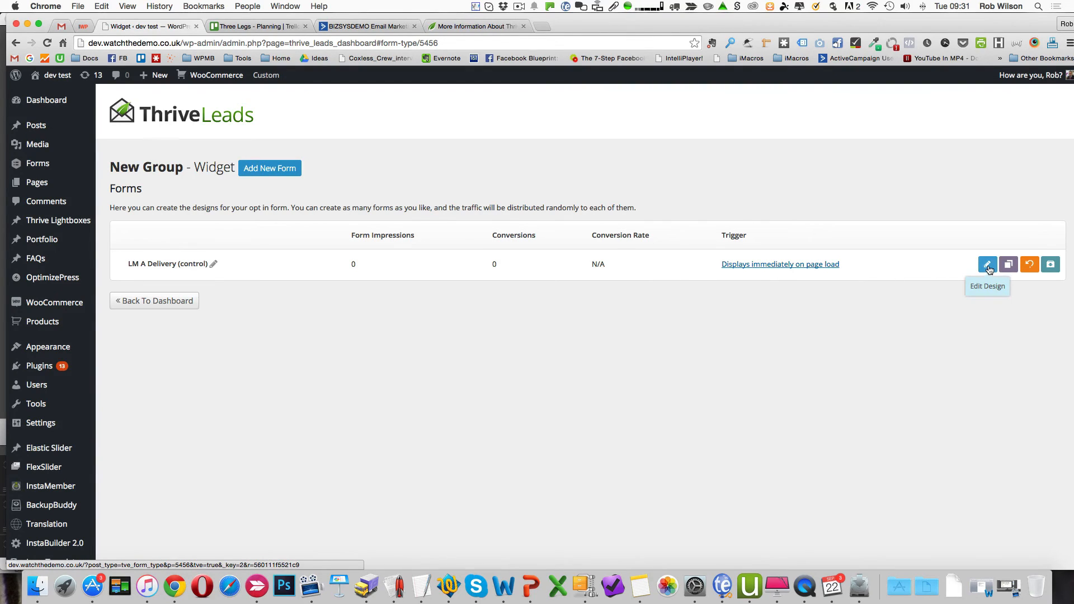
pyautogui.click(987, 264)
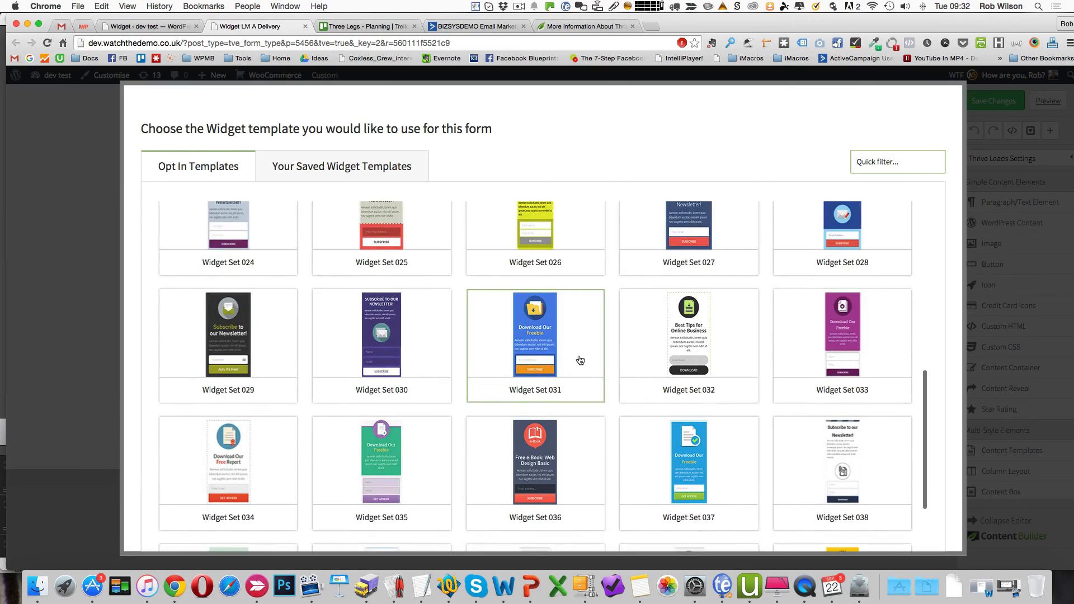
# Apply the Widget Set 040 'Download Our Free Video' template and delete its video image
pyautogui.scroll(-3)
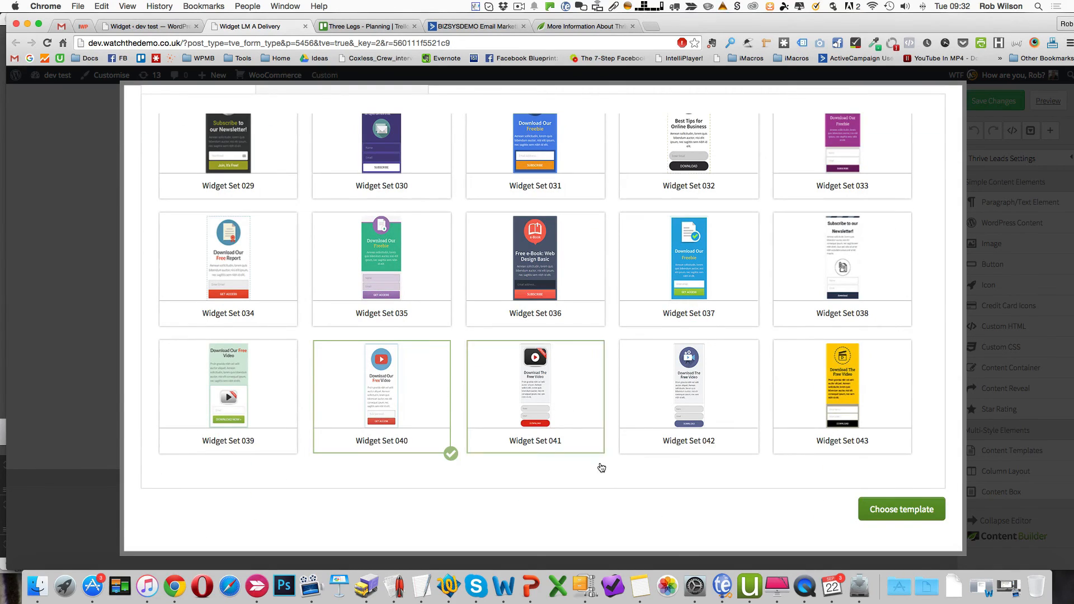
pyautogui.click(901, 509)
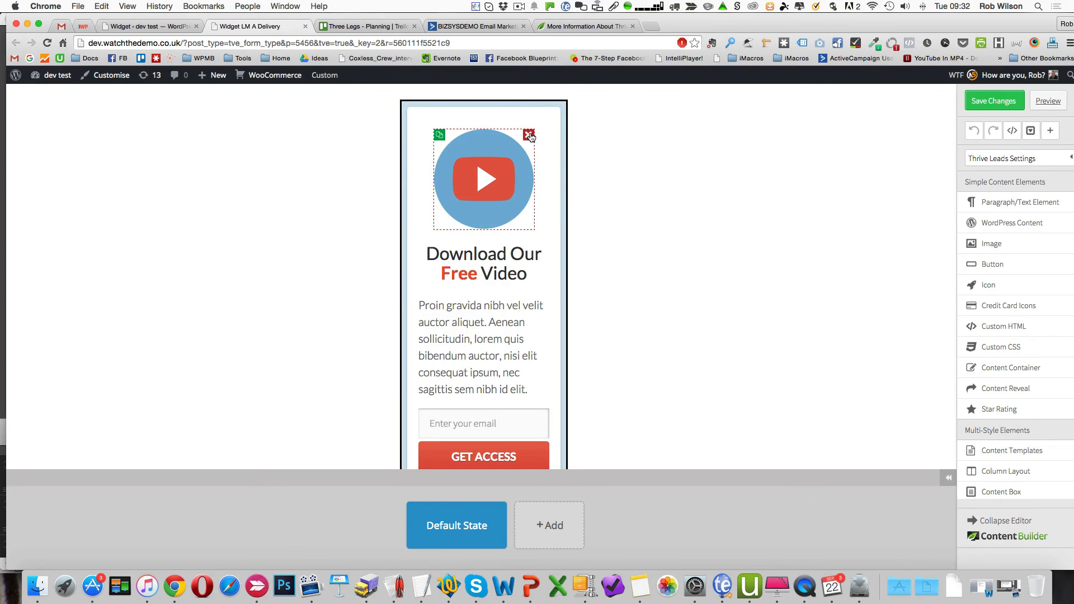
pyautogui.click(529, 135)
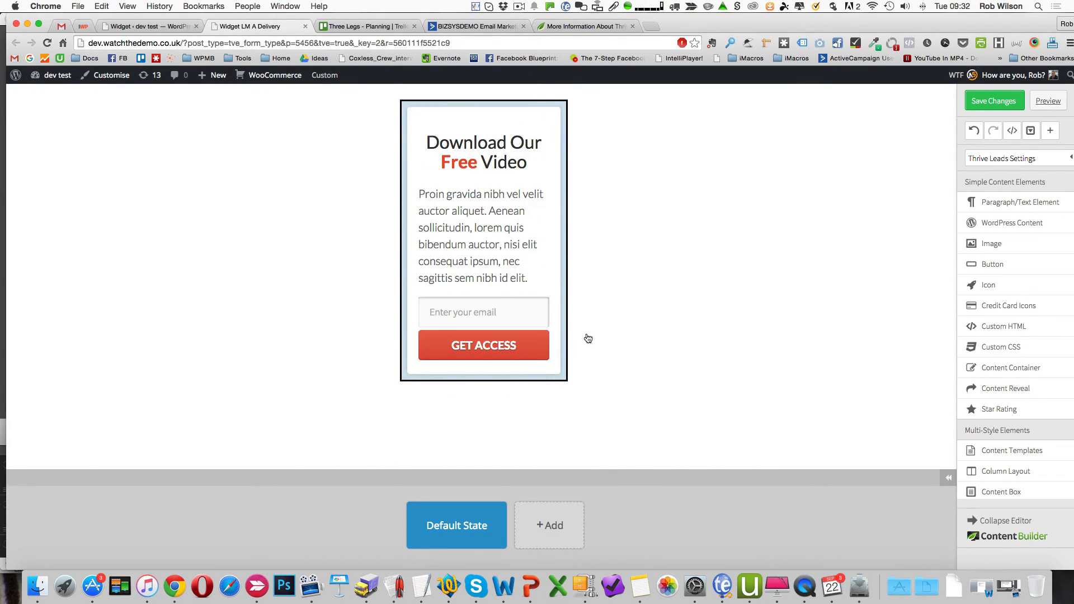
pyautogui.click(483, 312)
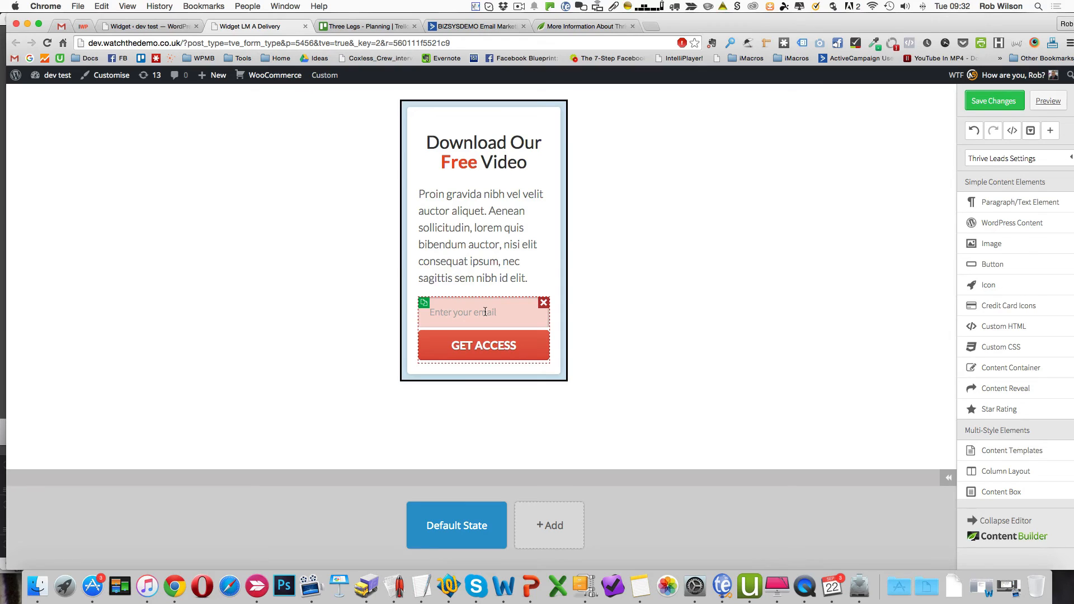
# Start a new email-service connection for the form, keeping API as the connection type
pyautogui.click(483, 312)
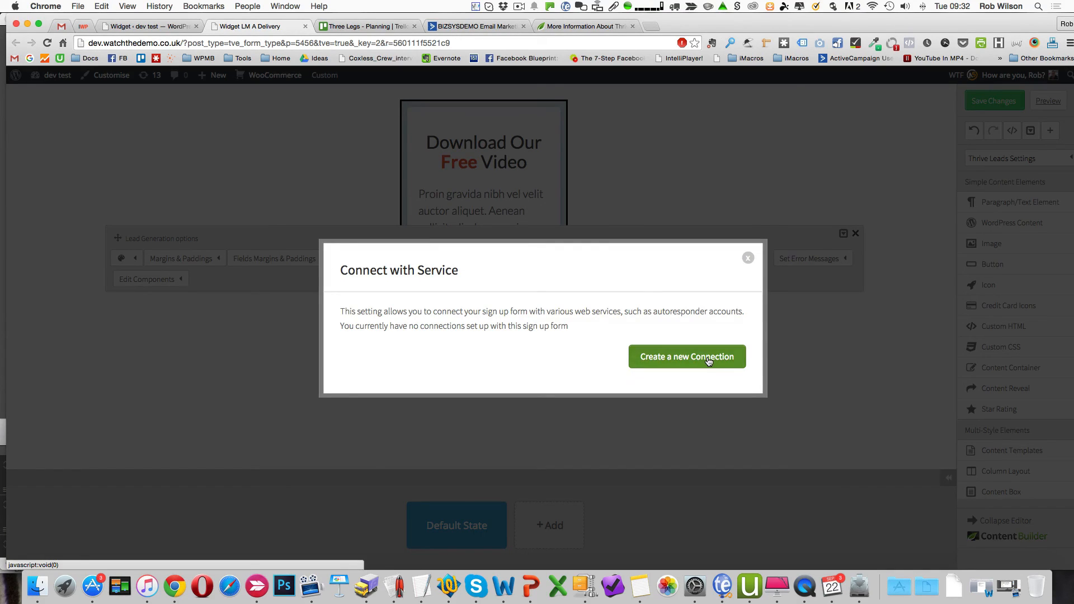
pyautogui.click(686, 357)
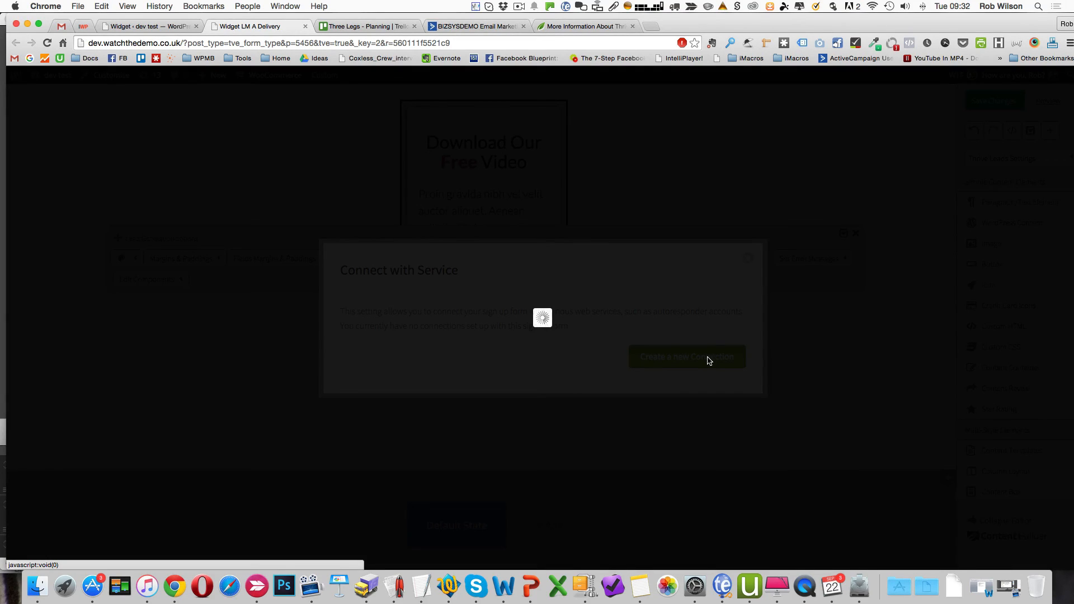
pyautogui.click(686, 356)
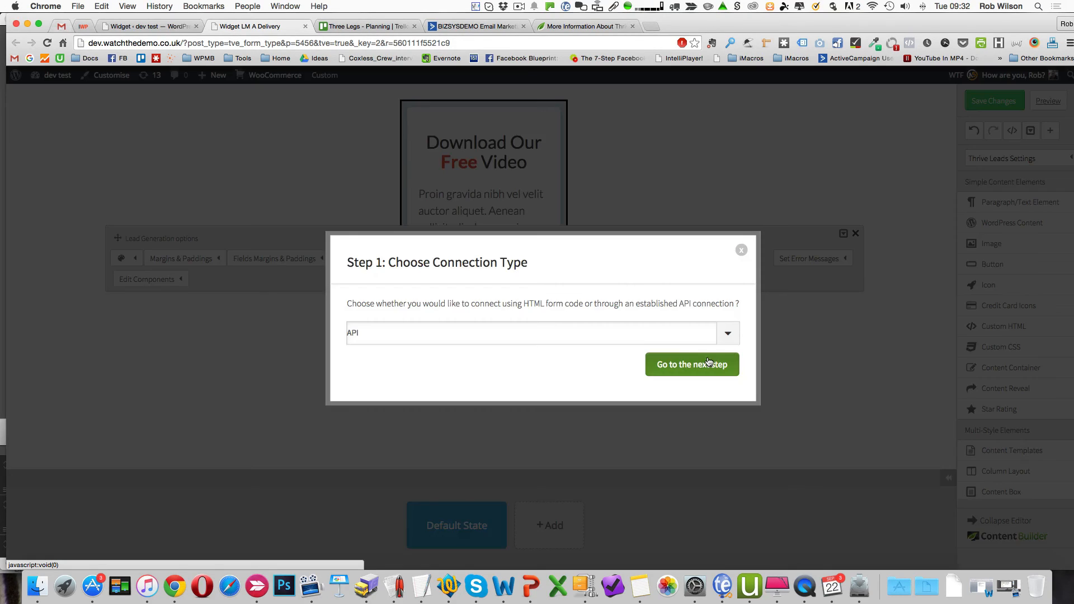
pyautogui.moveTo(713, 371)
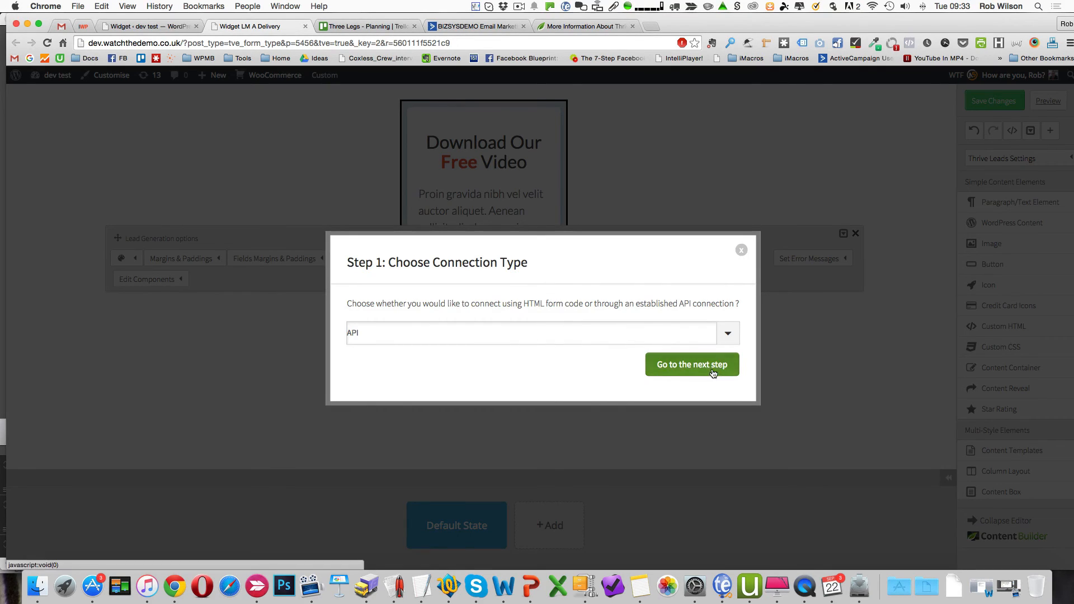
pyautogui.click(691, 365)
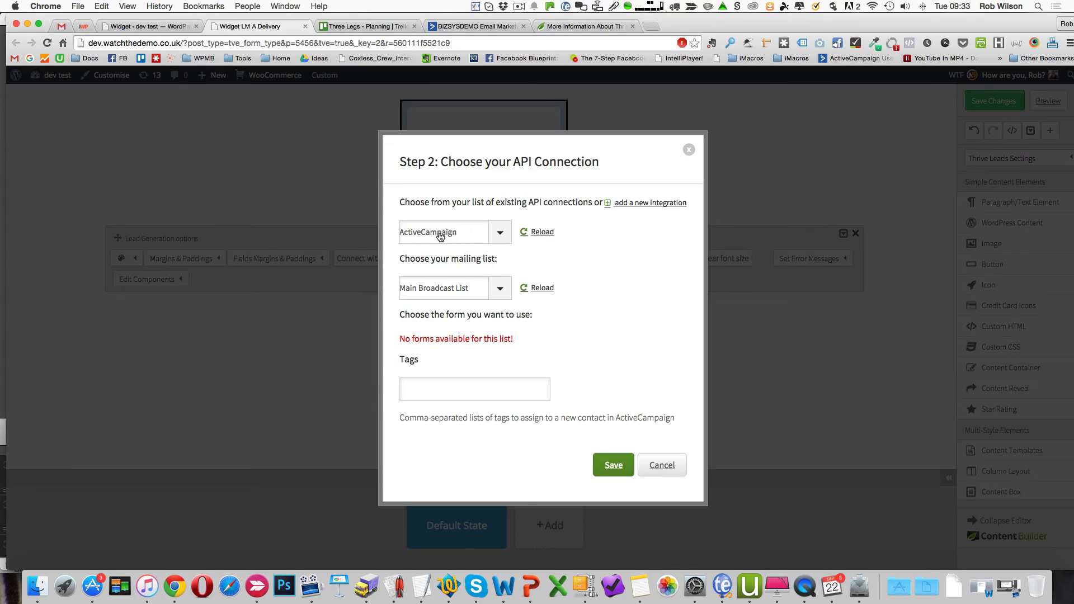
pyautogui.moveTo(471, 295)
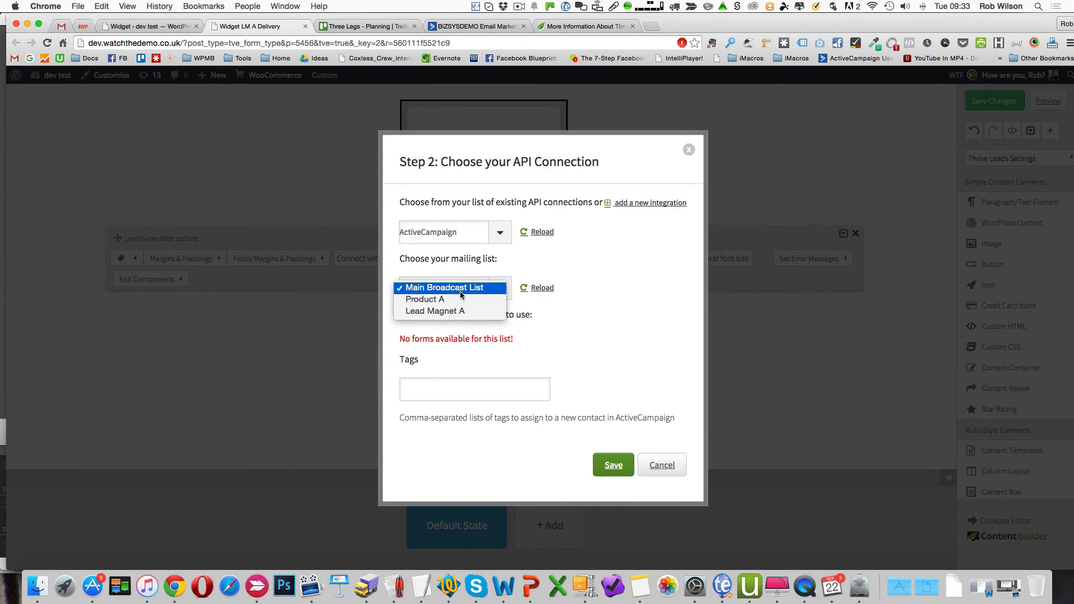
# Link the form to ActiveCampaign's Master List and Delivery Lead Magnet A form, then save
pyautogui.click(444, 288)
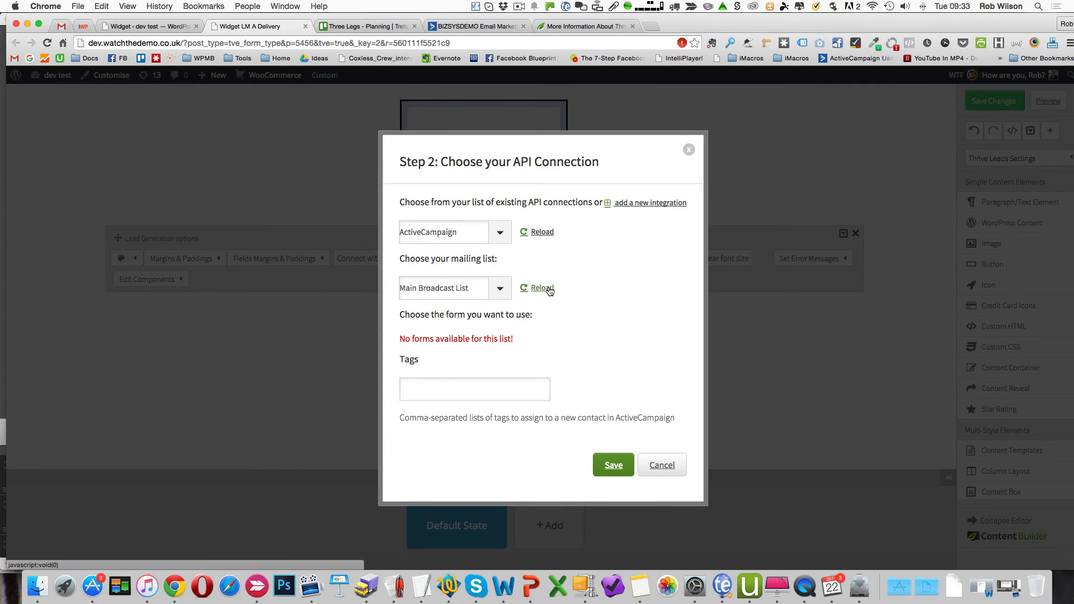
pyautogui.click(542, 288)
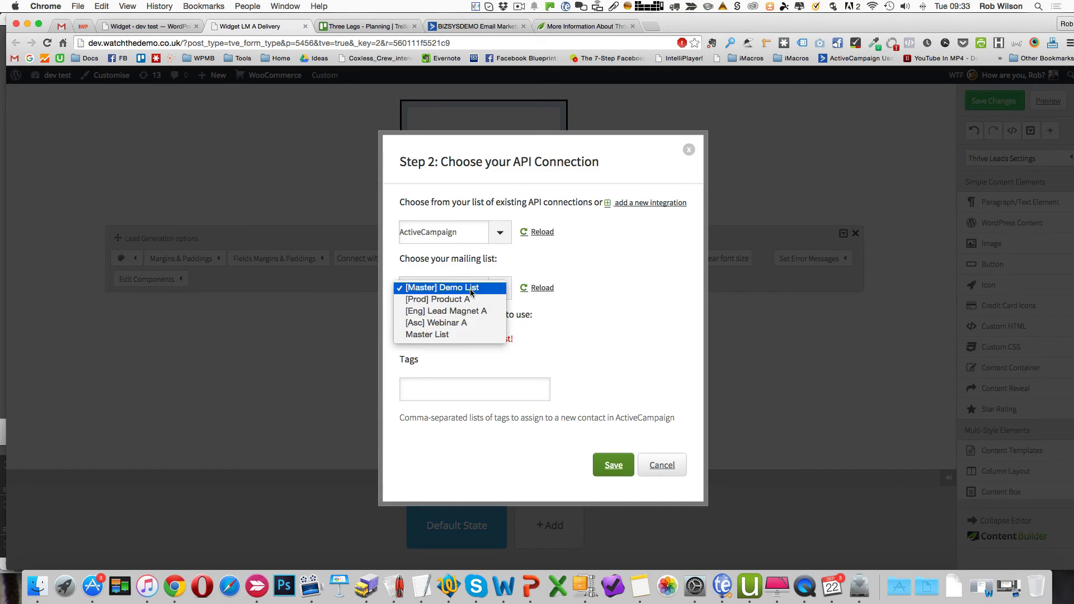
pyautogui.click(427, 334)
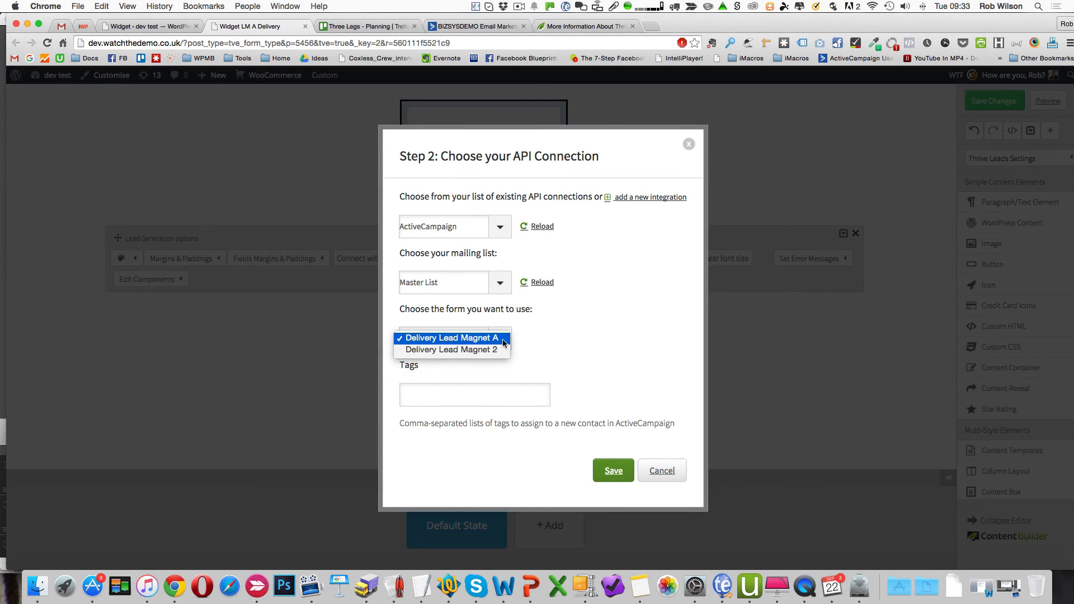
pyautogui.moveTo(501, 346)
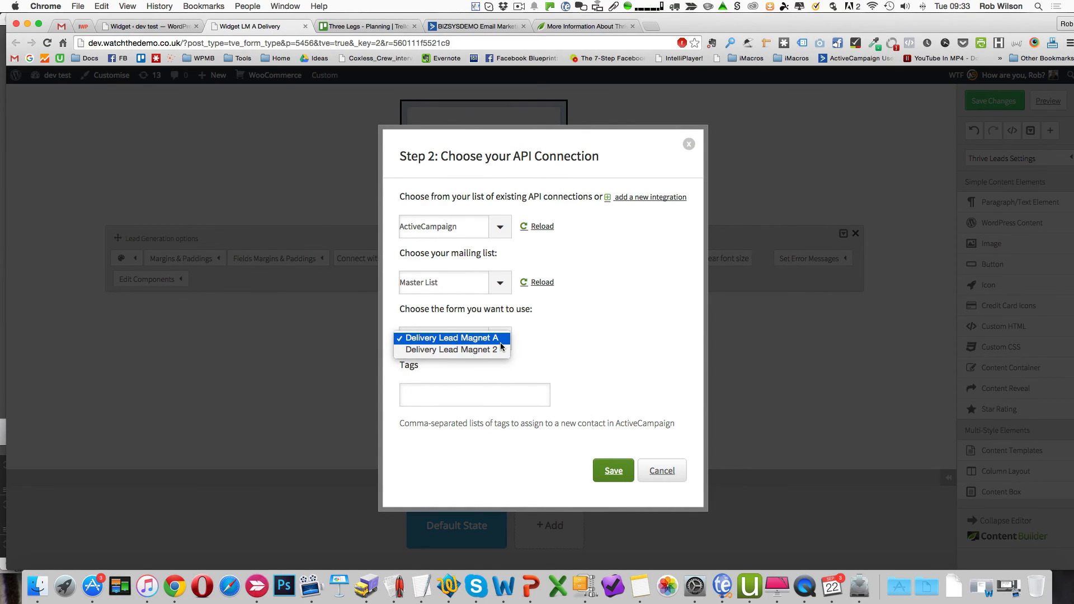
pyautogui.click(449, 338)
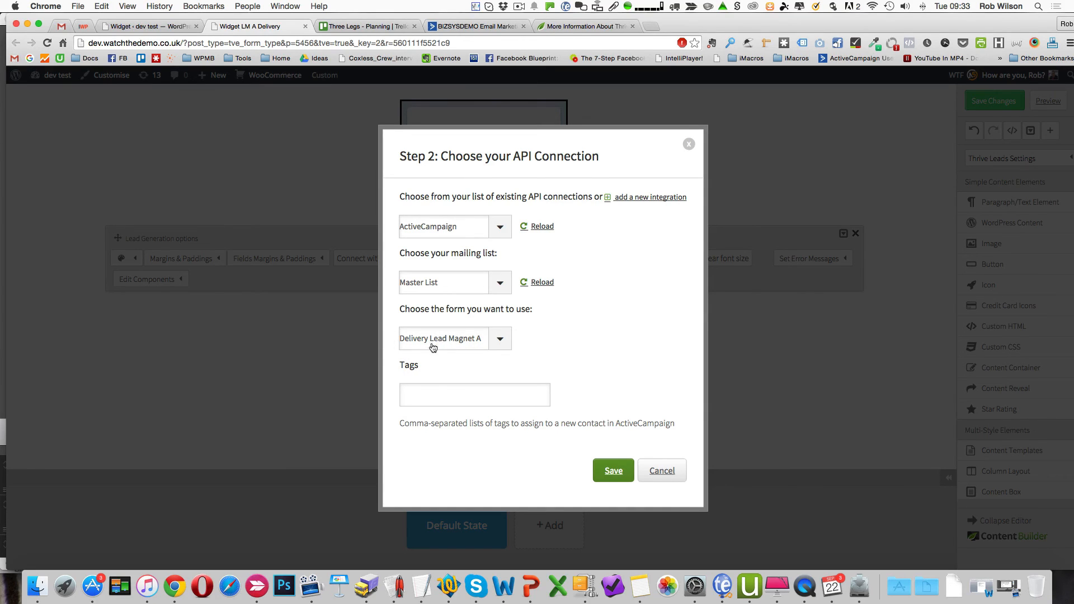
pyautogui.moveTo(487, 350)
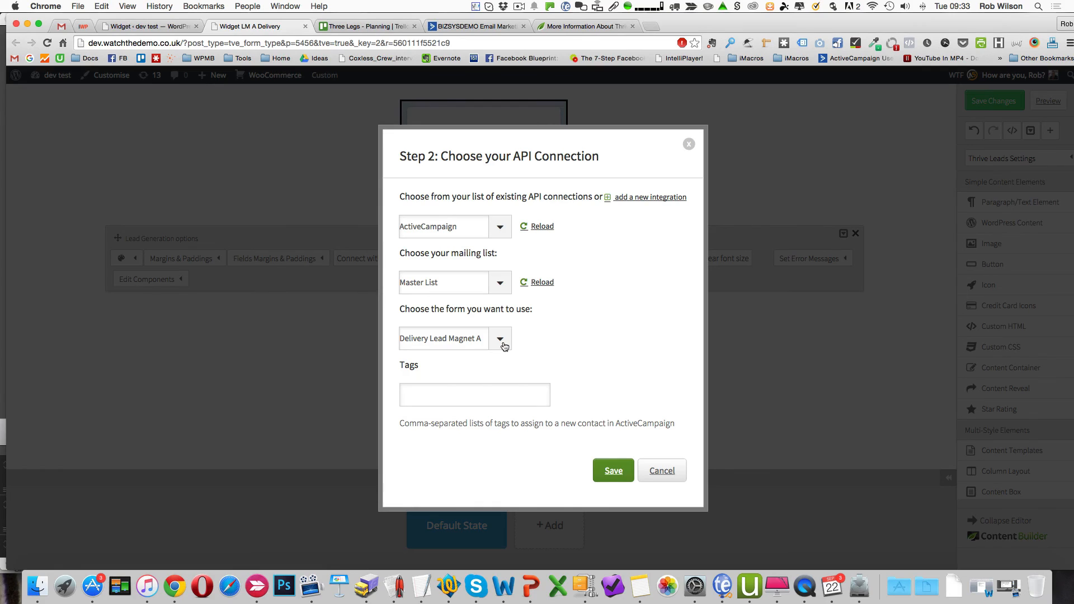
pyautogui.moveTo(509, 357)
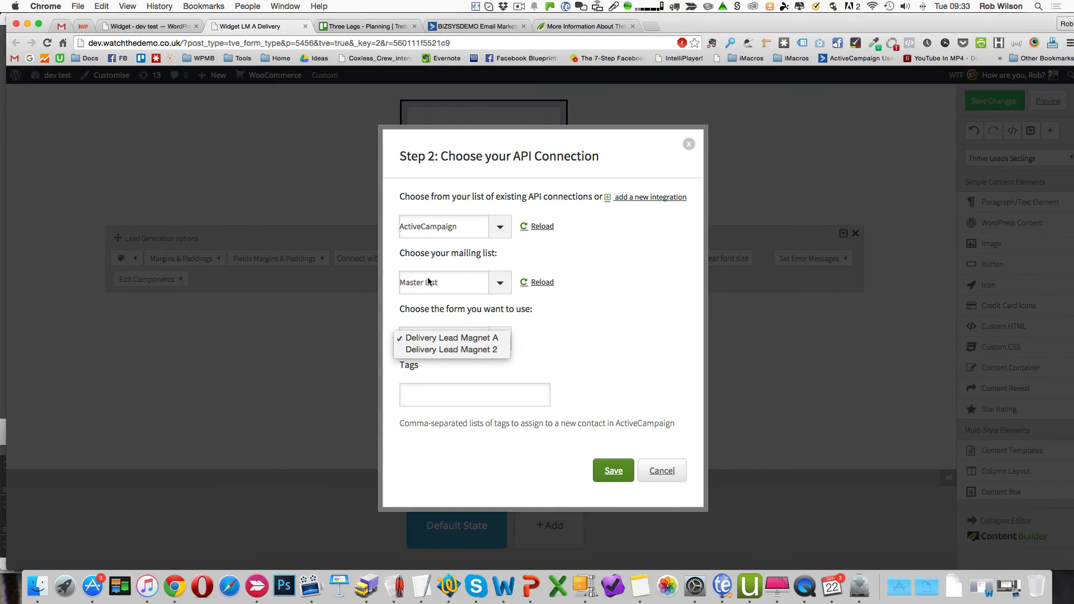
pyautogui.moveTo(637, 505)
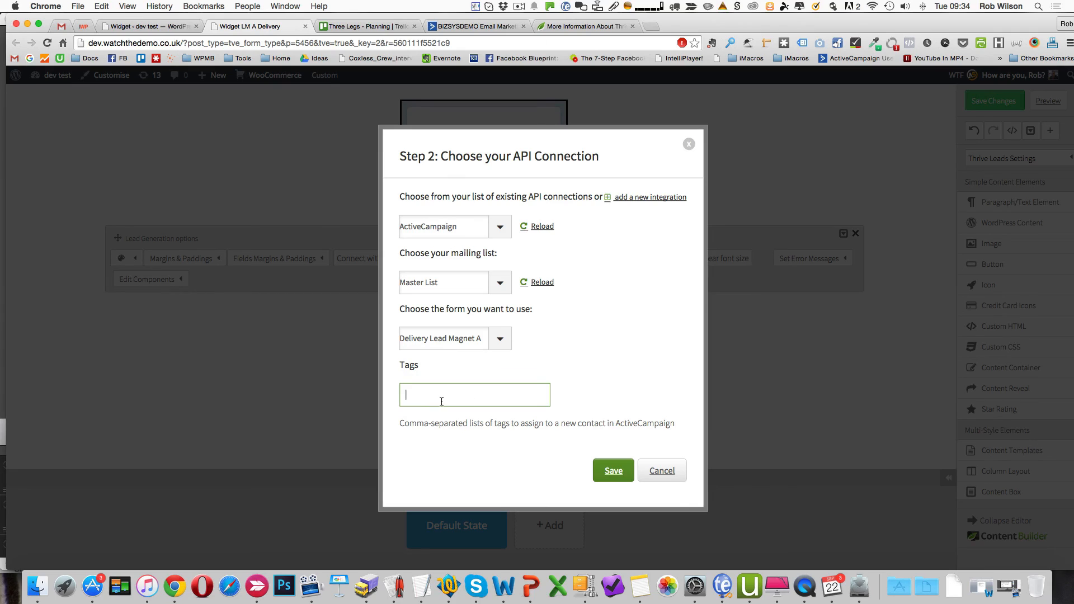
pyautogui.moveTo(621, 248)
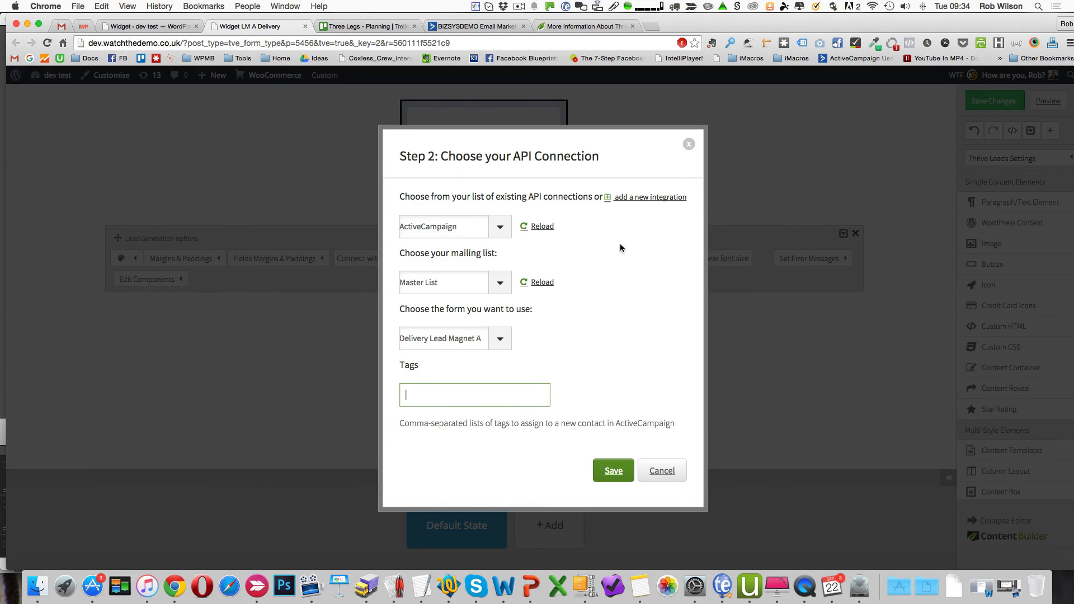
pyautogui.moveTo(444, 346)
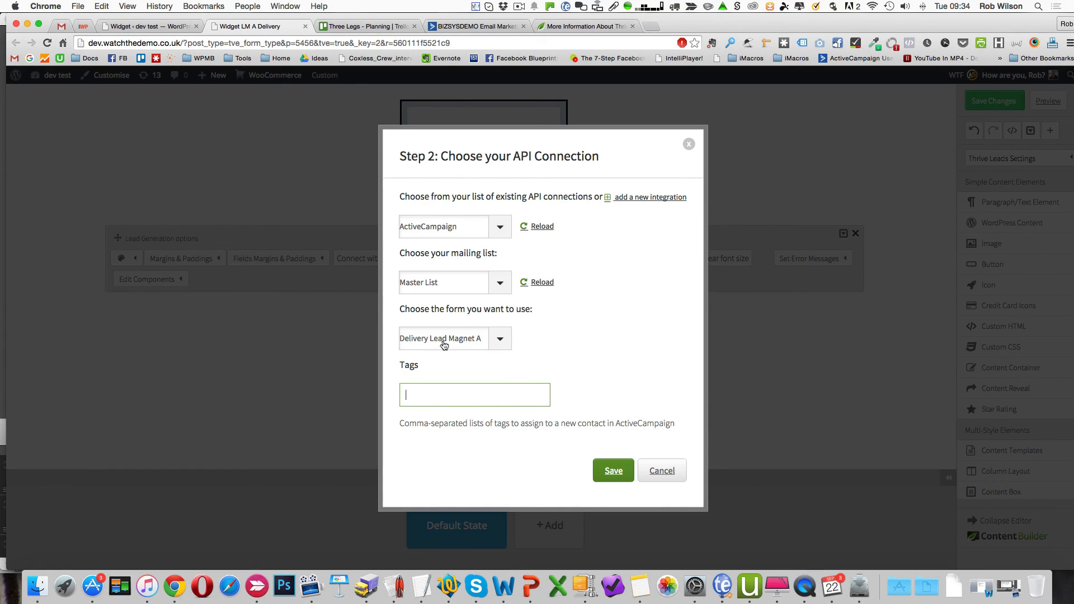
pyautogui.moveTo(475, 377)
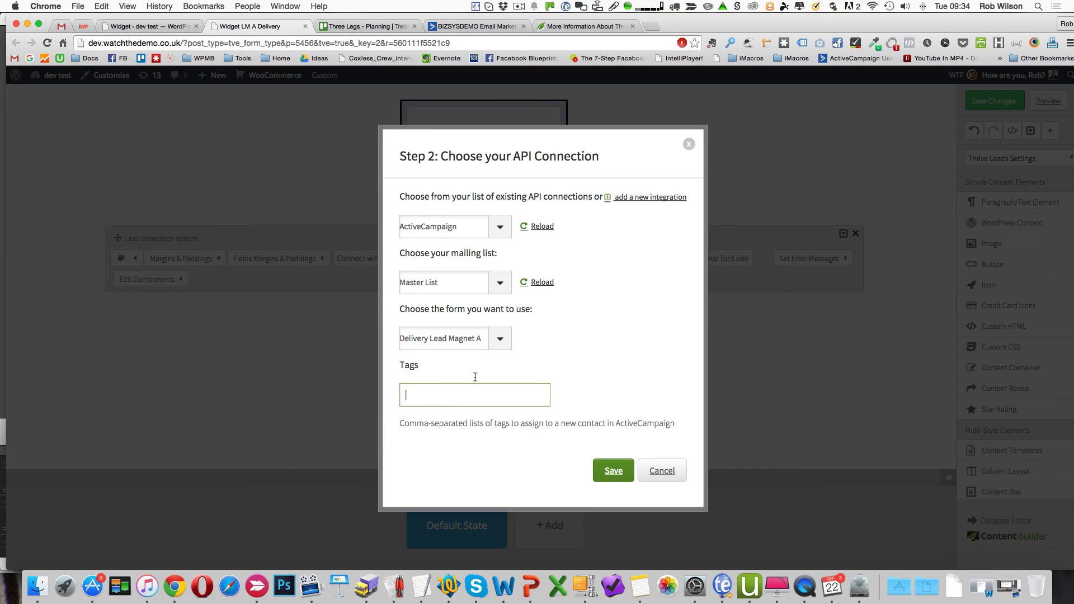
pyautogui.moveTo(442, 401)
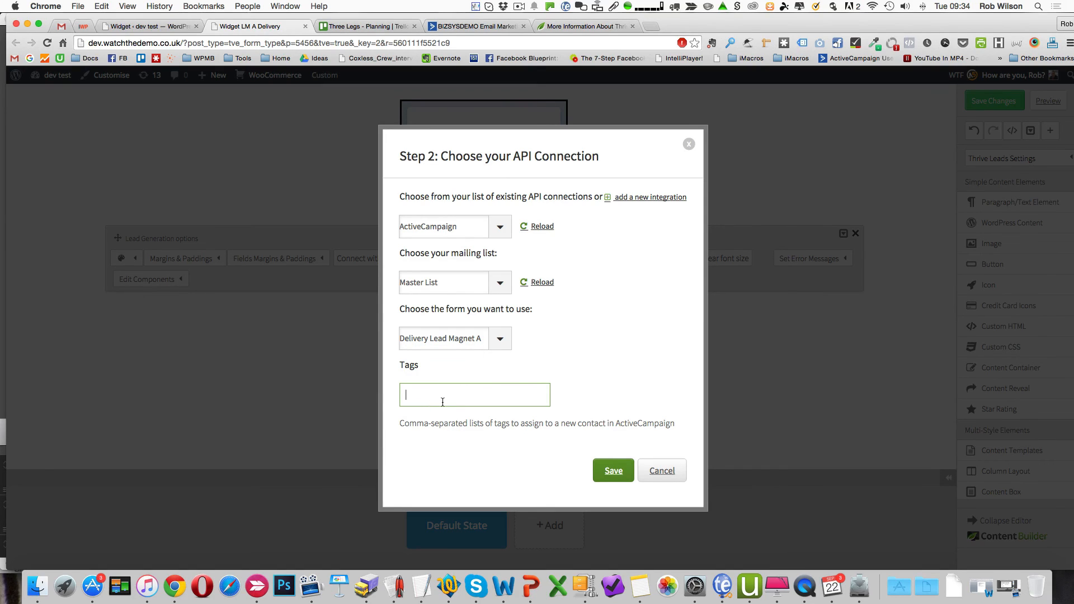
pyautogui.moveTo(505, 404)
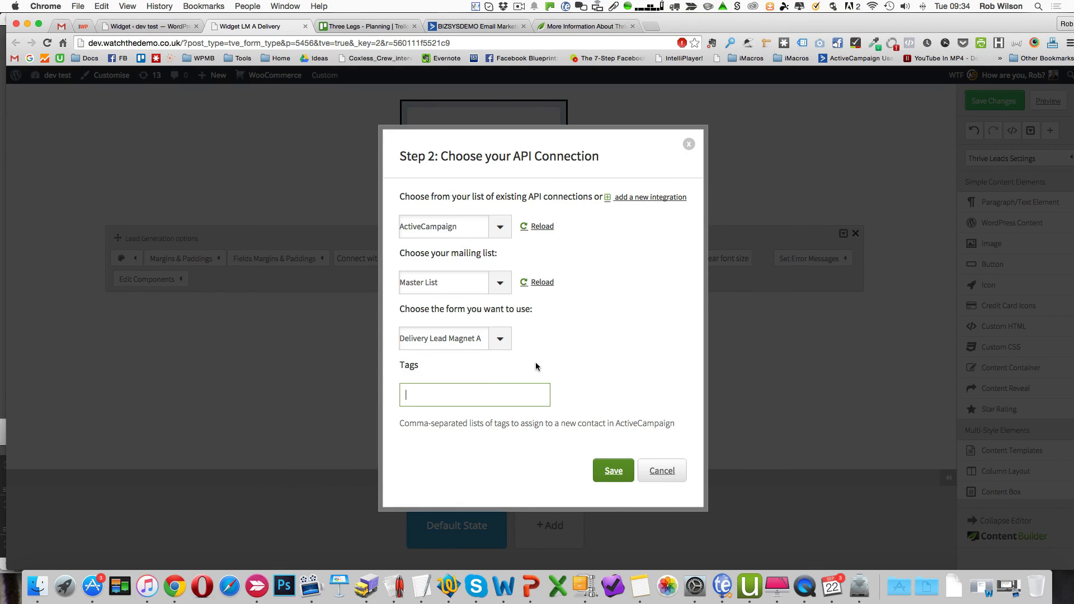
pyautogui.moveTo(645, 440)
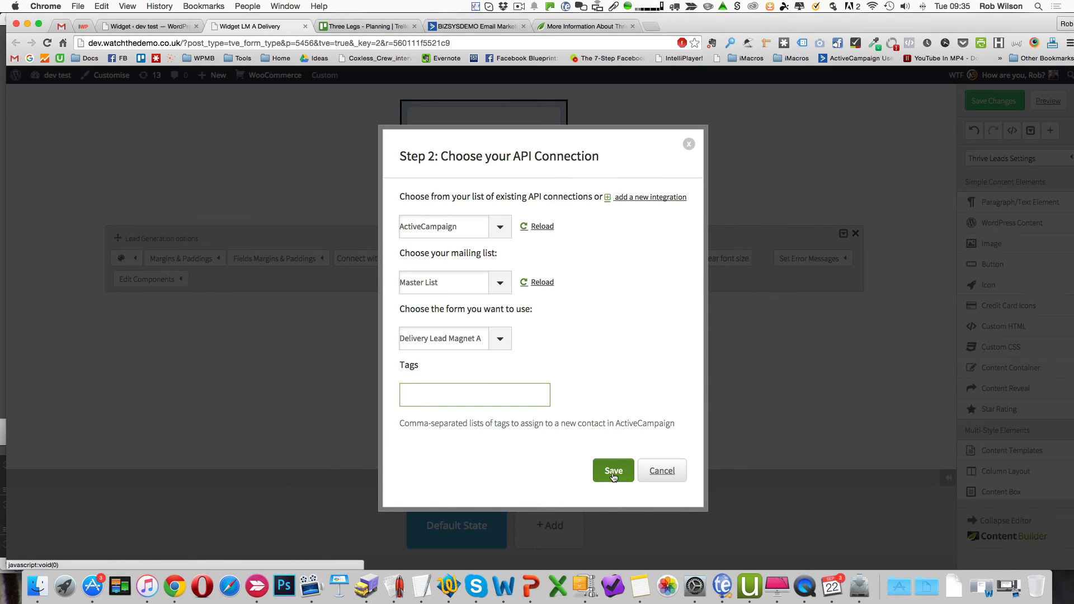
pyautogui.moveTo(449, 342)
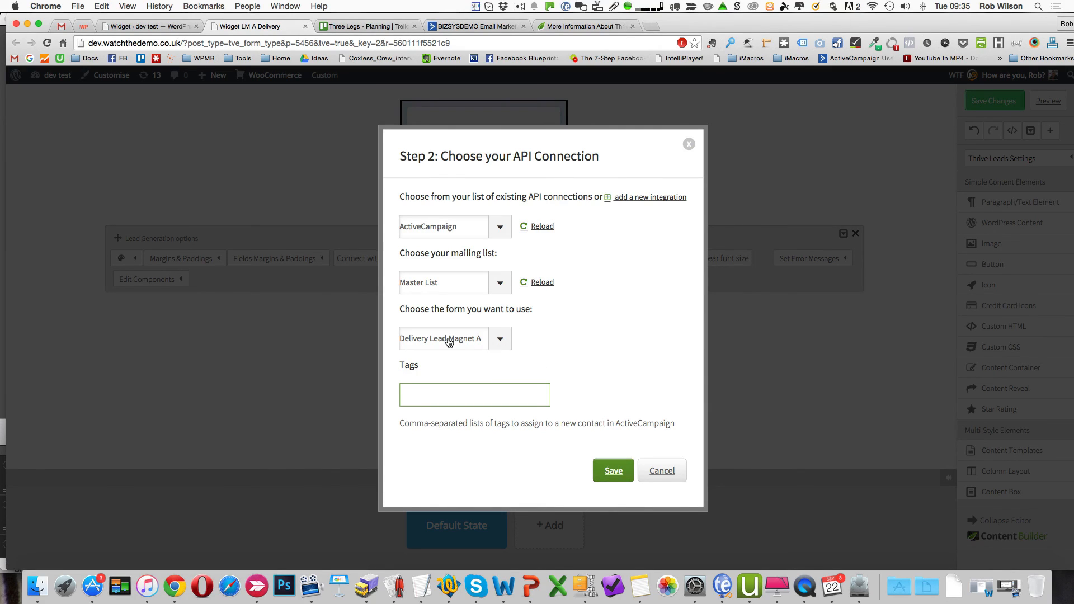
pyautogui.moveTo(483, 361)
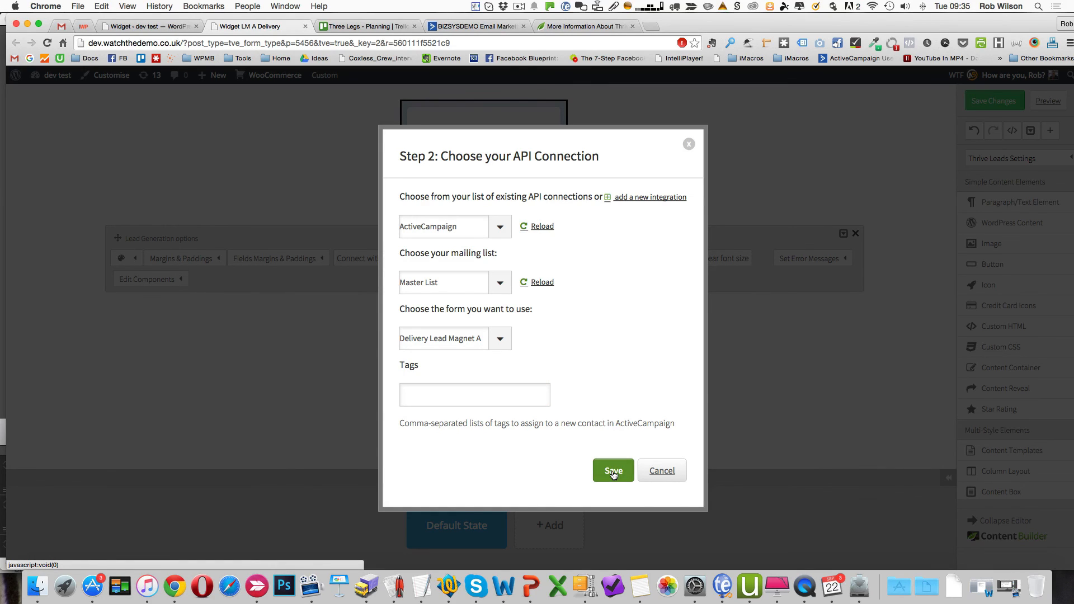
pyautogui.click(613, 471)
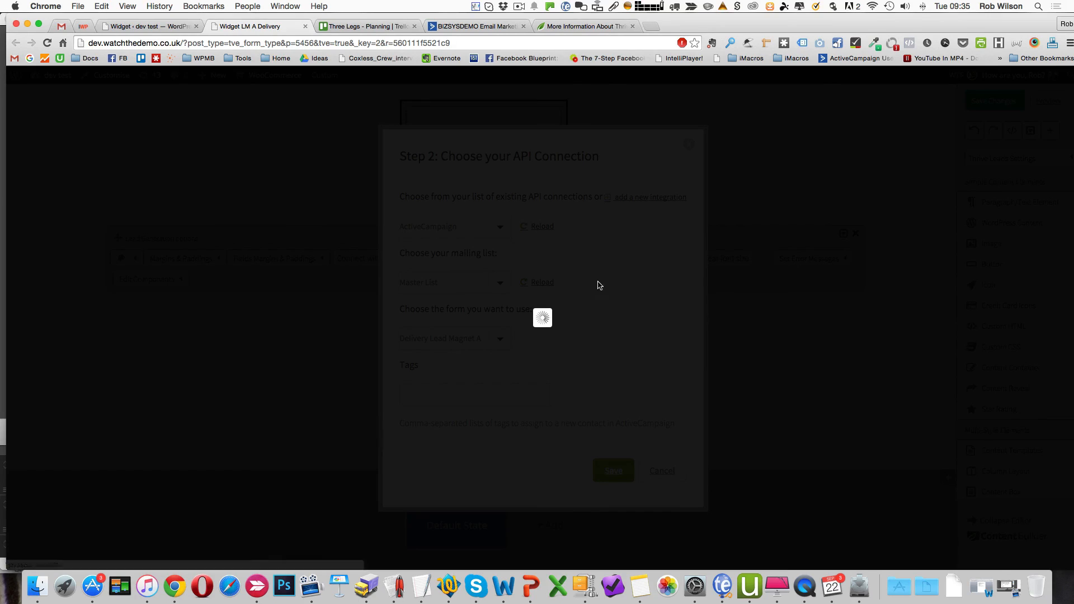
pyautogui.moveTo(547, 251)
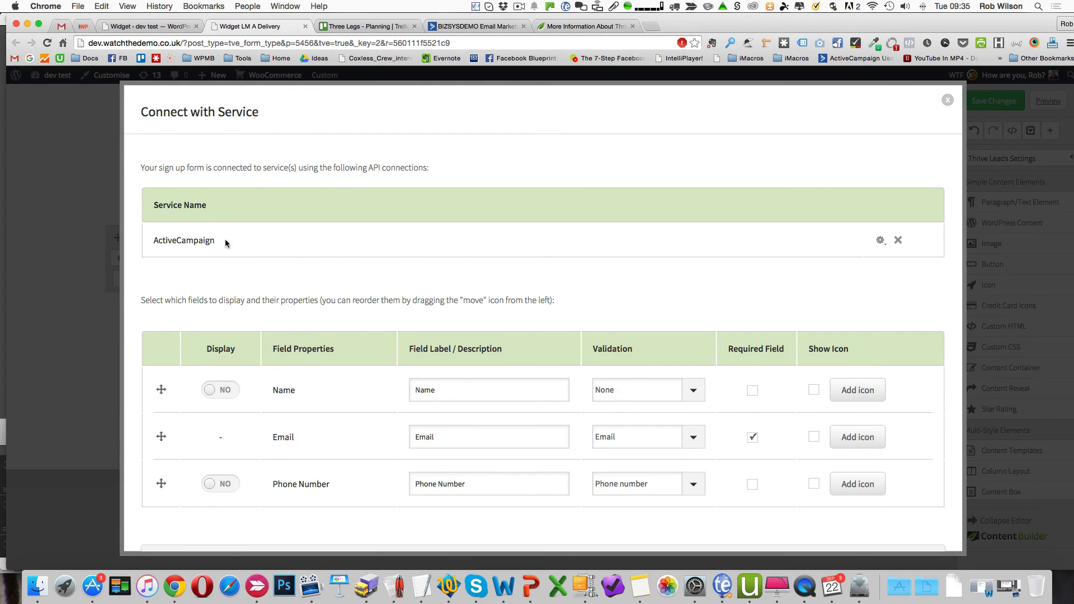
pyautogui.moveTo(257, 420)
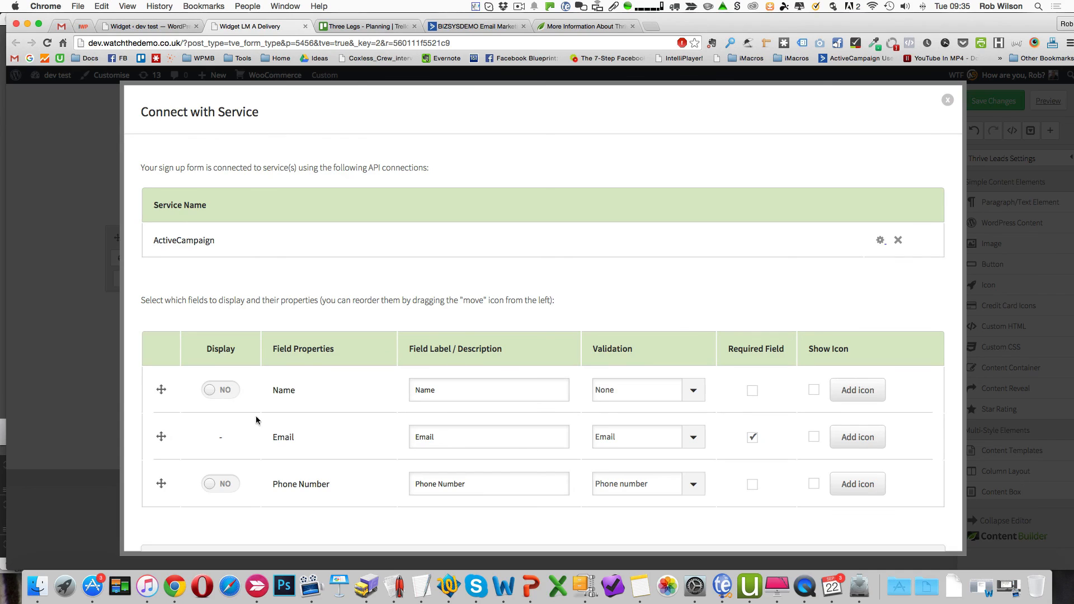
# Keep Email required and 'Reload current page' after submission, and save the service settings
pyautogui.click(752, 438)
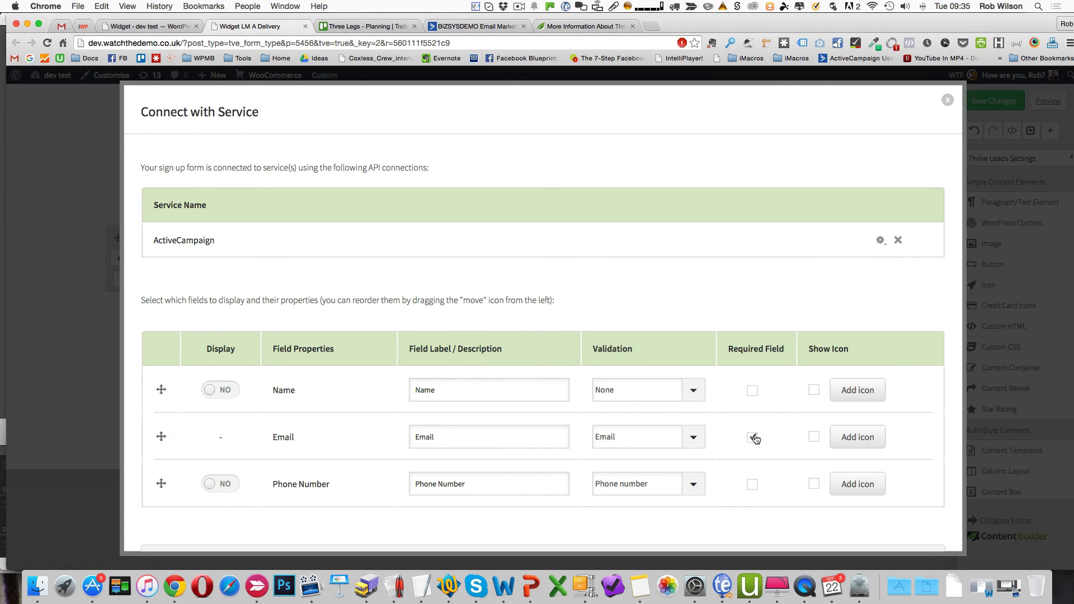
pyautogui.click(753, 437)
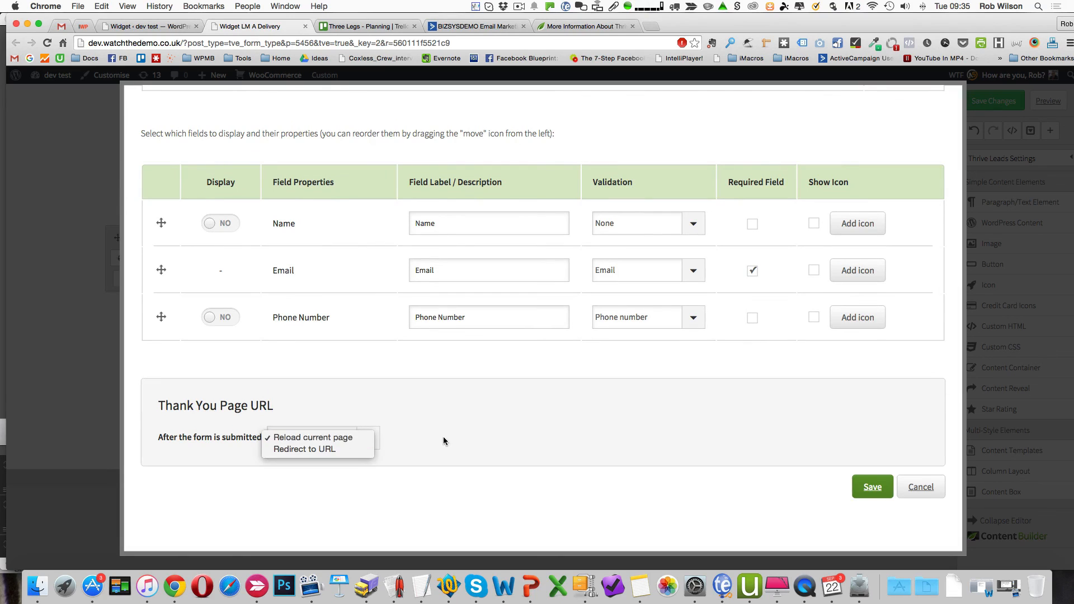
pyautogui.click(314, 438)
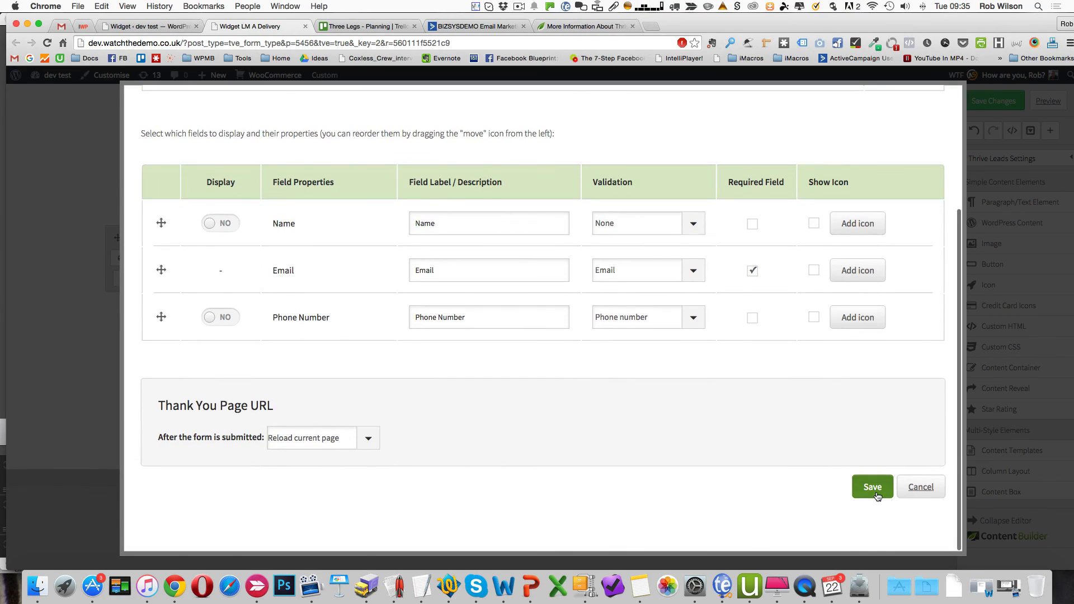
pyautogui.click(872, 487)
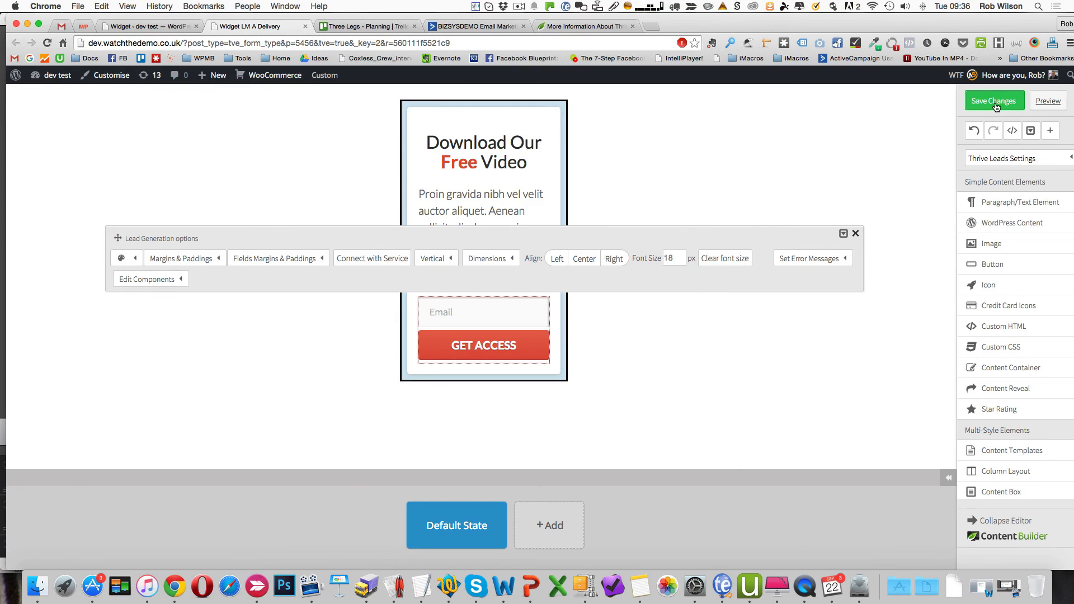
# Save the LM A Delivery widget's opt-in form changes
pyautogui.click(993, 100)
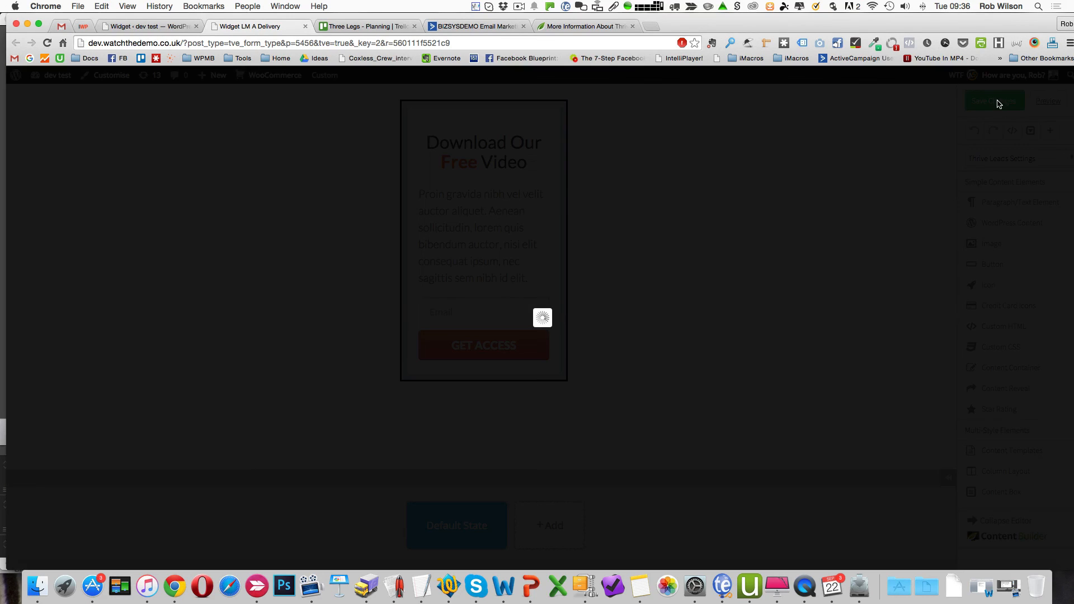
pyautogui.moveTo(688, 183)
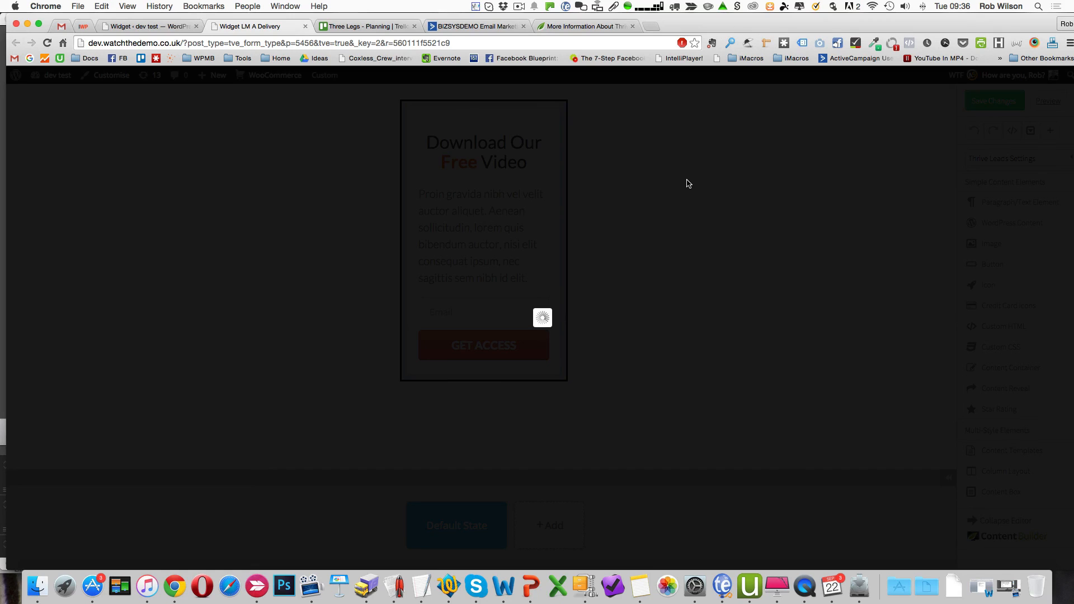